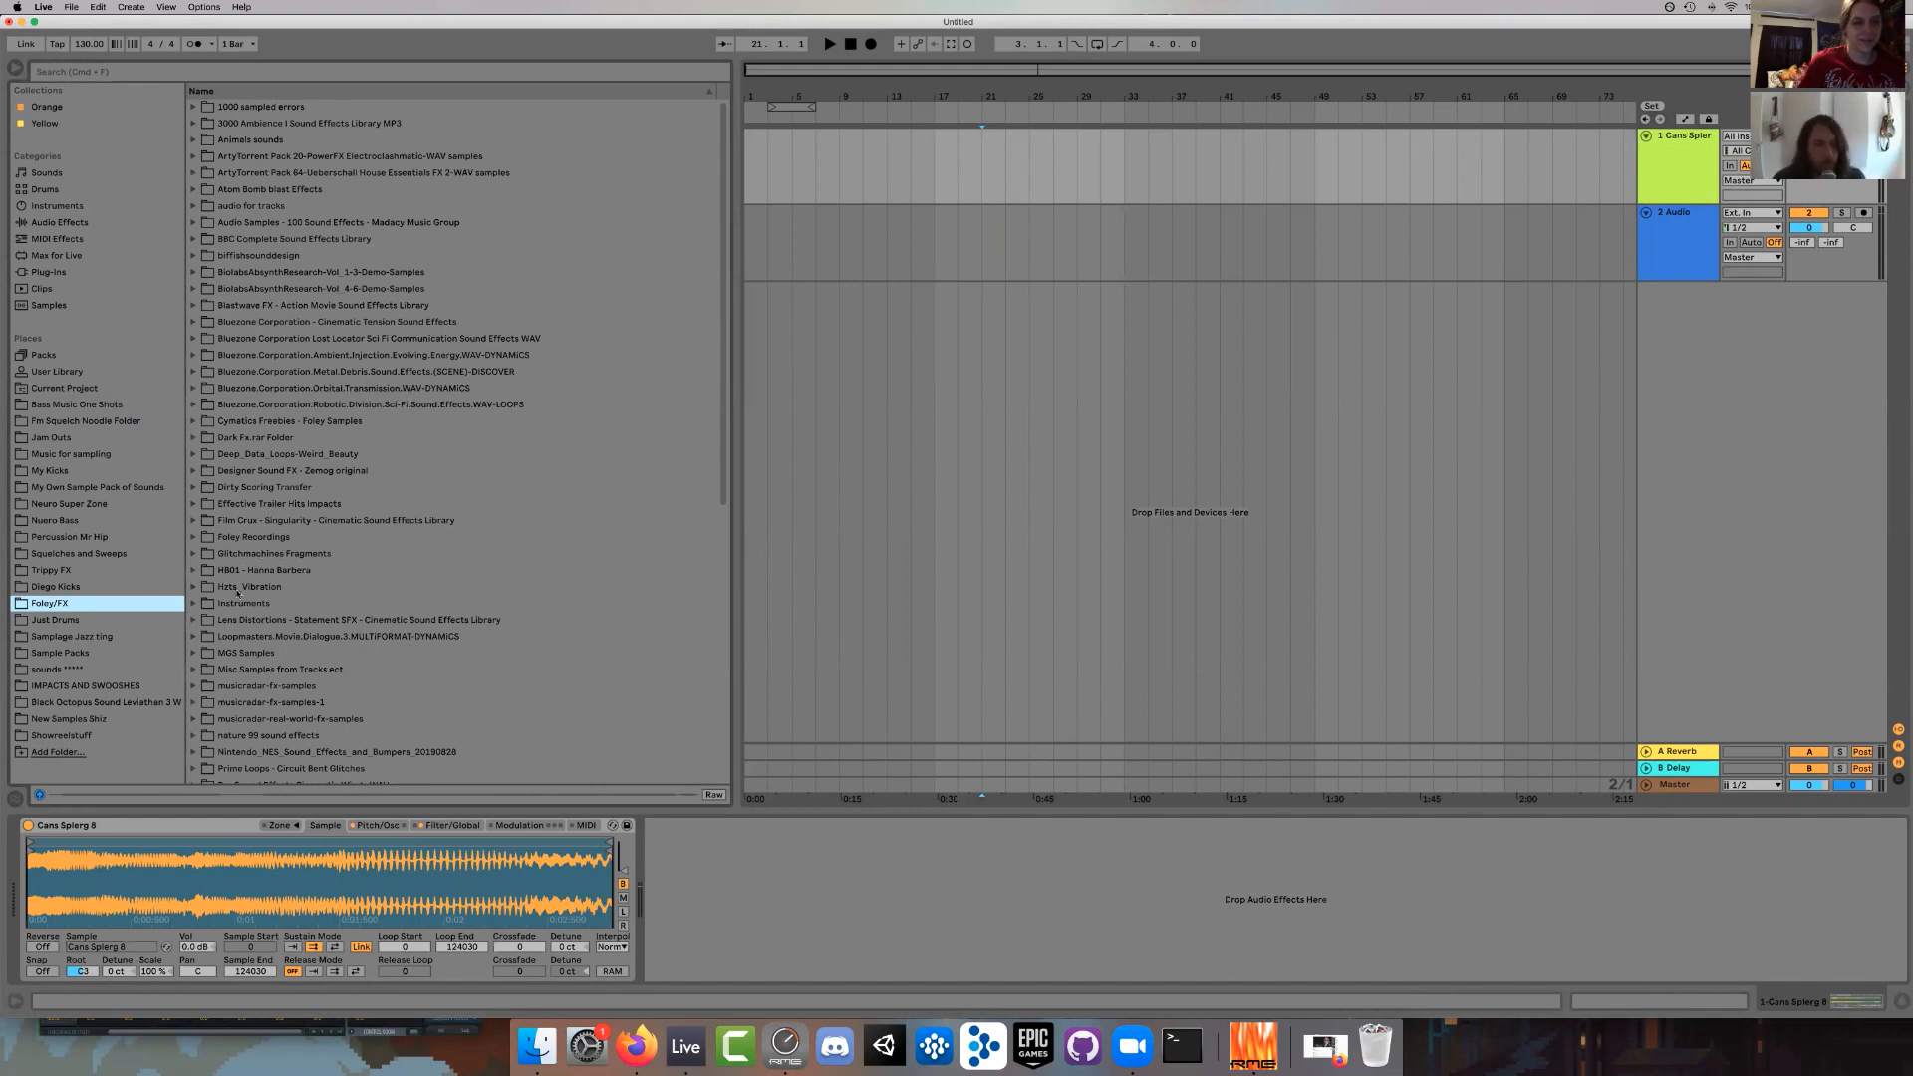
Browse to Instruments > John Cage Prepared Piano > Cage Soft Pedal ST and load A#0_ff_sft_nat_dcy.
left_click(244, 602)
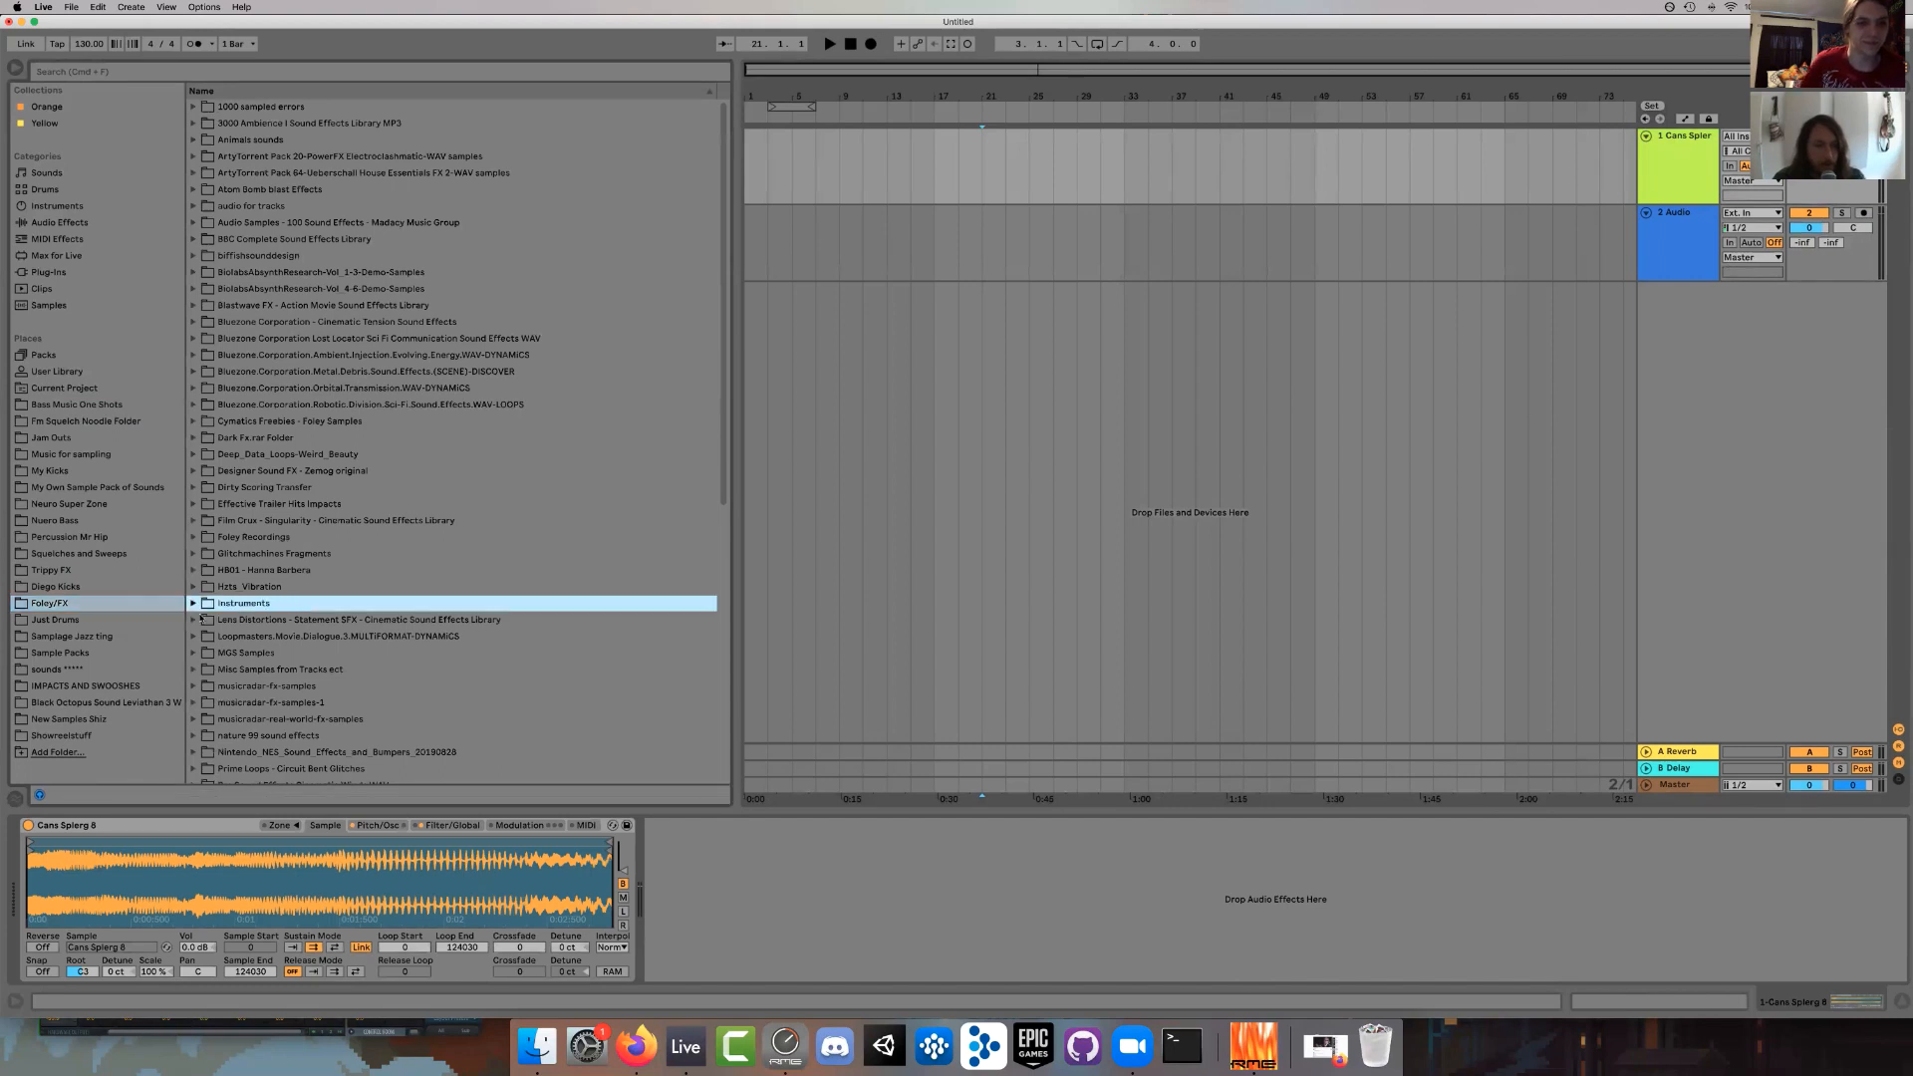
left_click(192, 603)
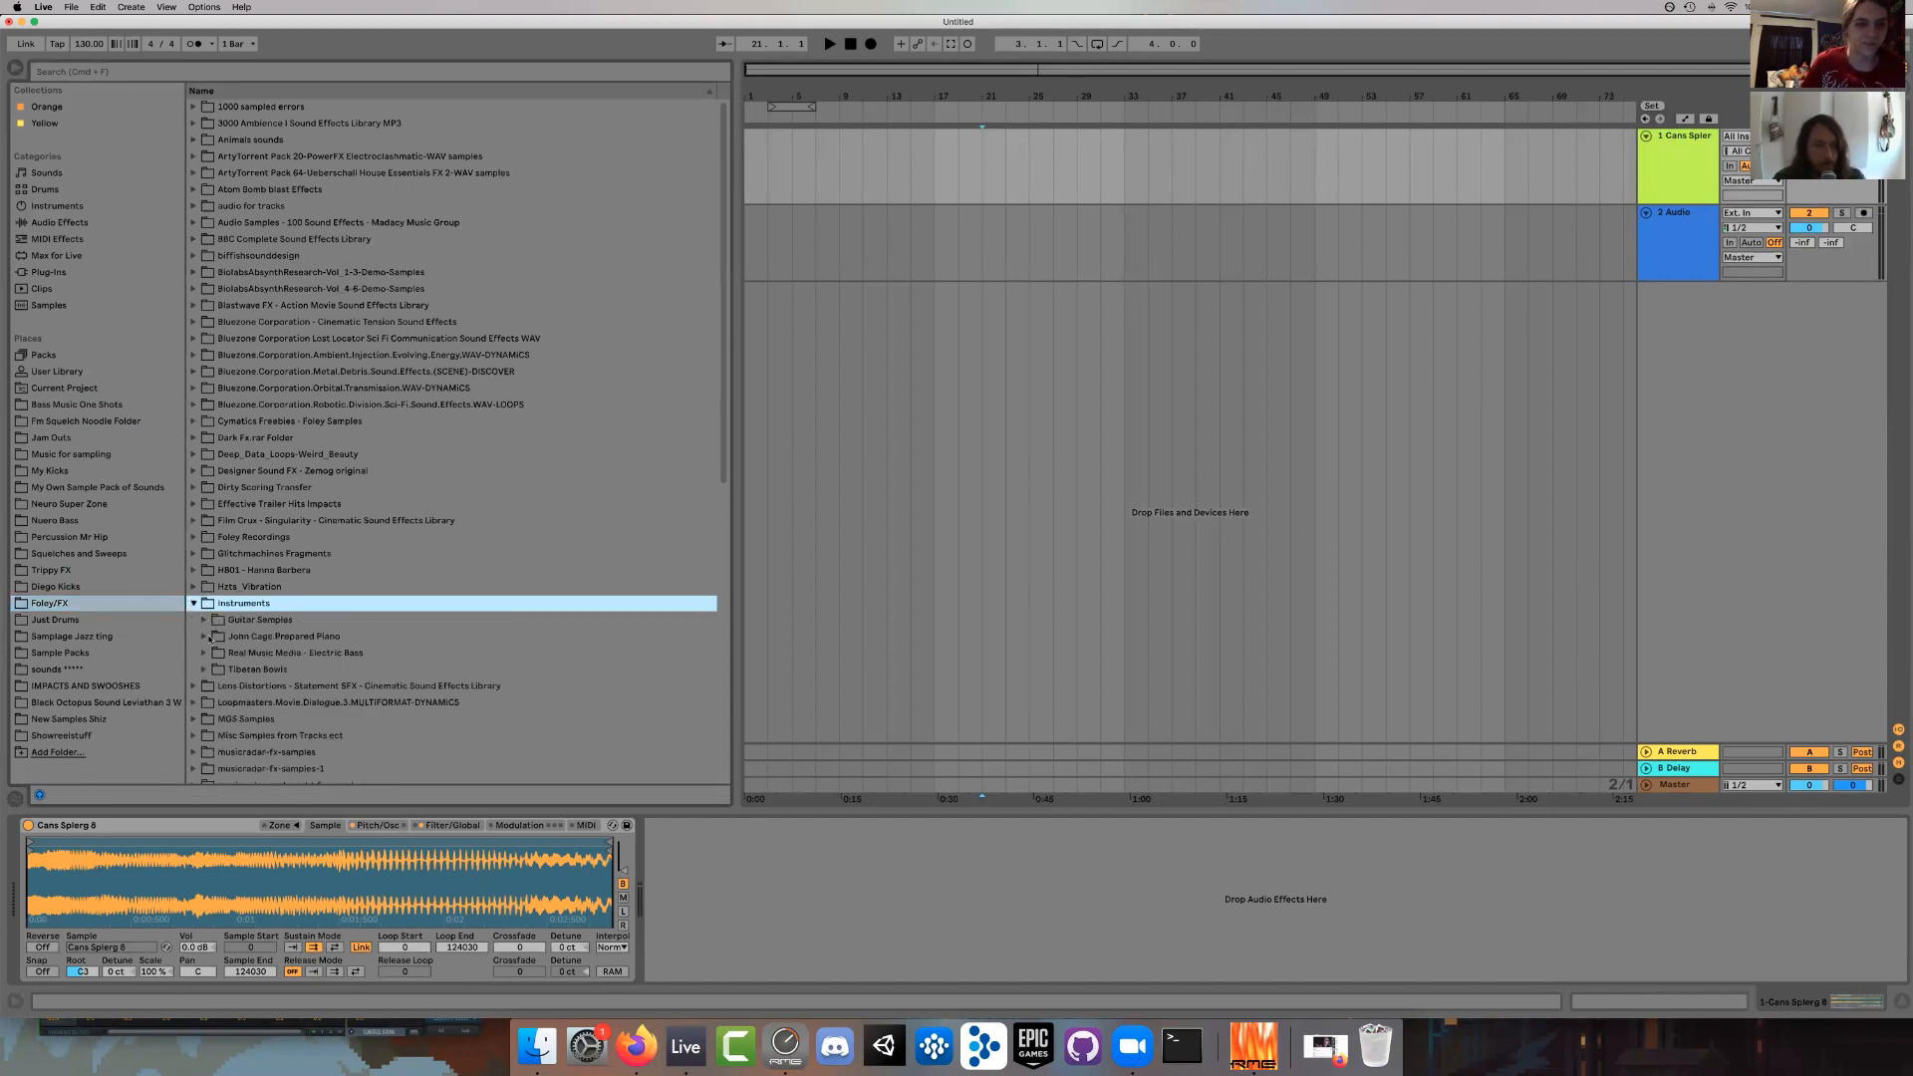
left_click(202, 636)
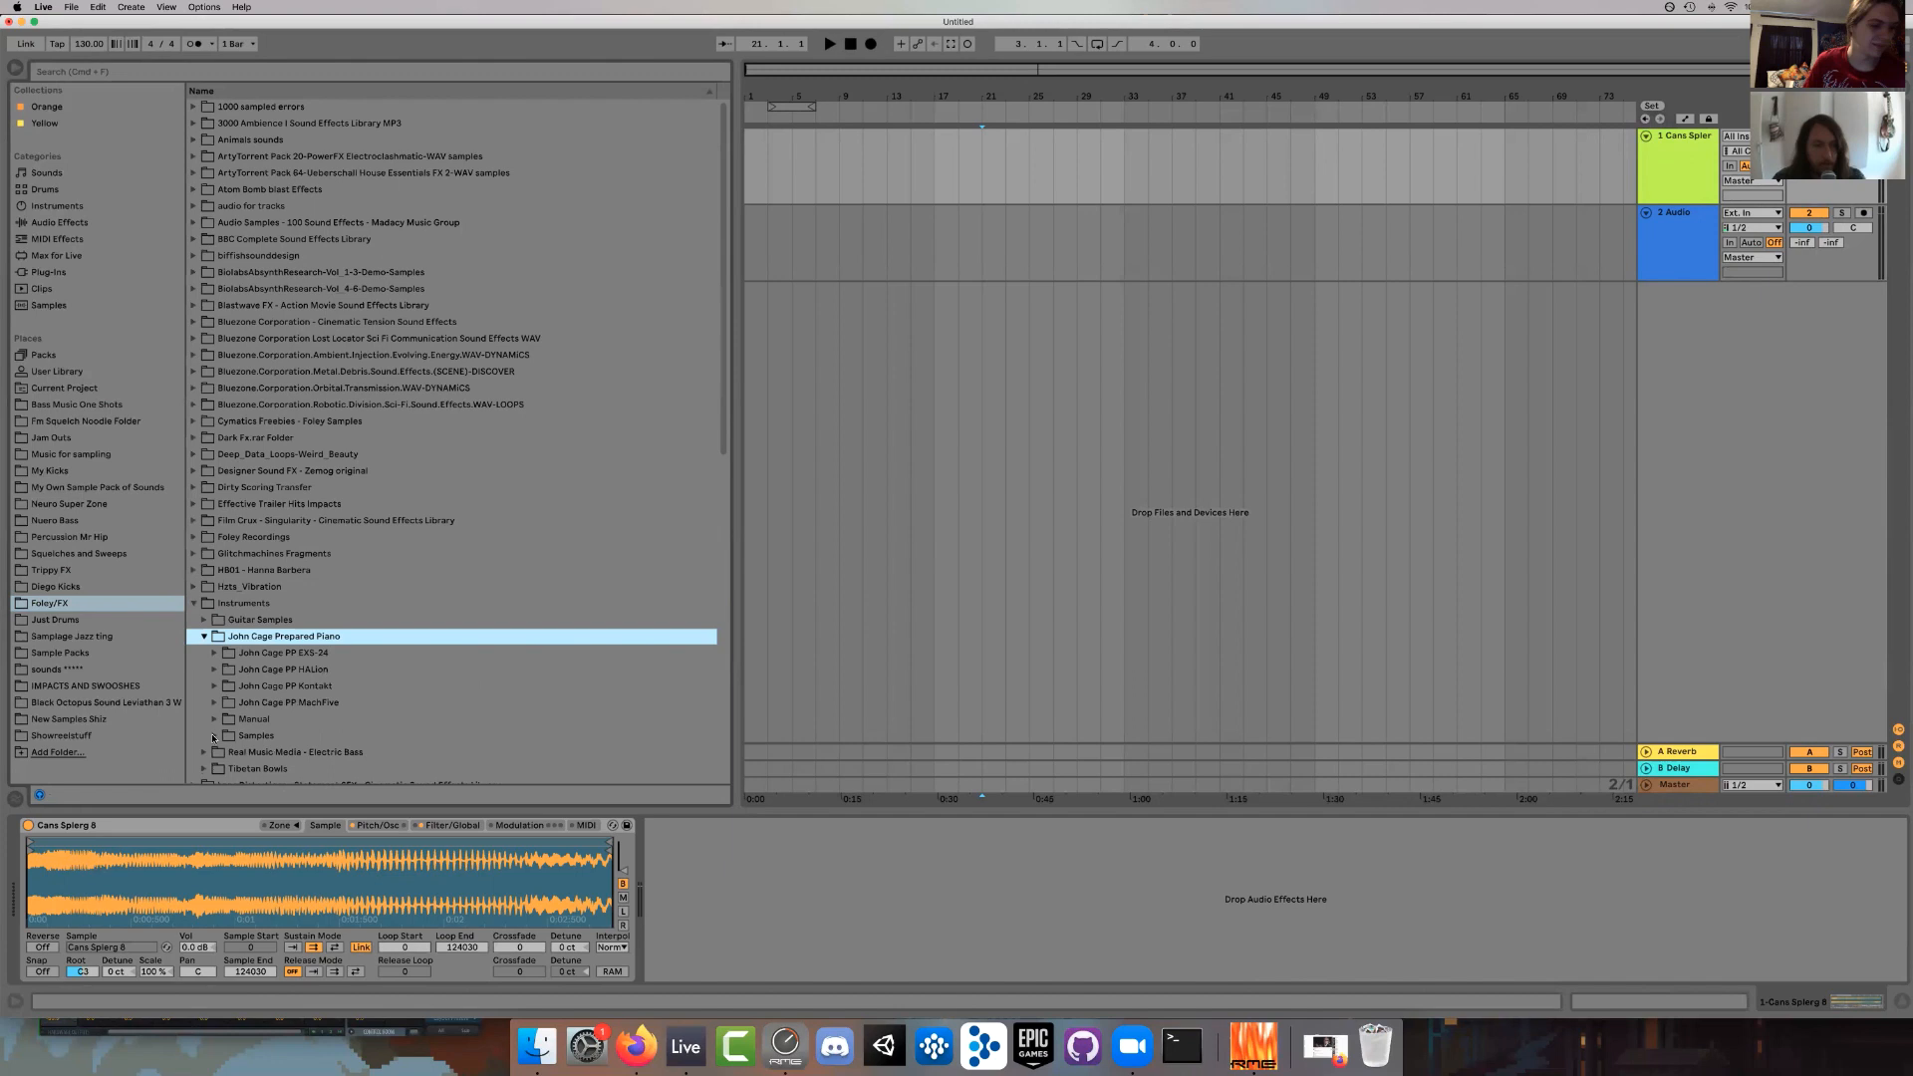
left_click(215, 734)
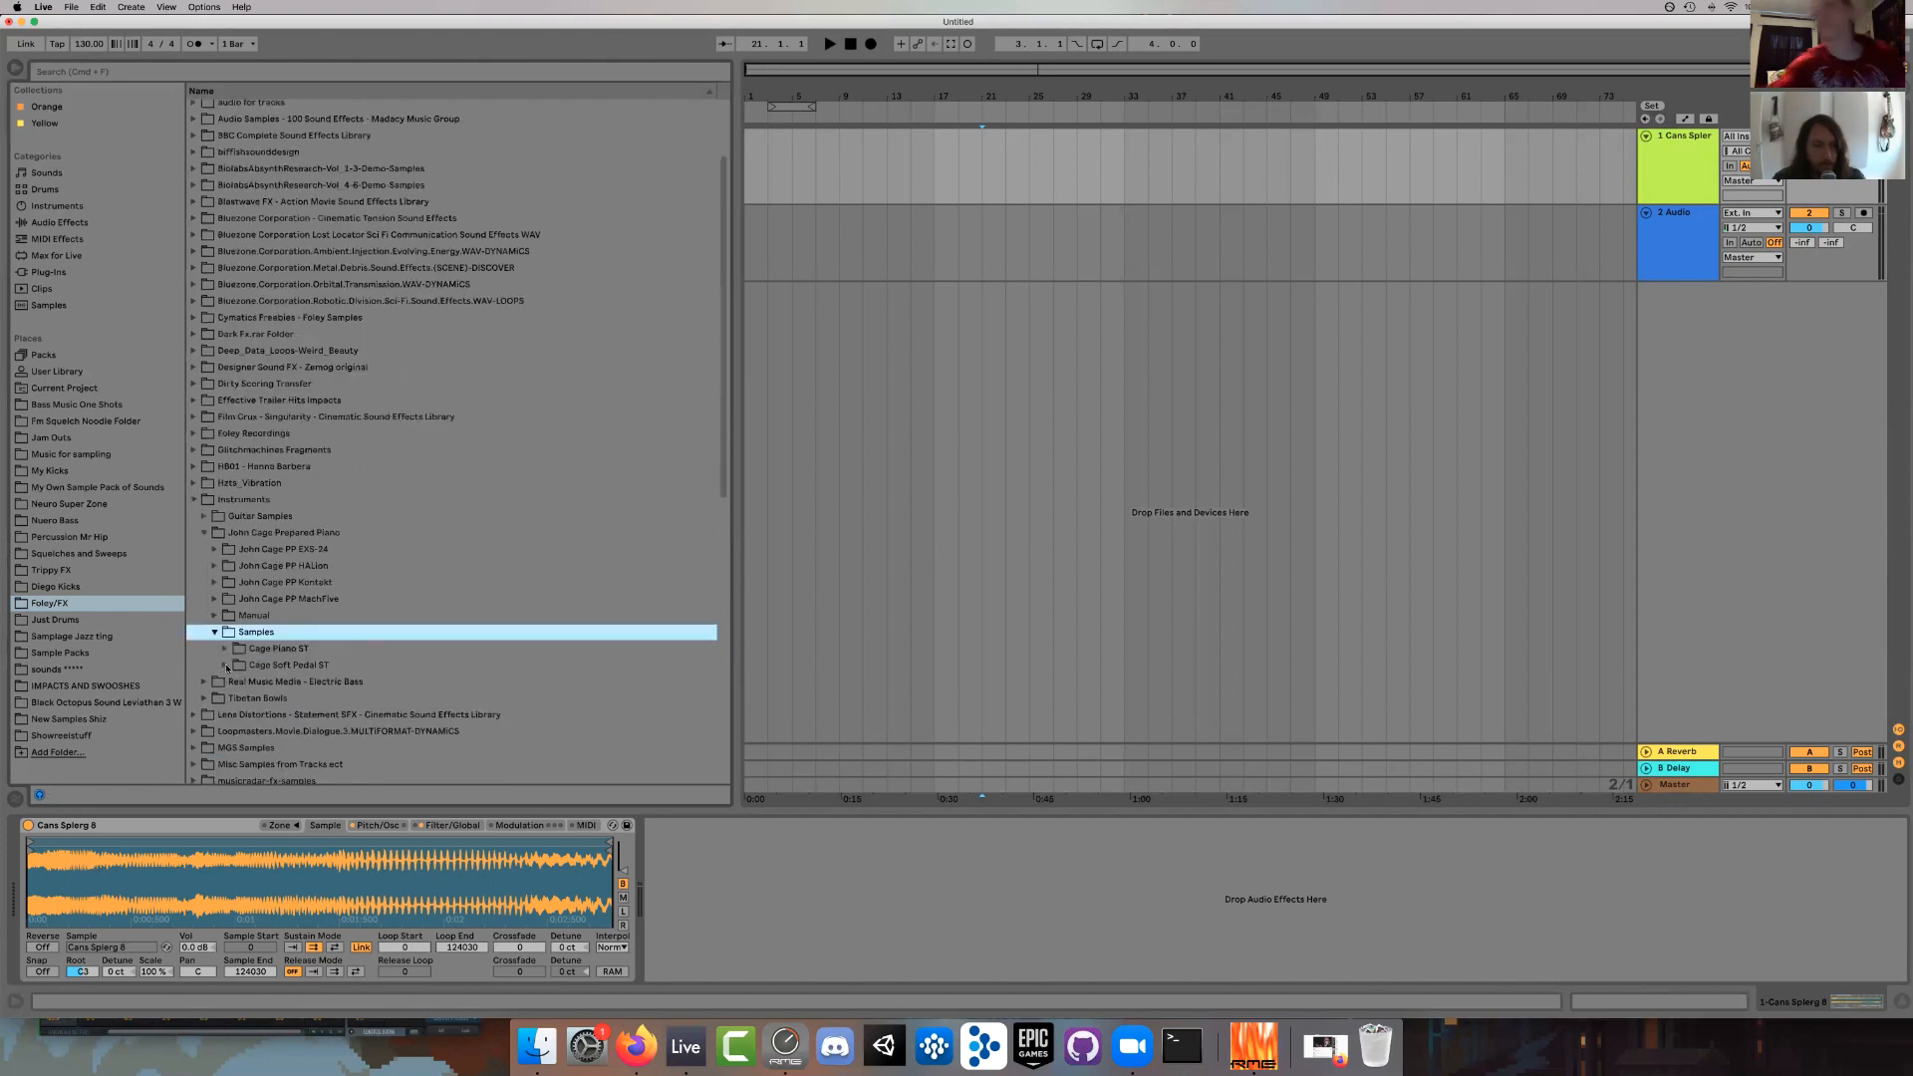
left_click(227, 665)
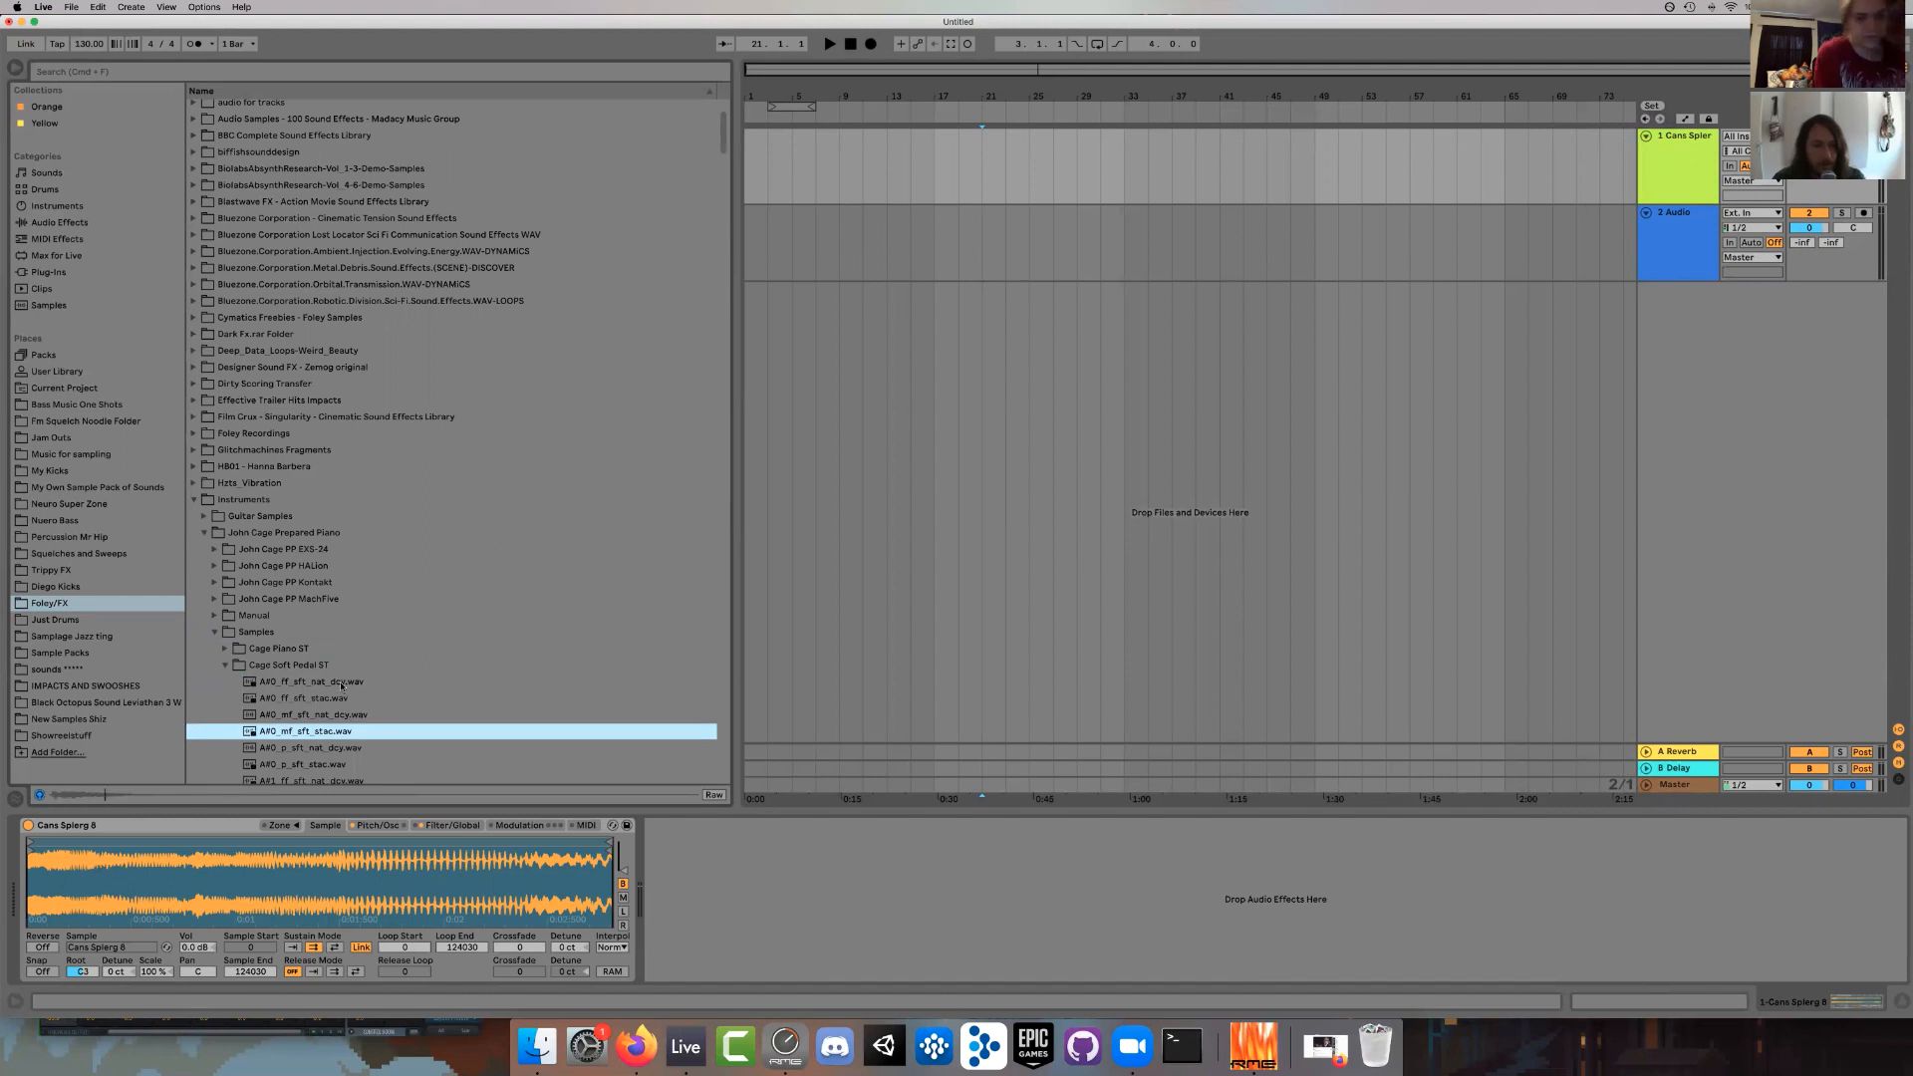
left_click(330, 680)
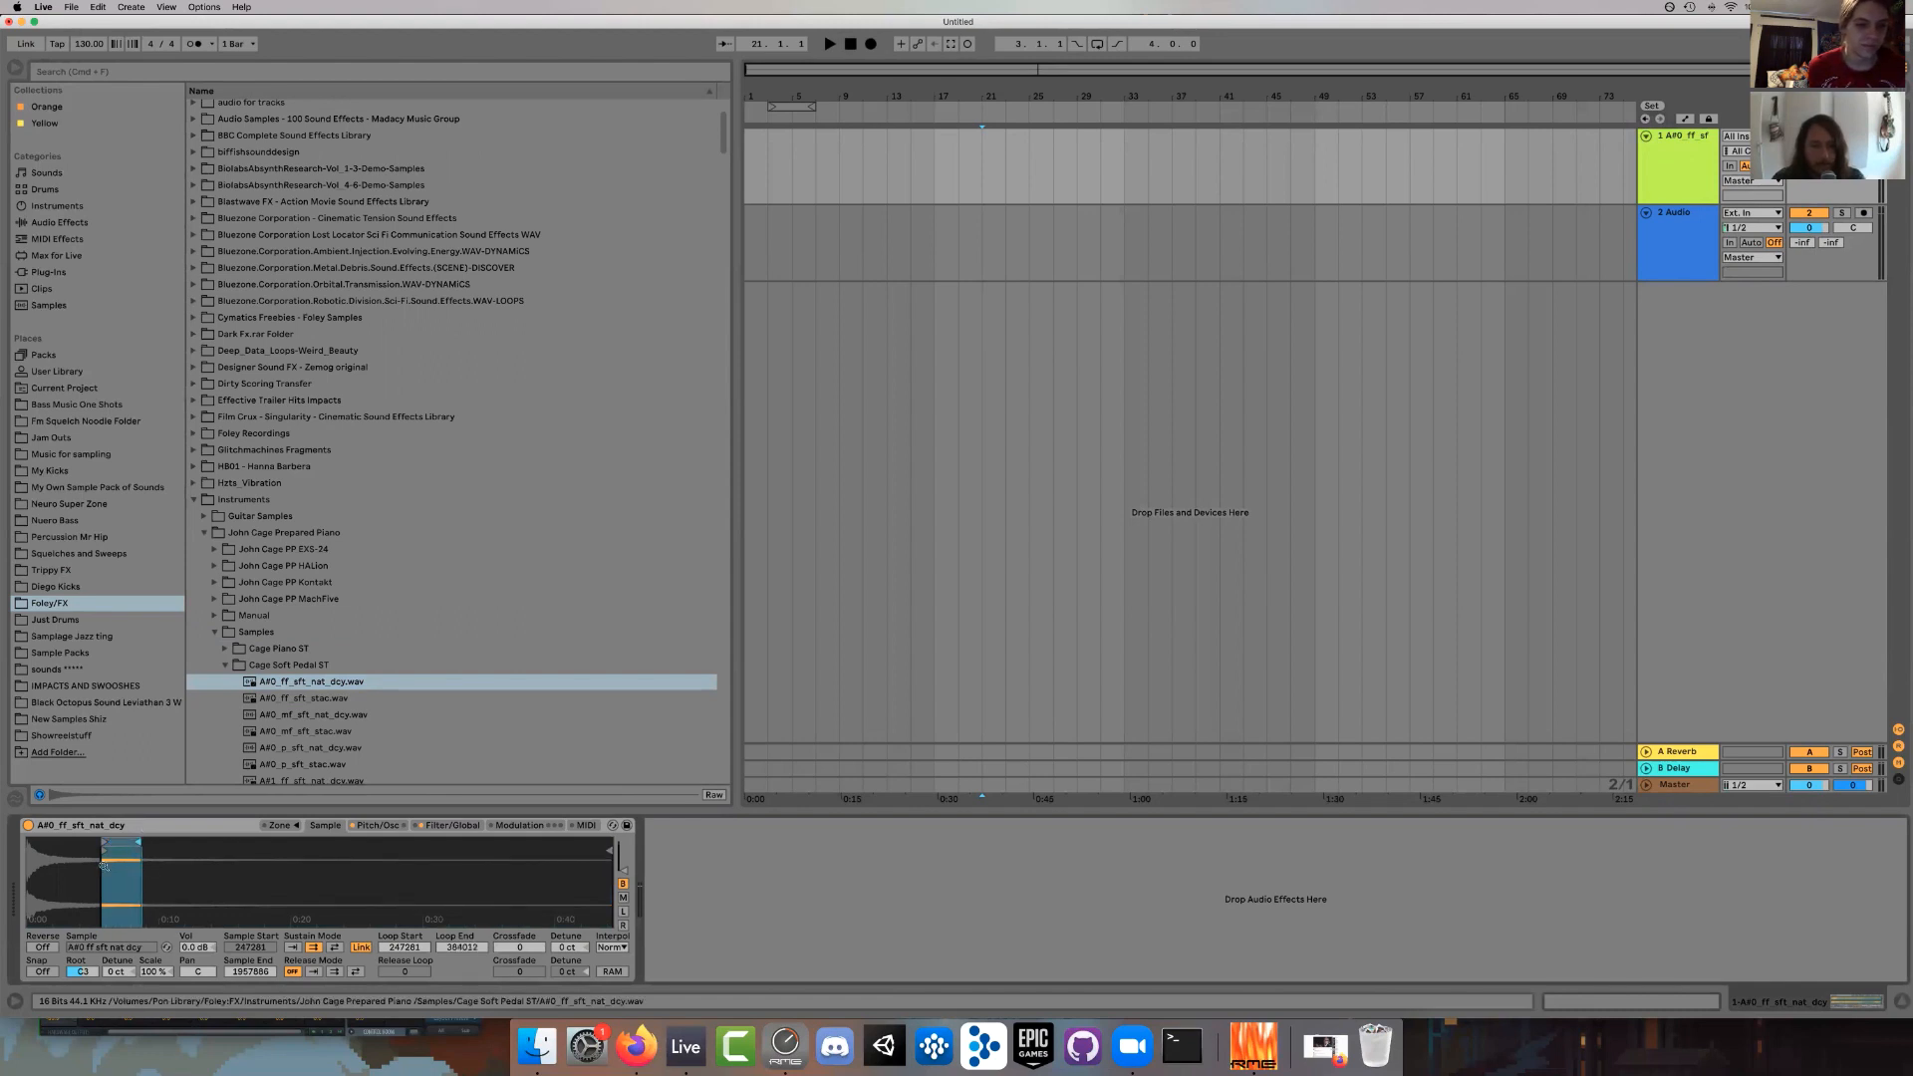
Place the A#0_ff_sft_nat_dcy sample as an audio clip on track 2 at bar 26.
right_click(116, 865)
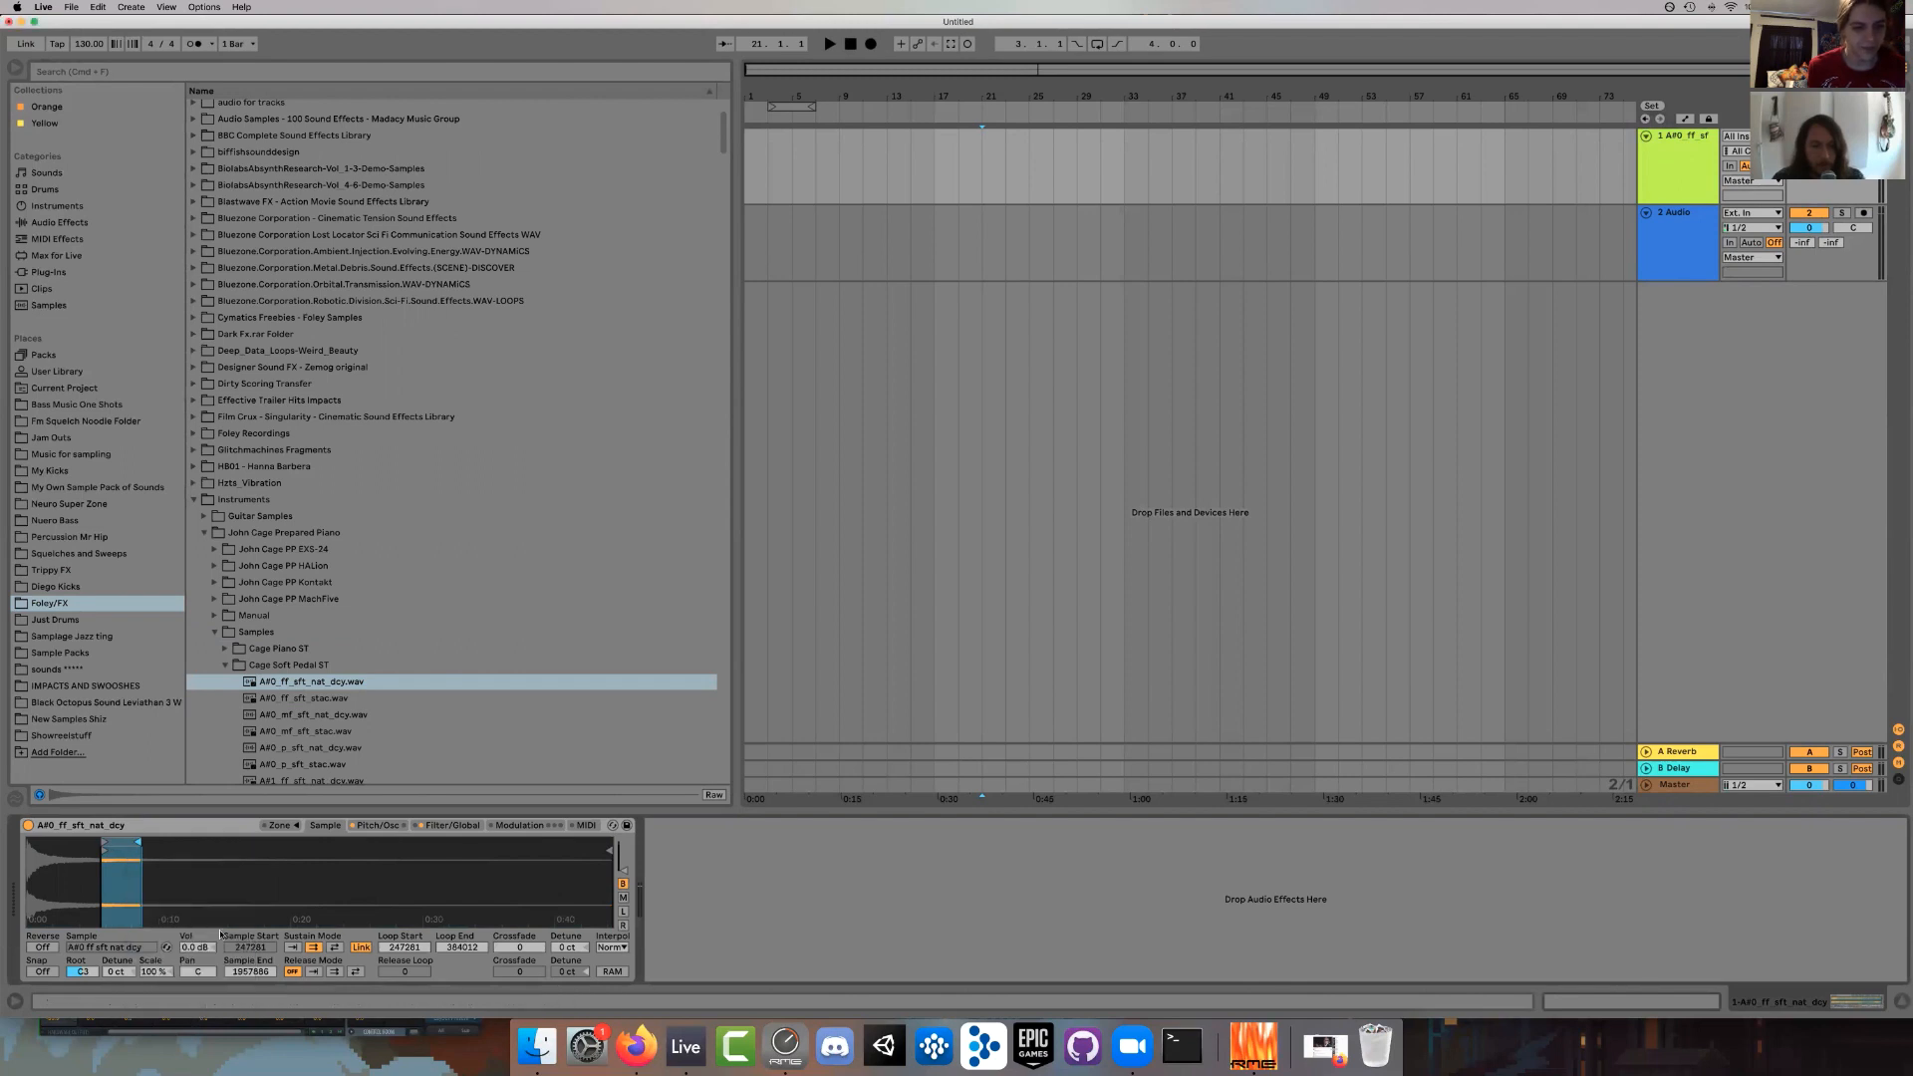
right_click(73, 866)
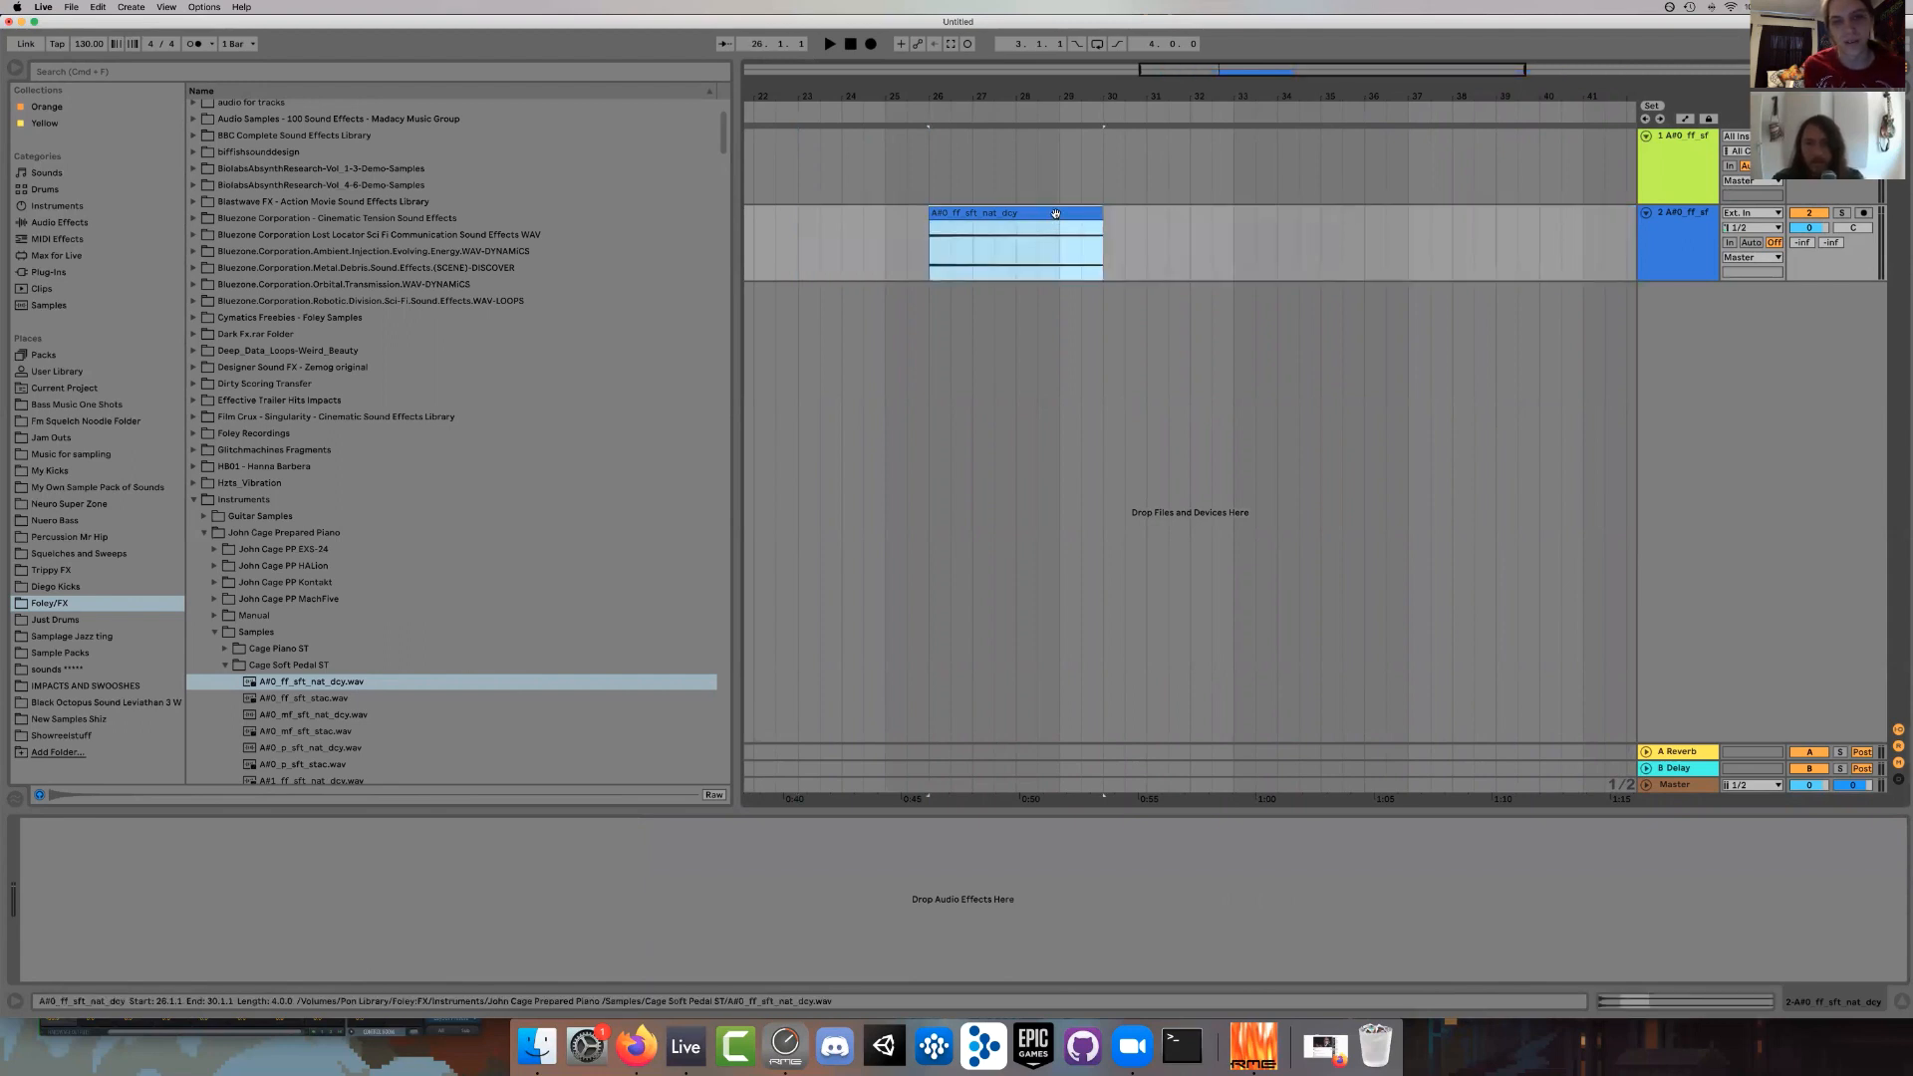
Select the A#0 clip's four-bar range at bar 26 and bring up its clip options.
left_click(1016, 213)
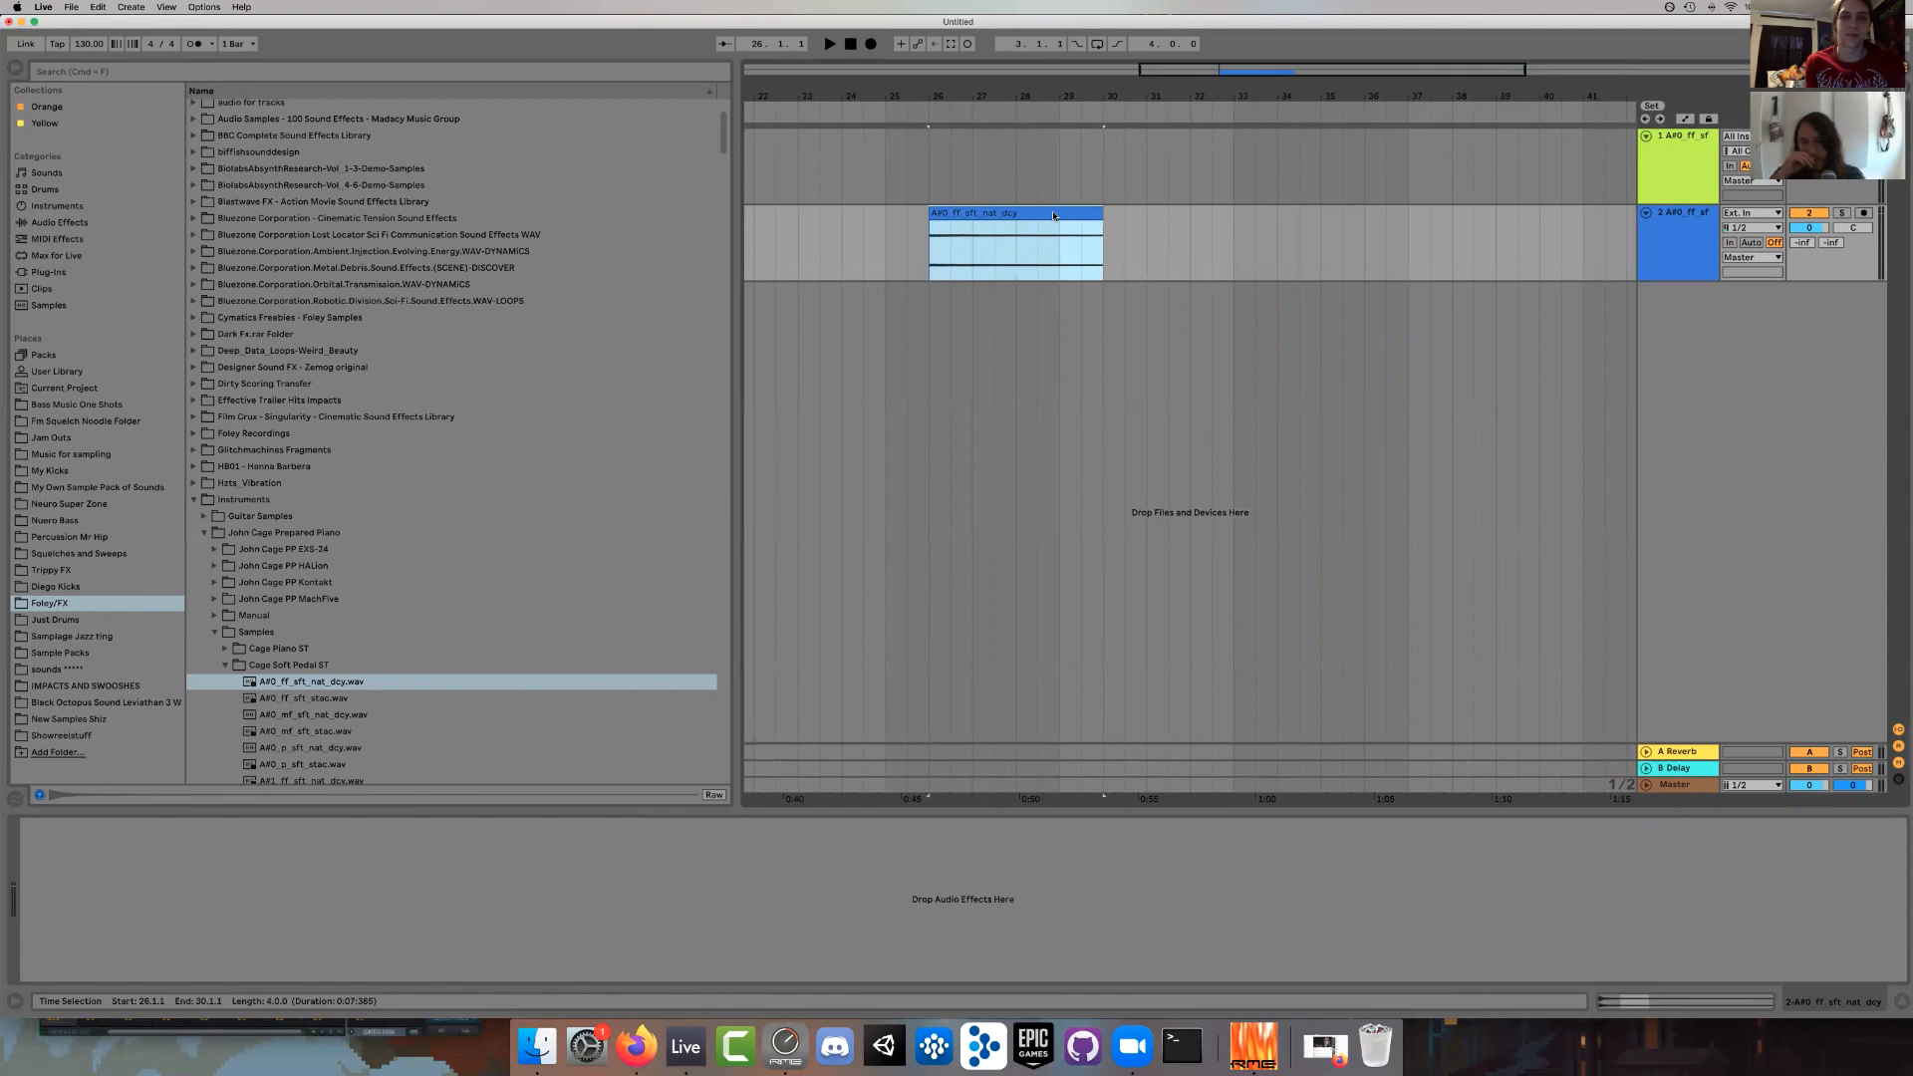
mouse_move(1032, 202)
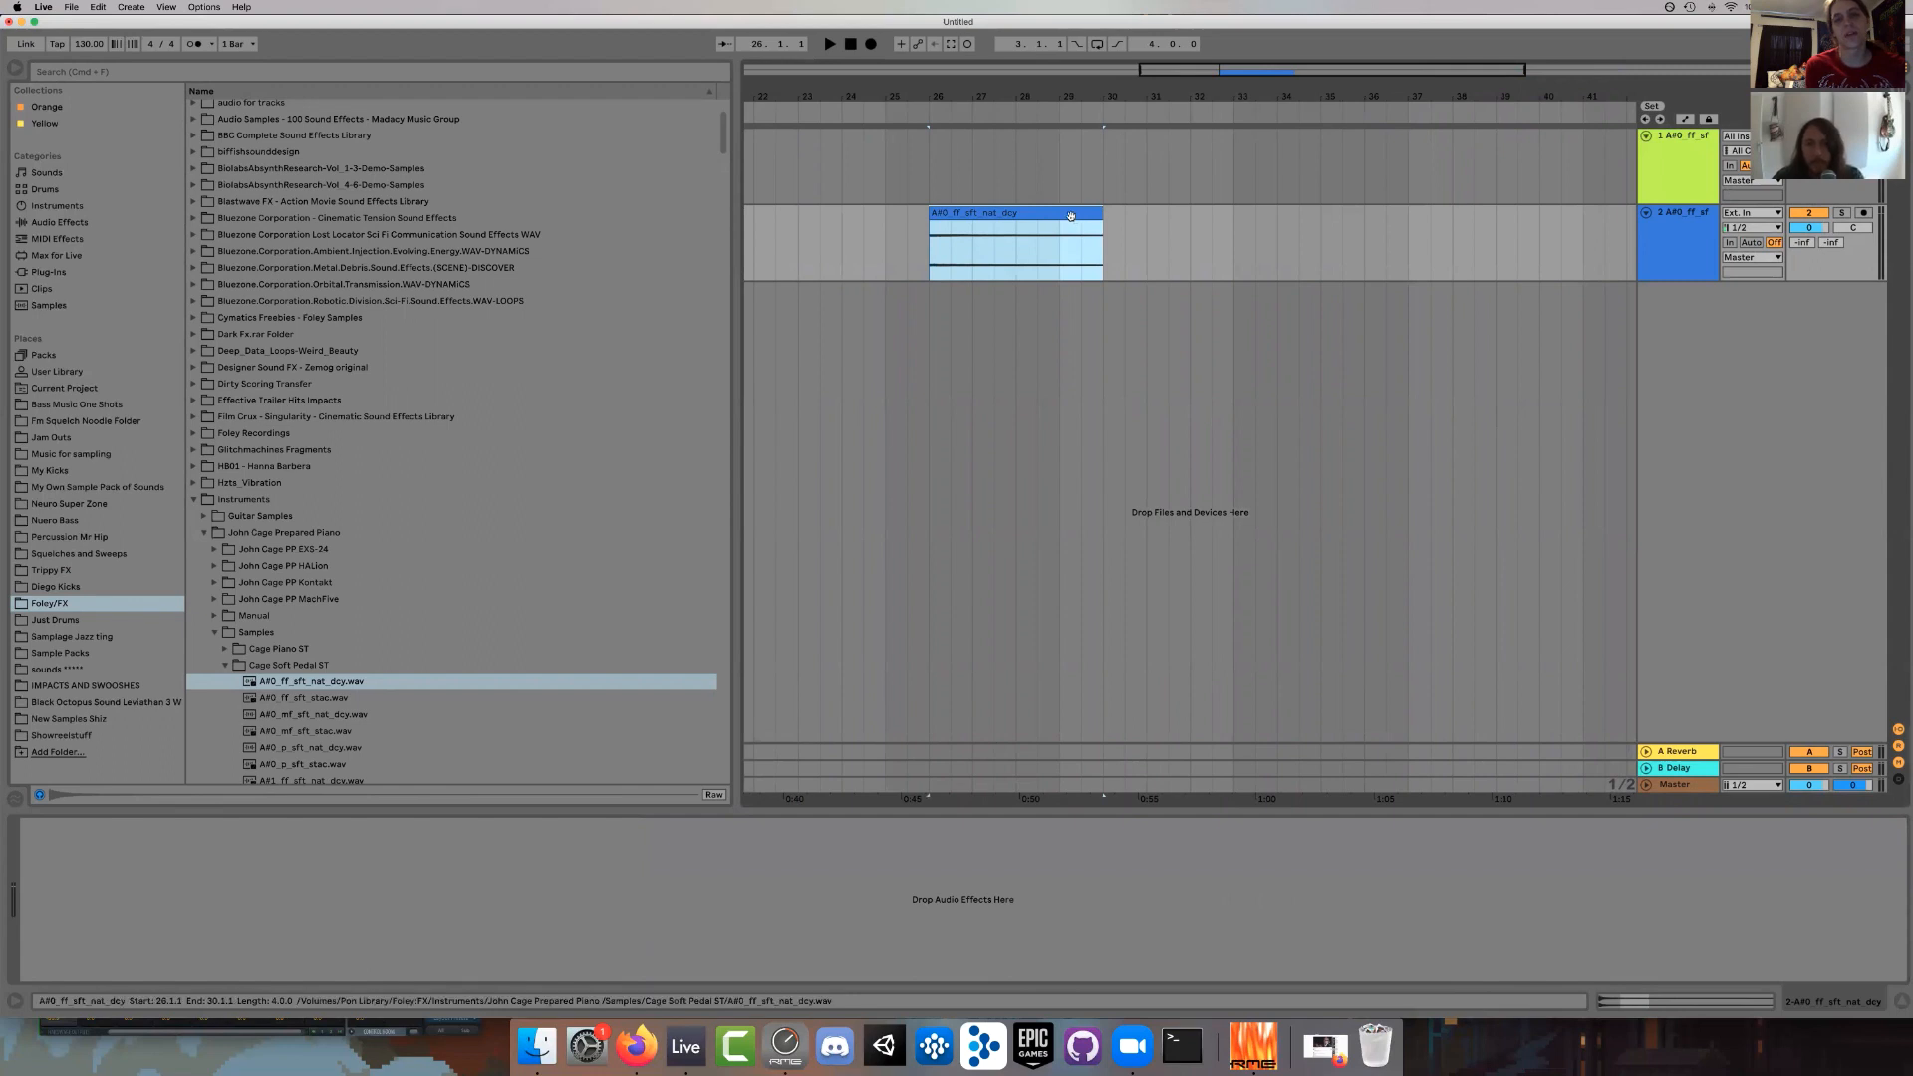
double_click(1012, 212)
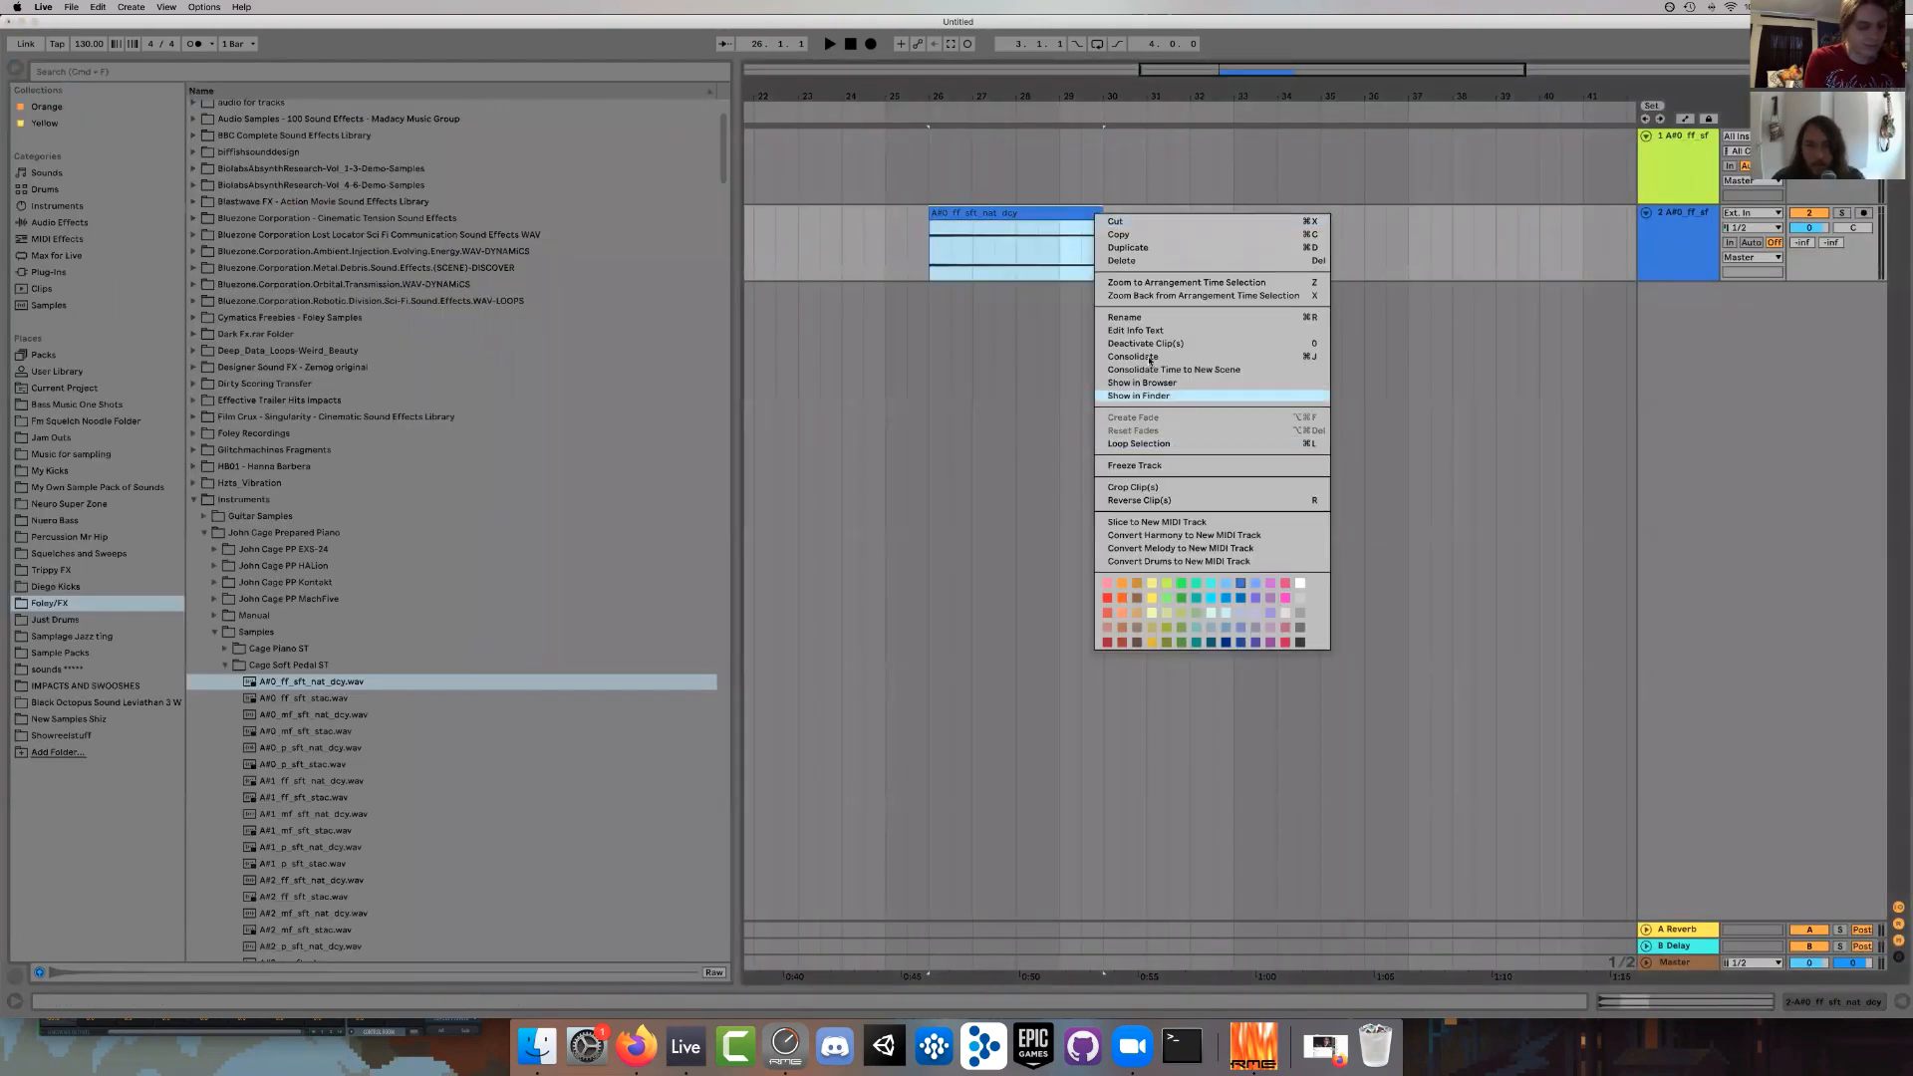
left_click(1092, 295)
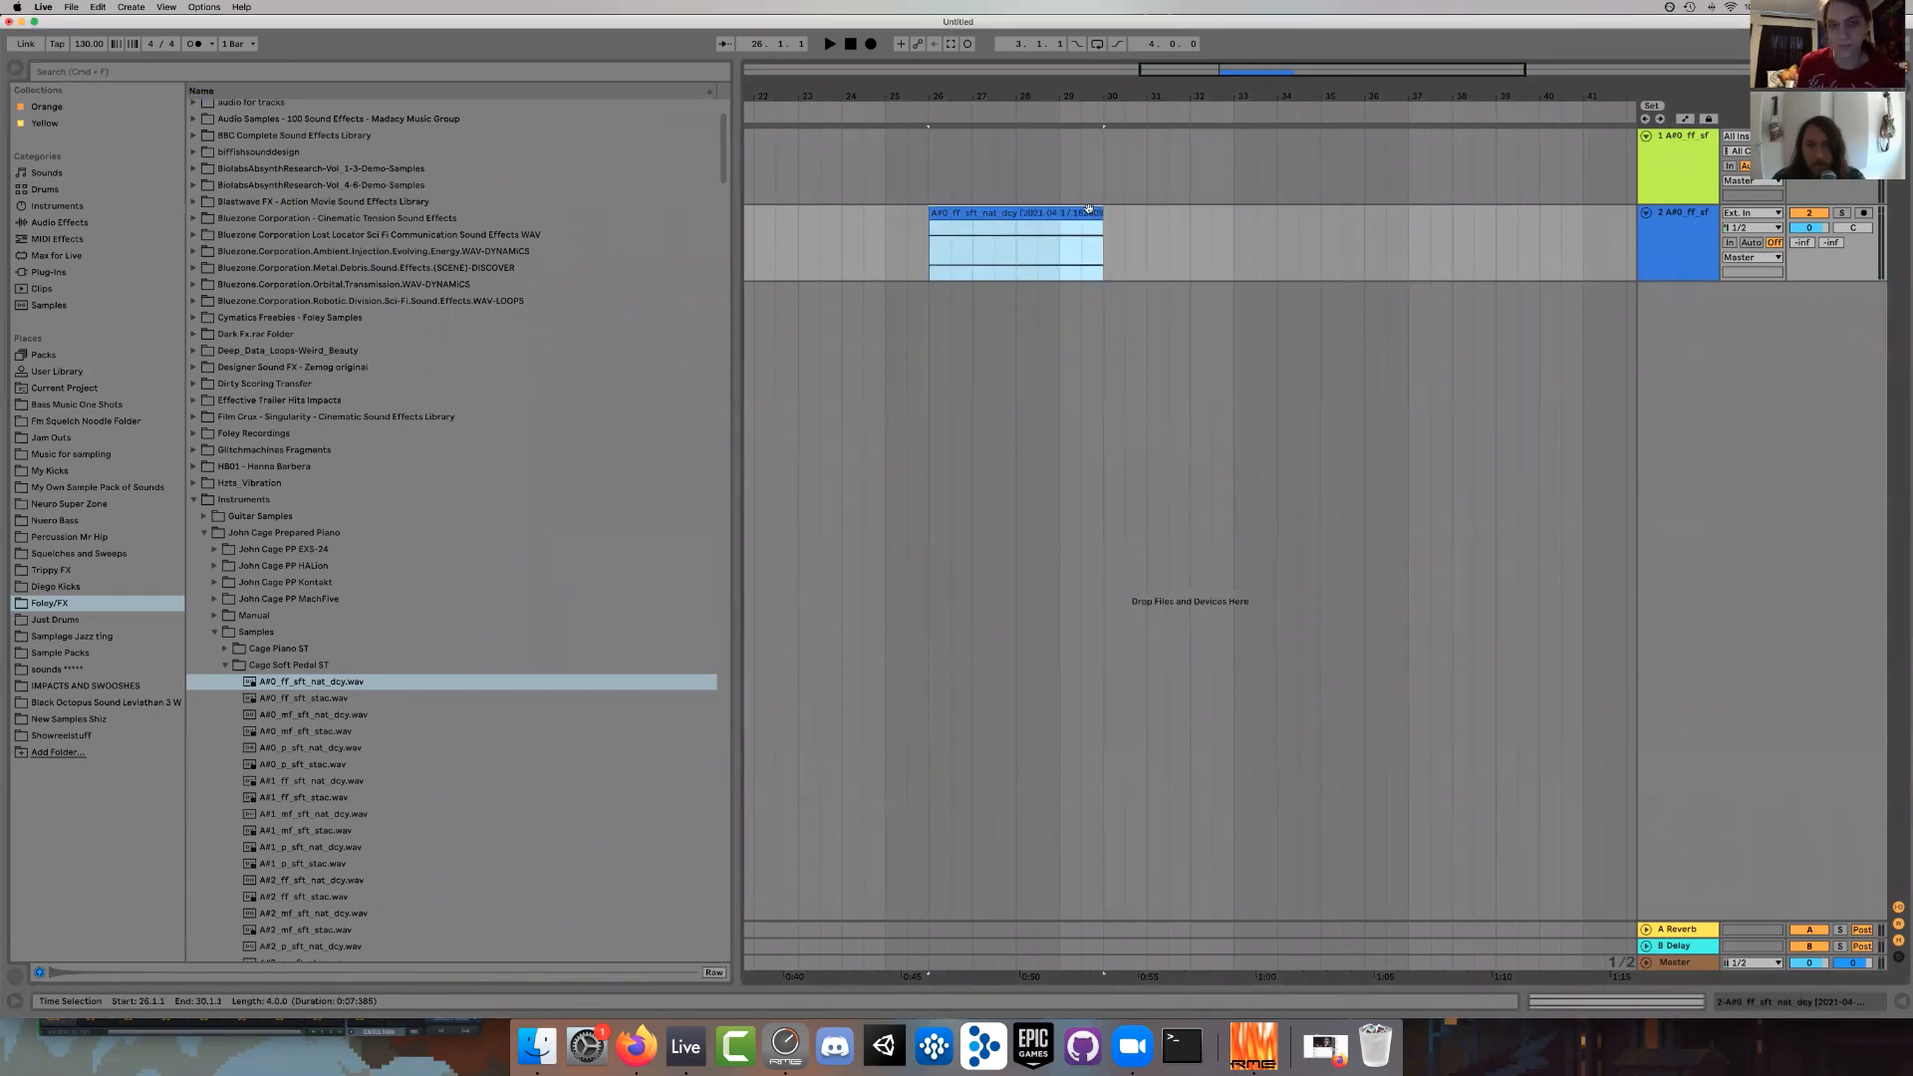
double_click(1015, 226)
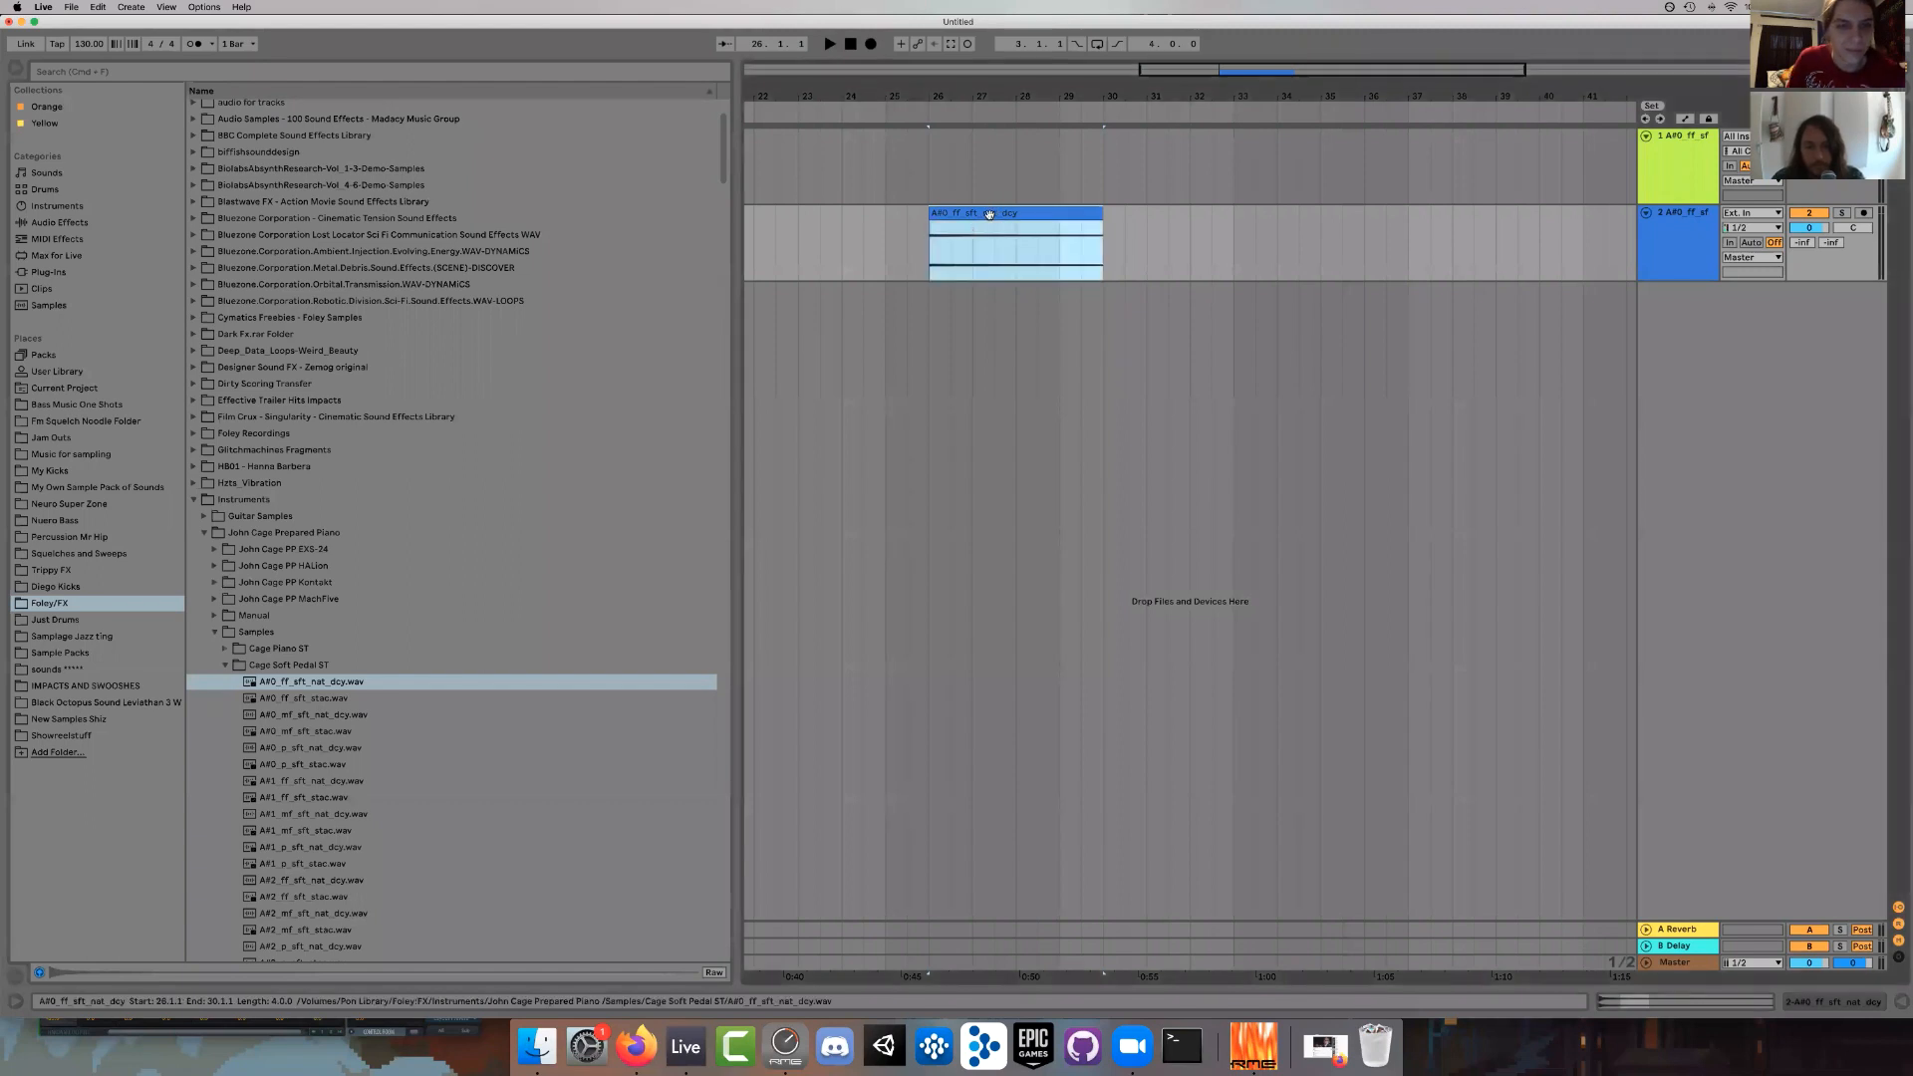
left_click(1012, 244)
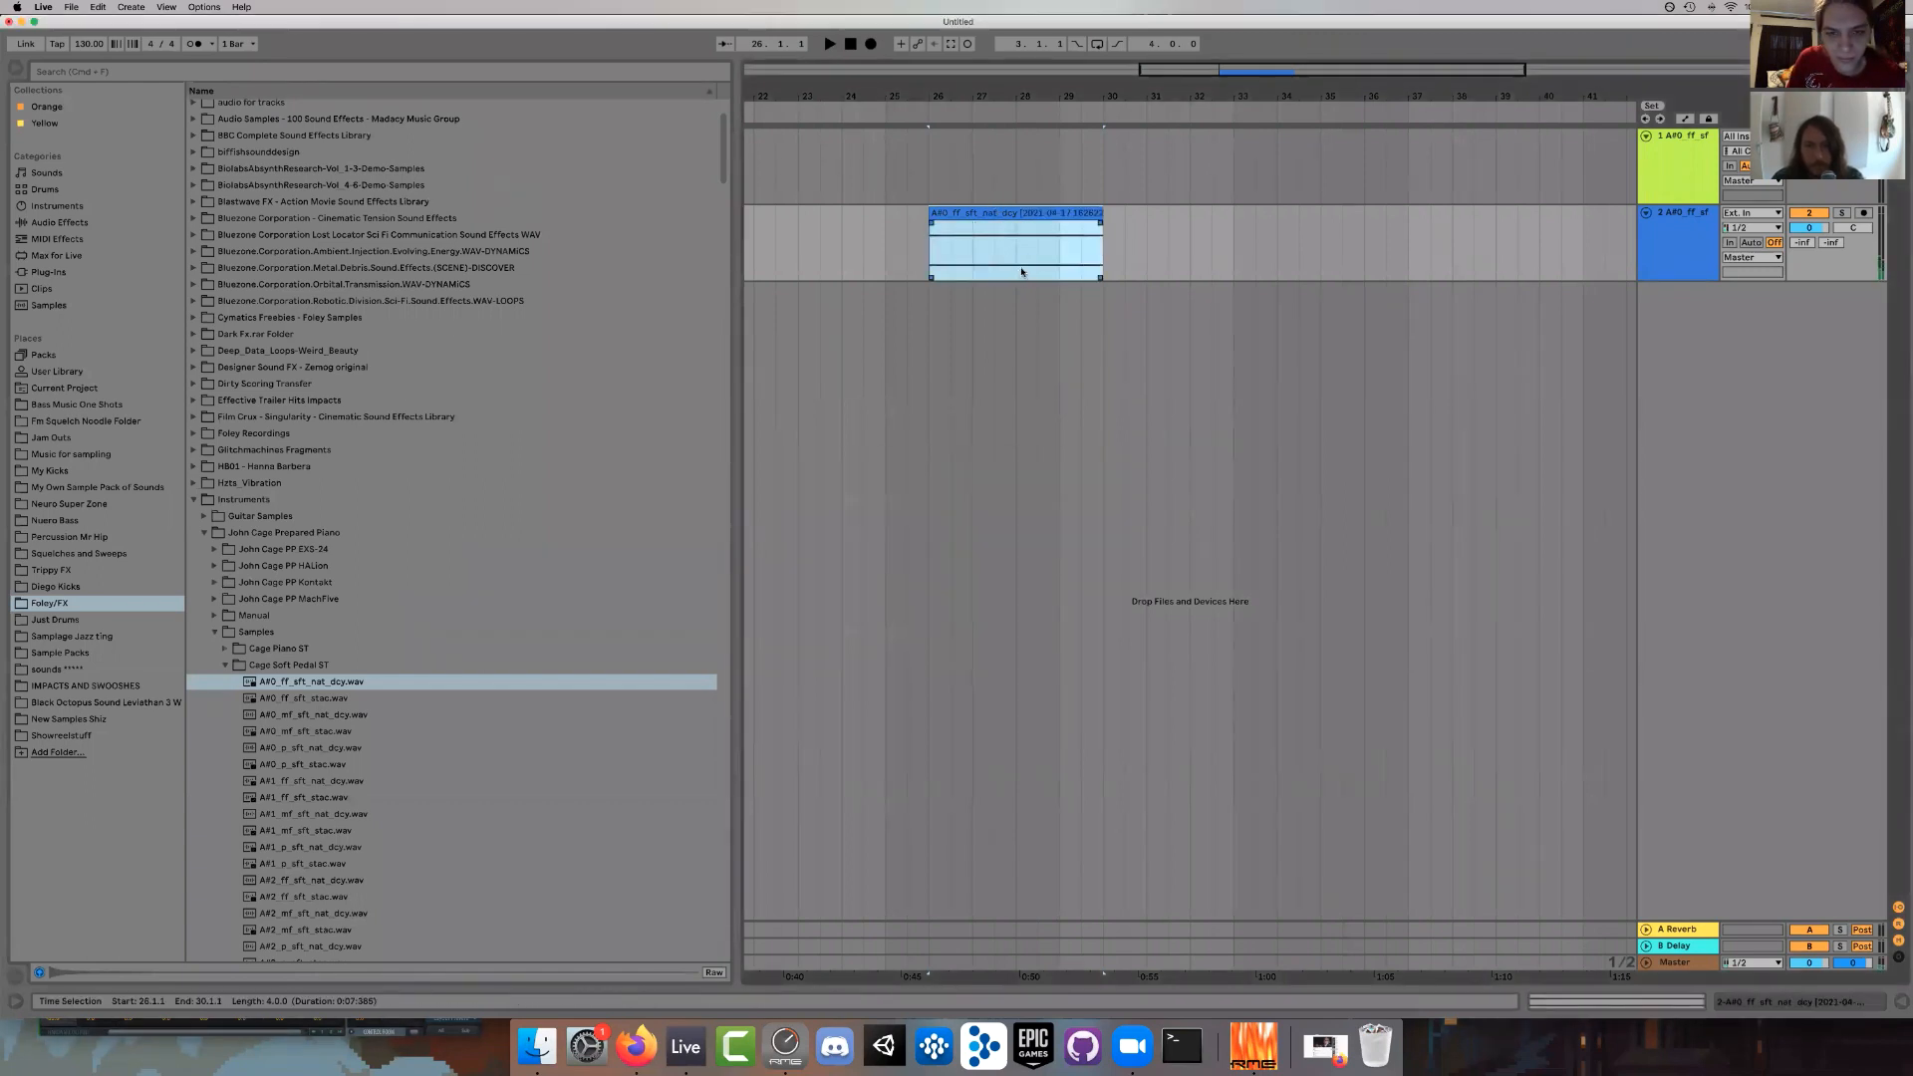
left_click(1015, 244)
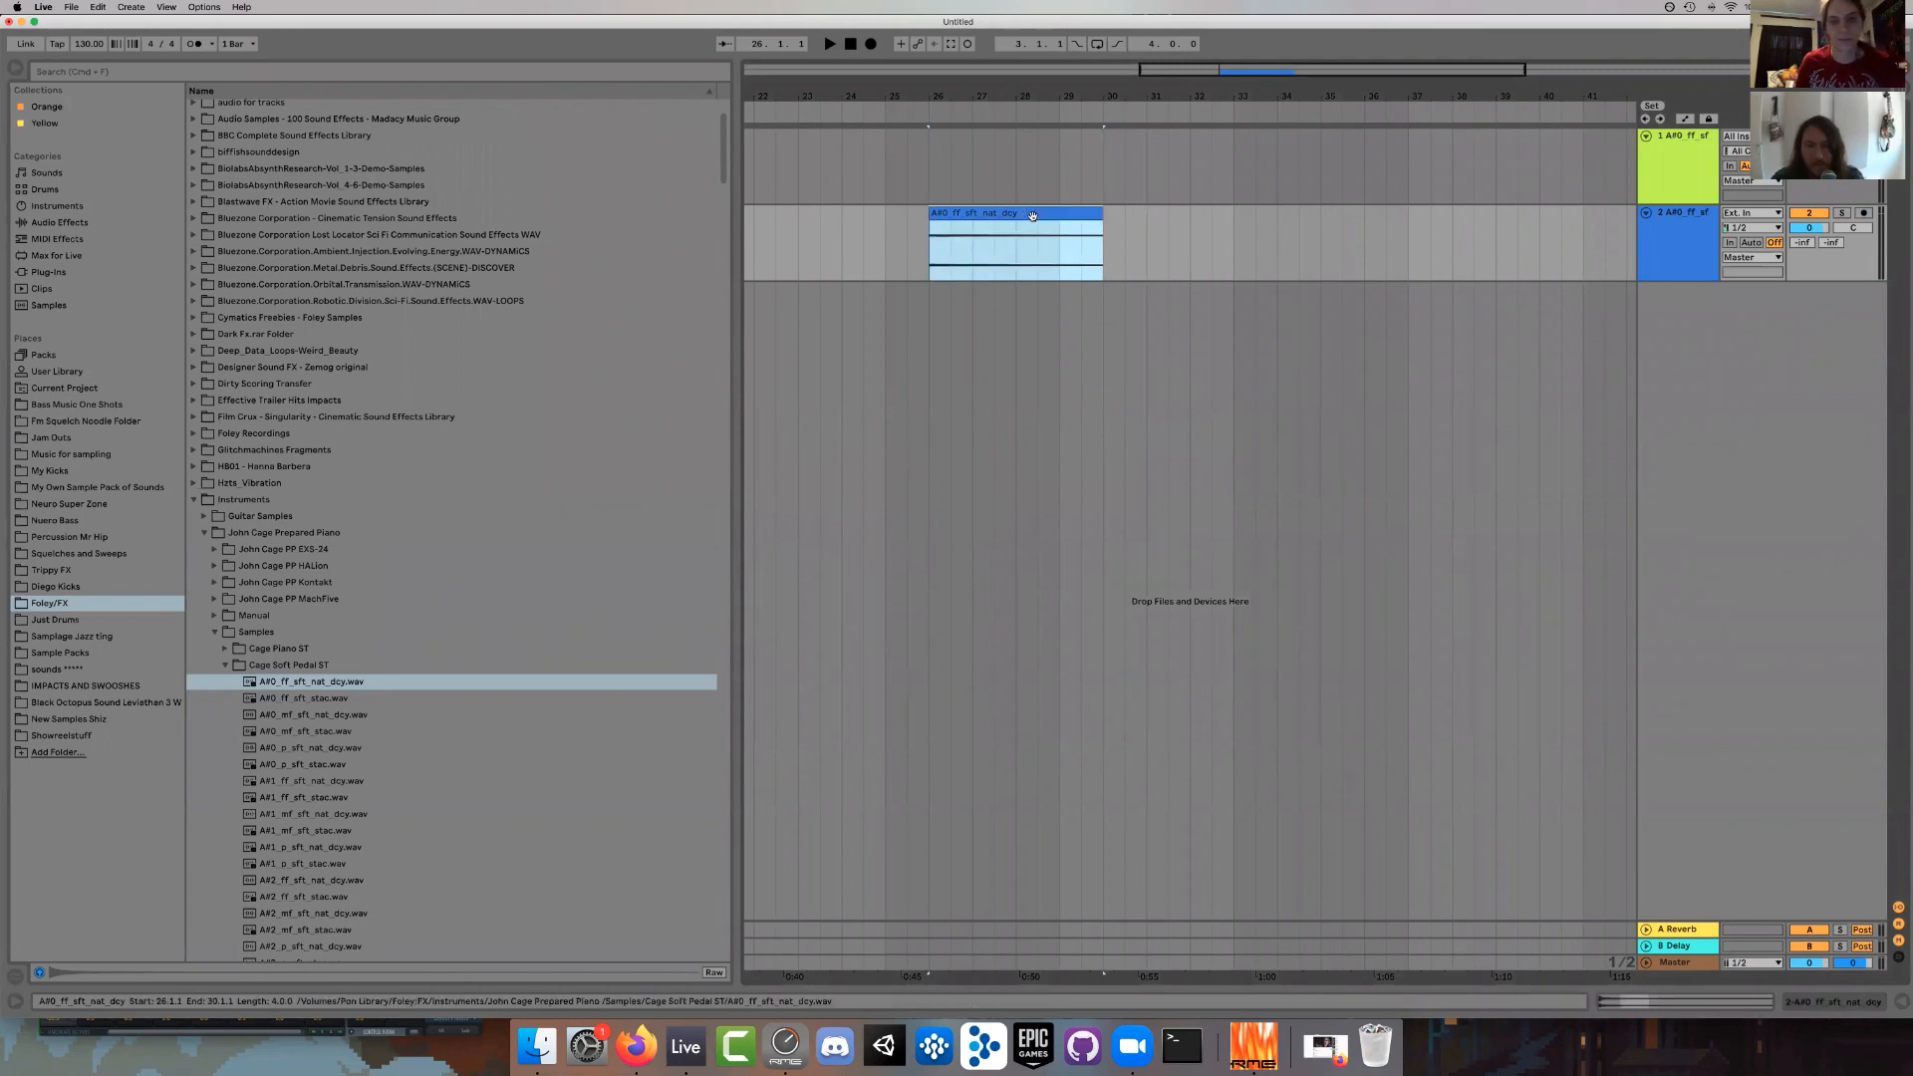
double_click(1012, 213)
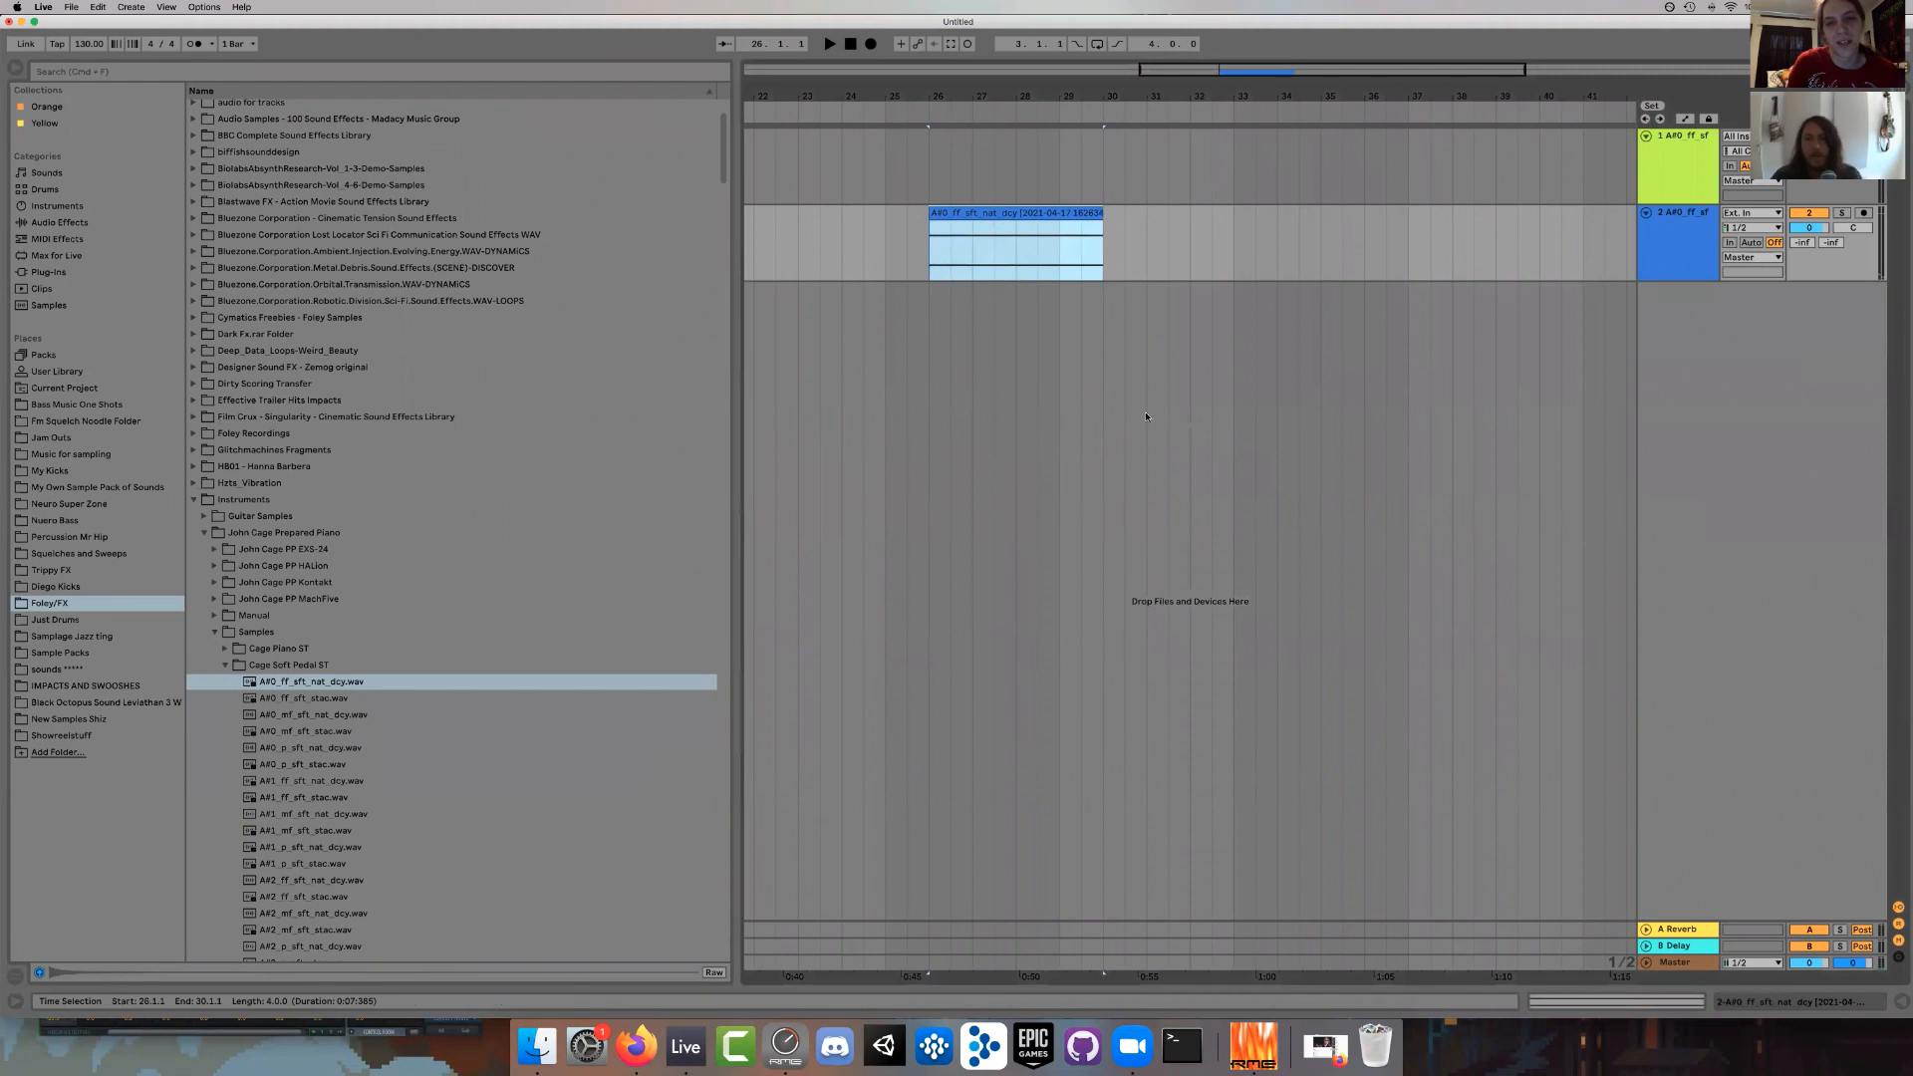
mouse_move(1044, 243)
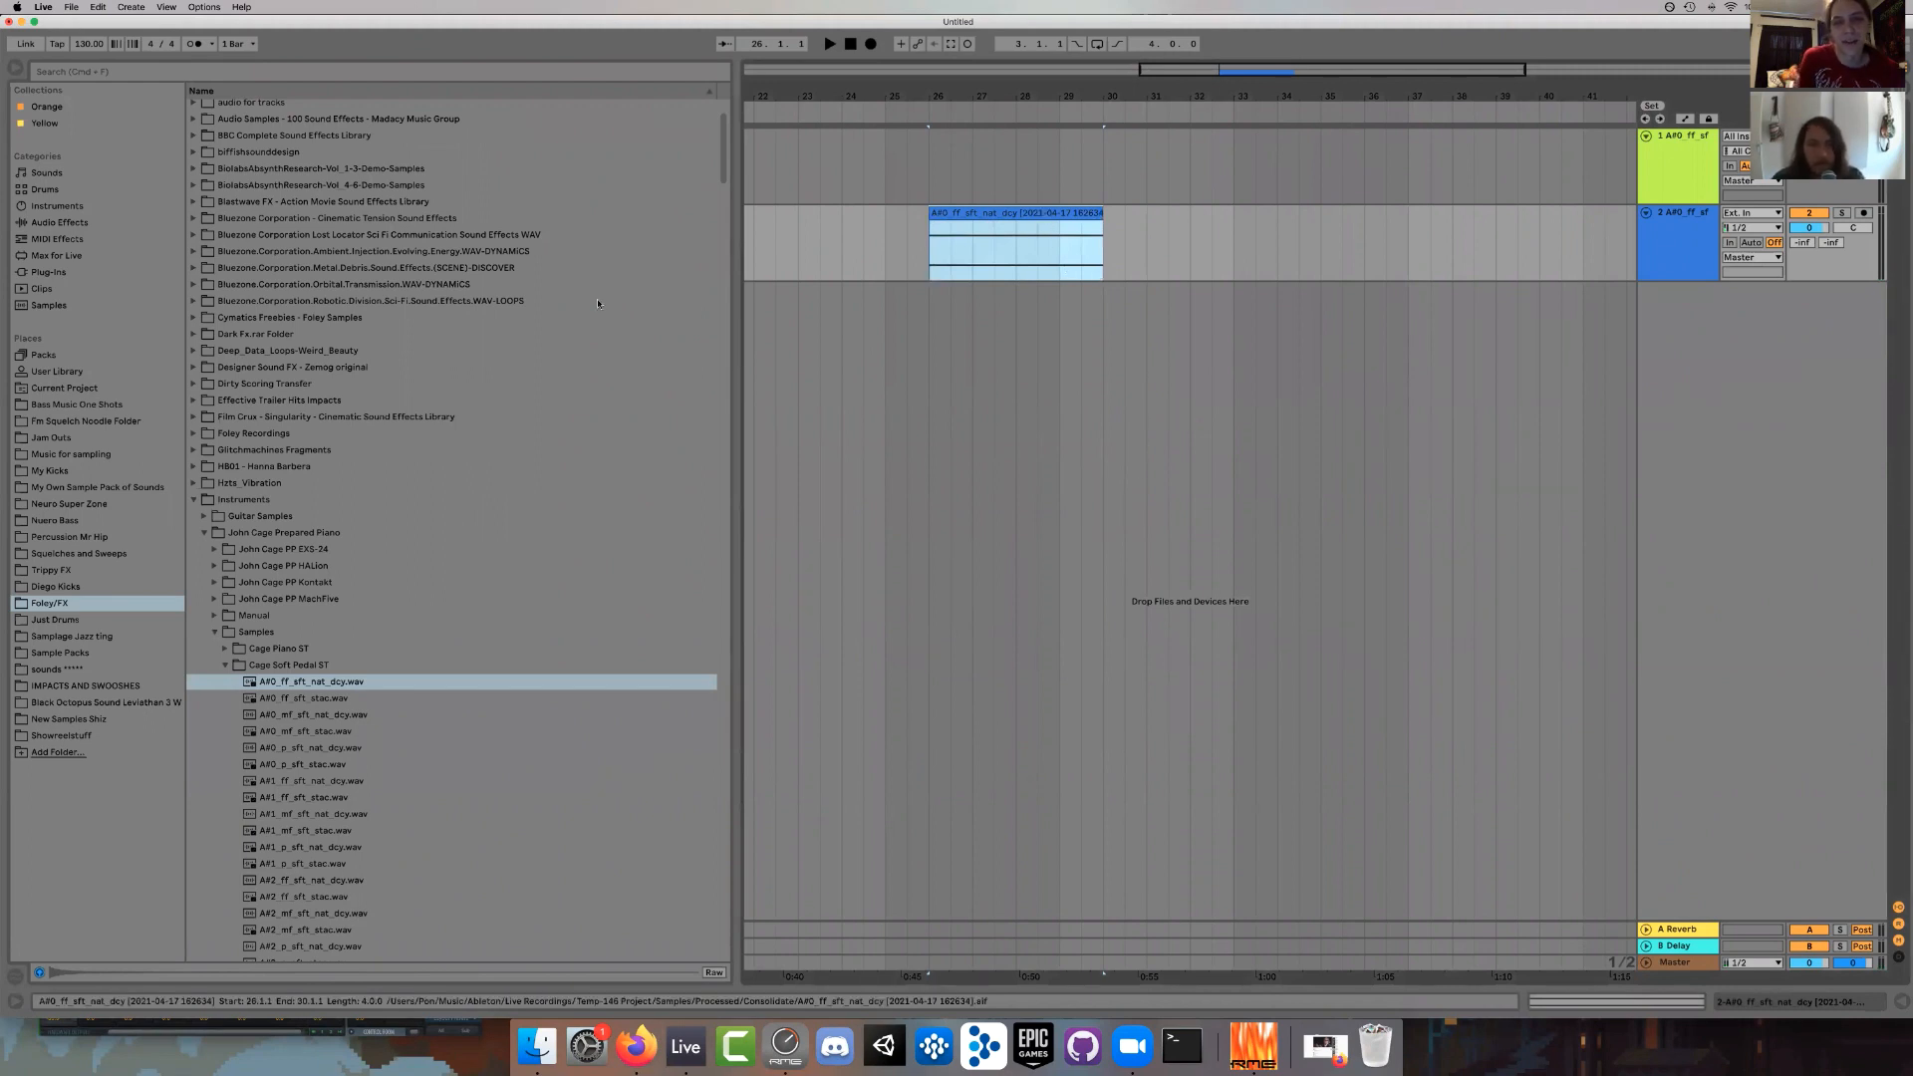
double_click(1015, 241)
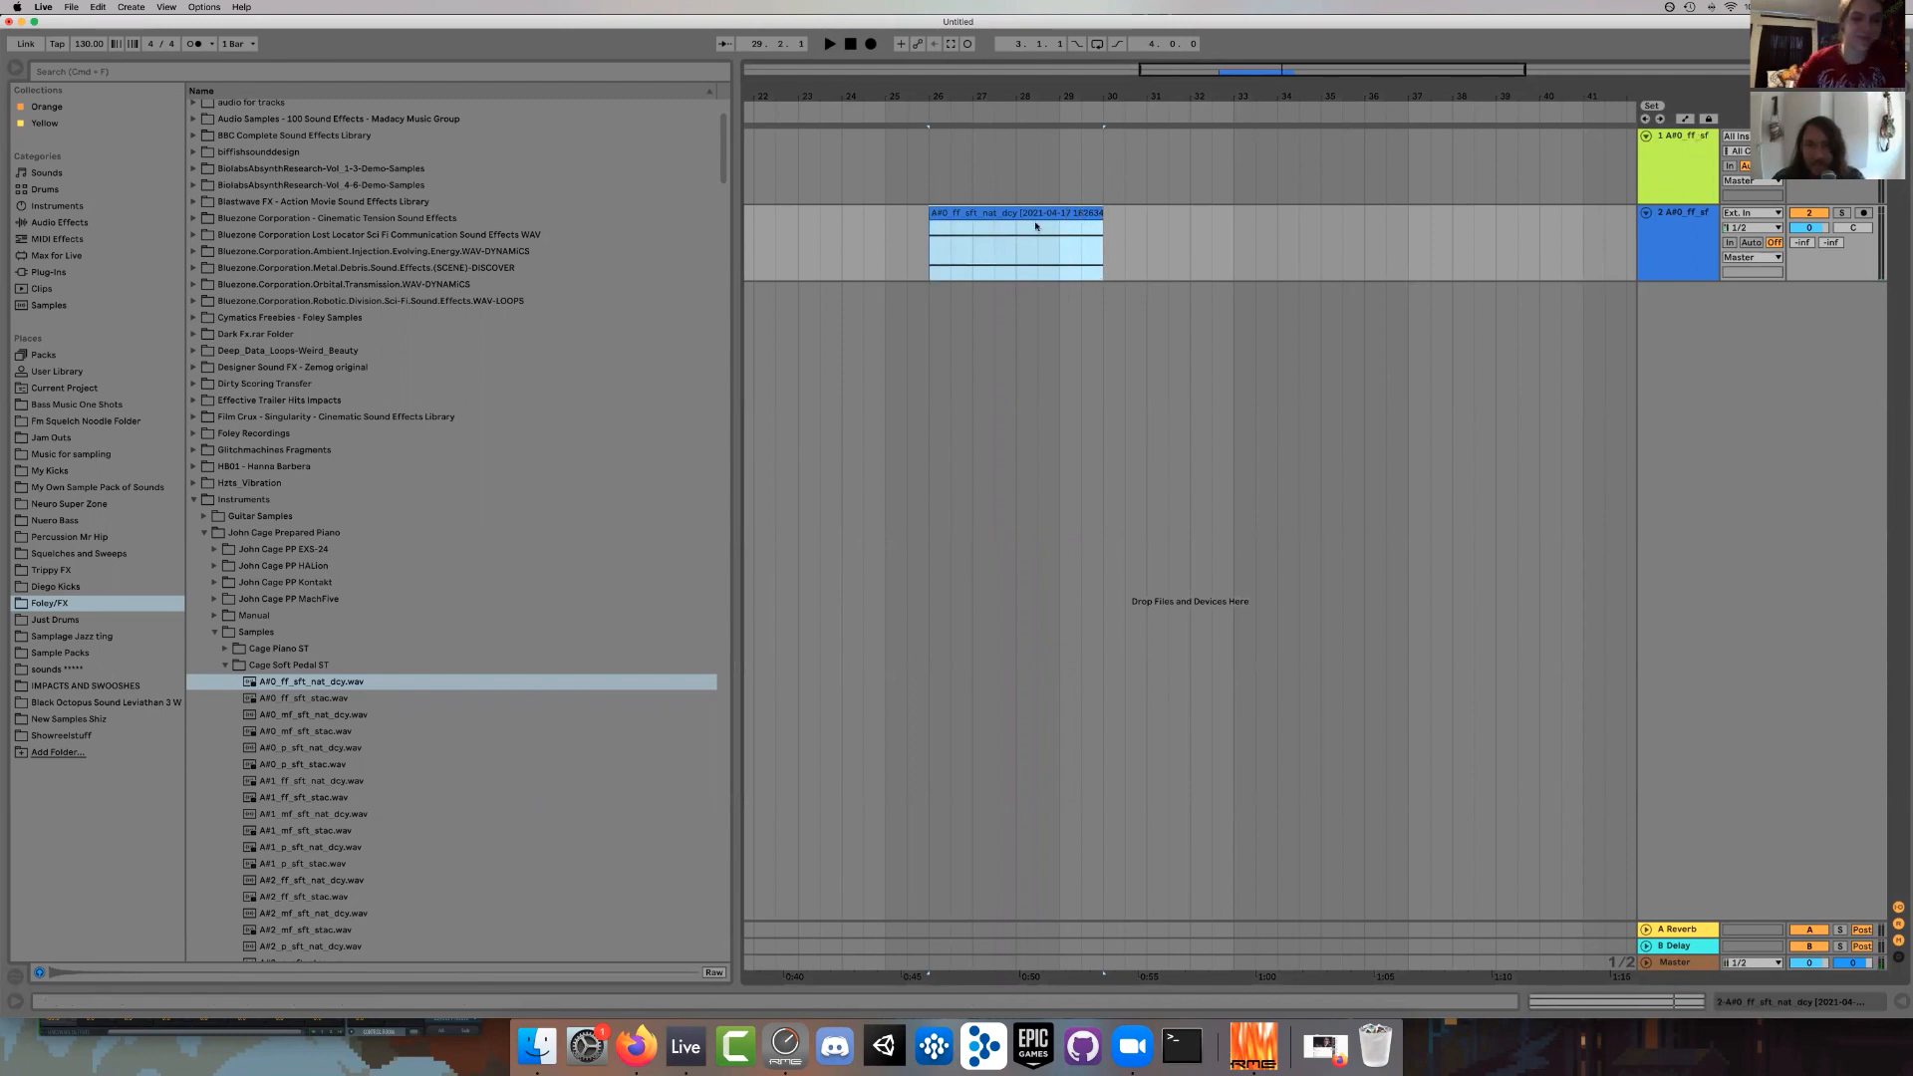
Load the consolidated A#0 audio file into track 1's Simpler and remove the audio track.
double_click(1016, 244)
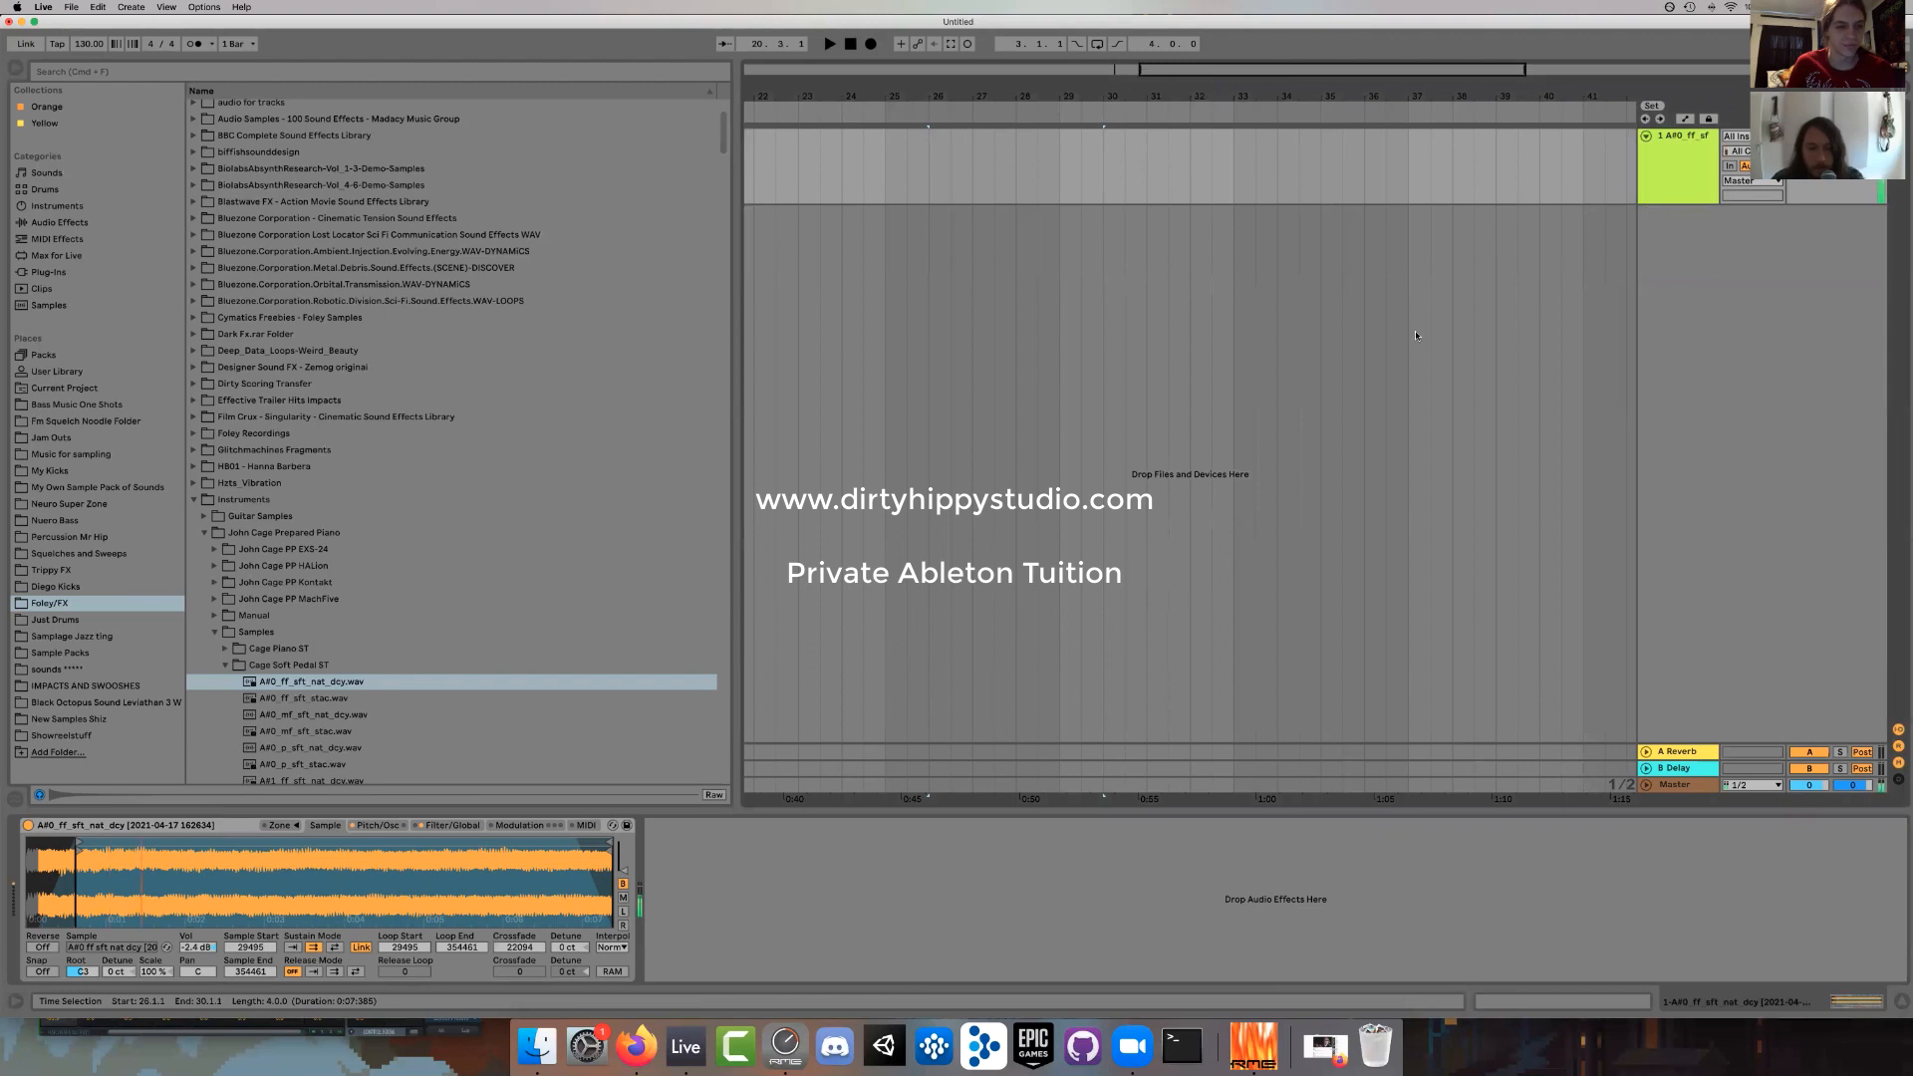
mouse_move(1250, 368)
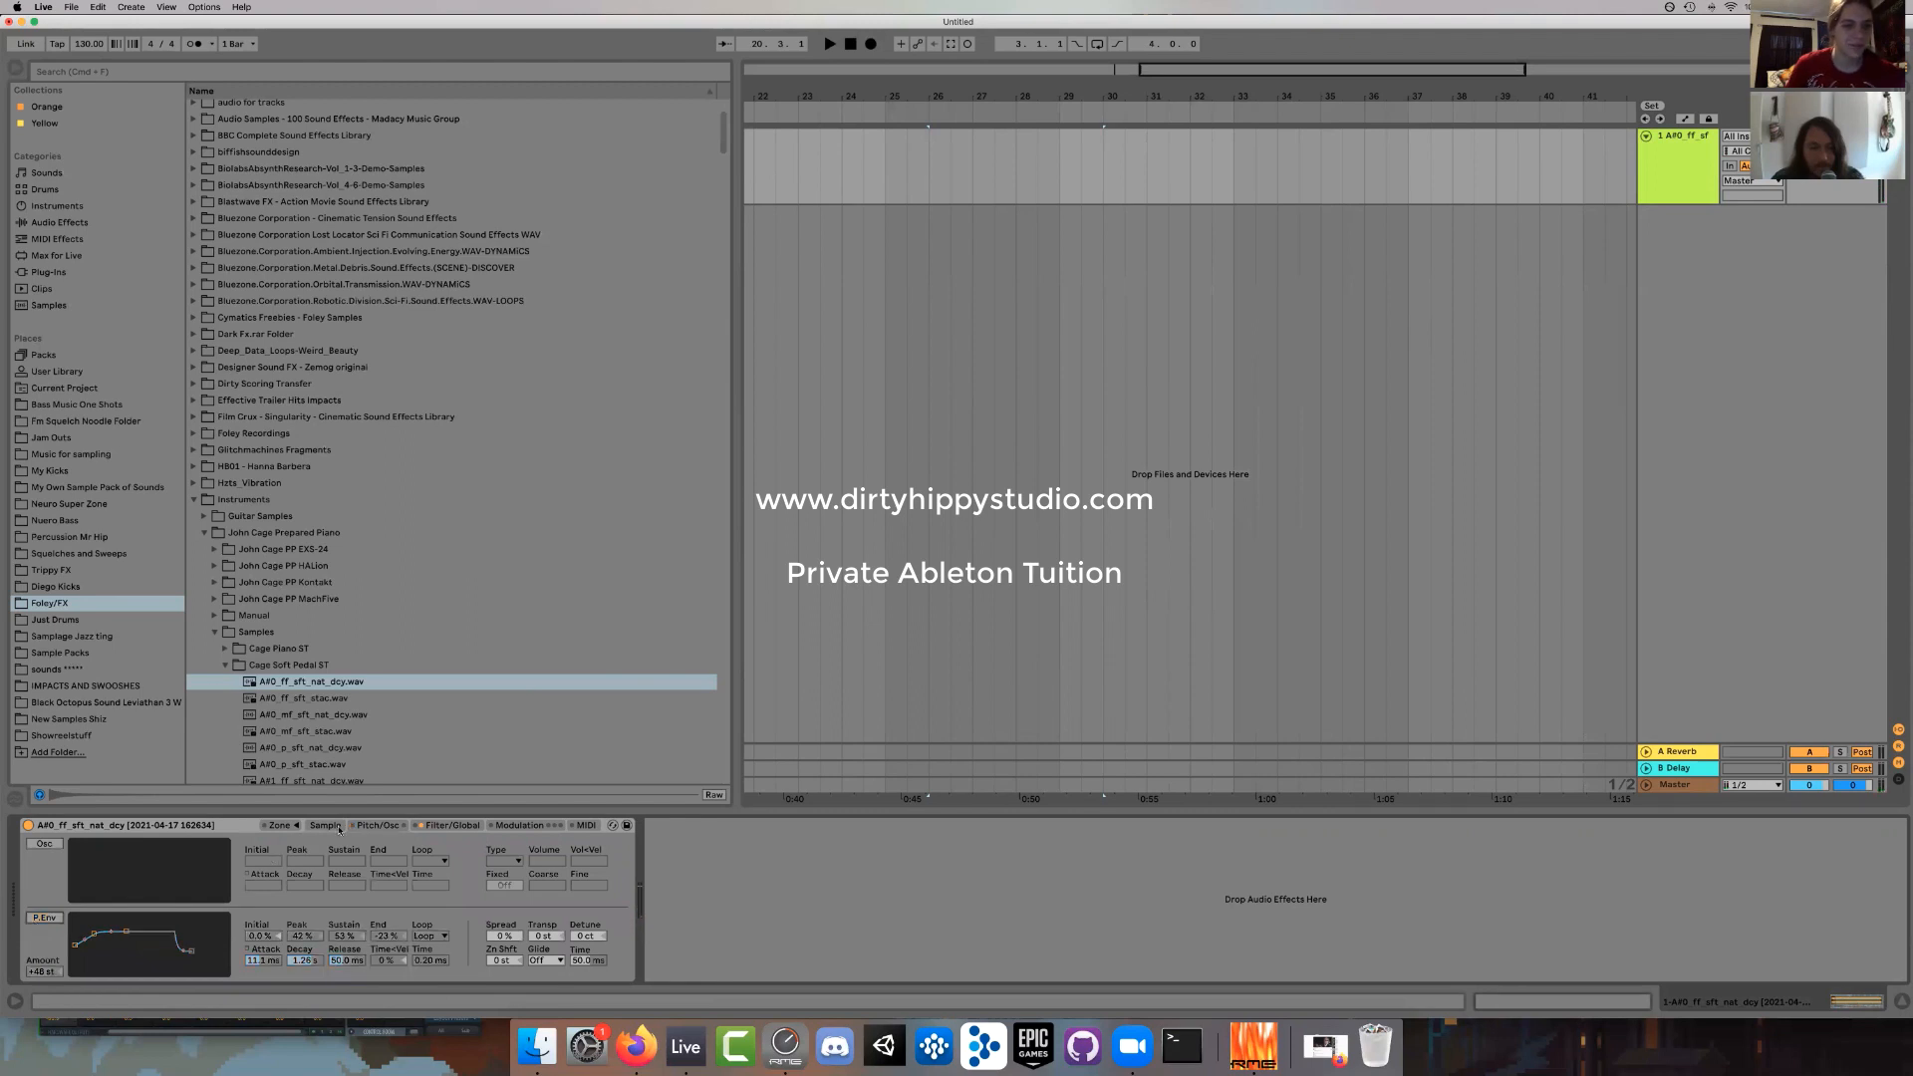
Show Simpler's Sample, then Filter/Global settings, and list MIDI Effects in the browser.
left_click(325, 825)
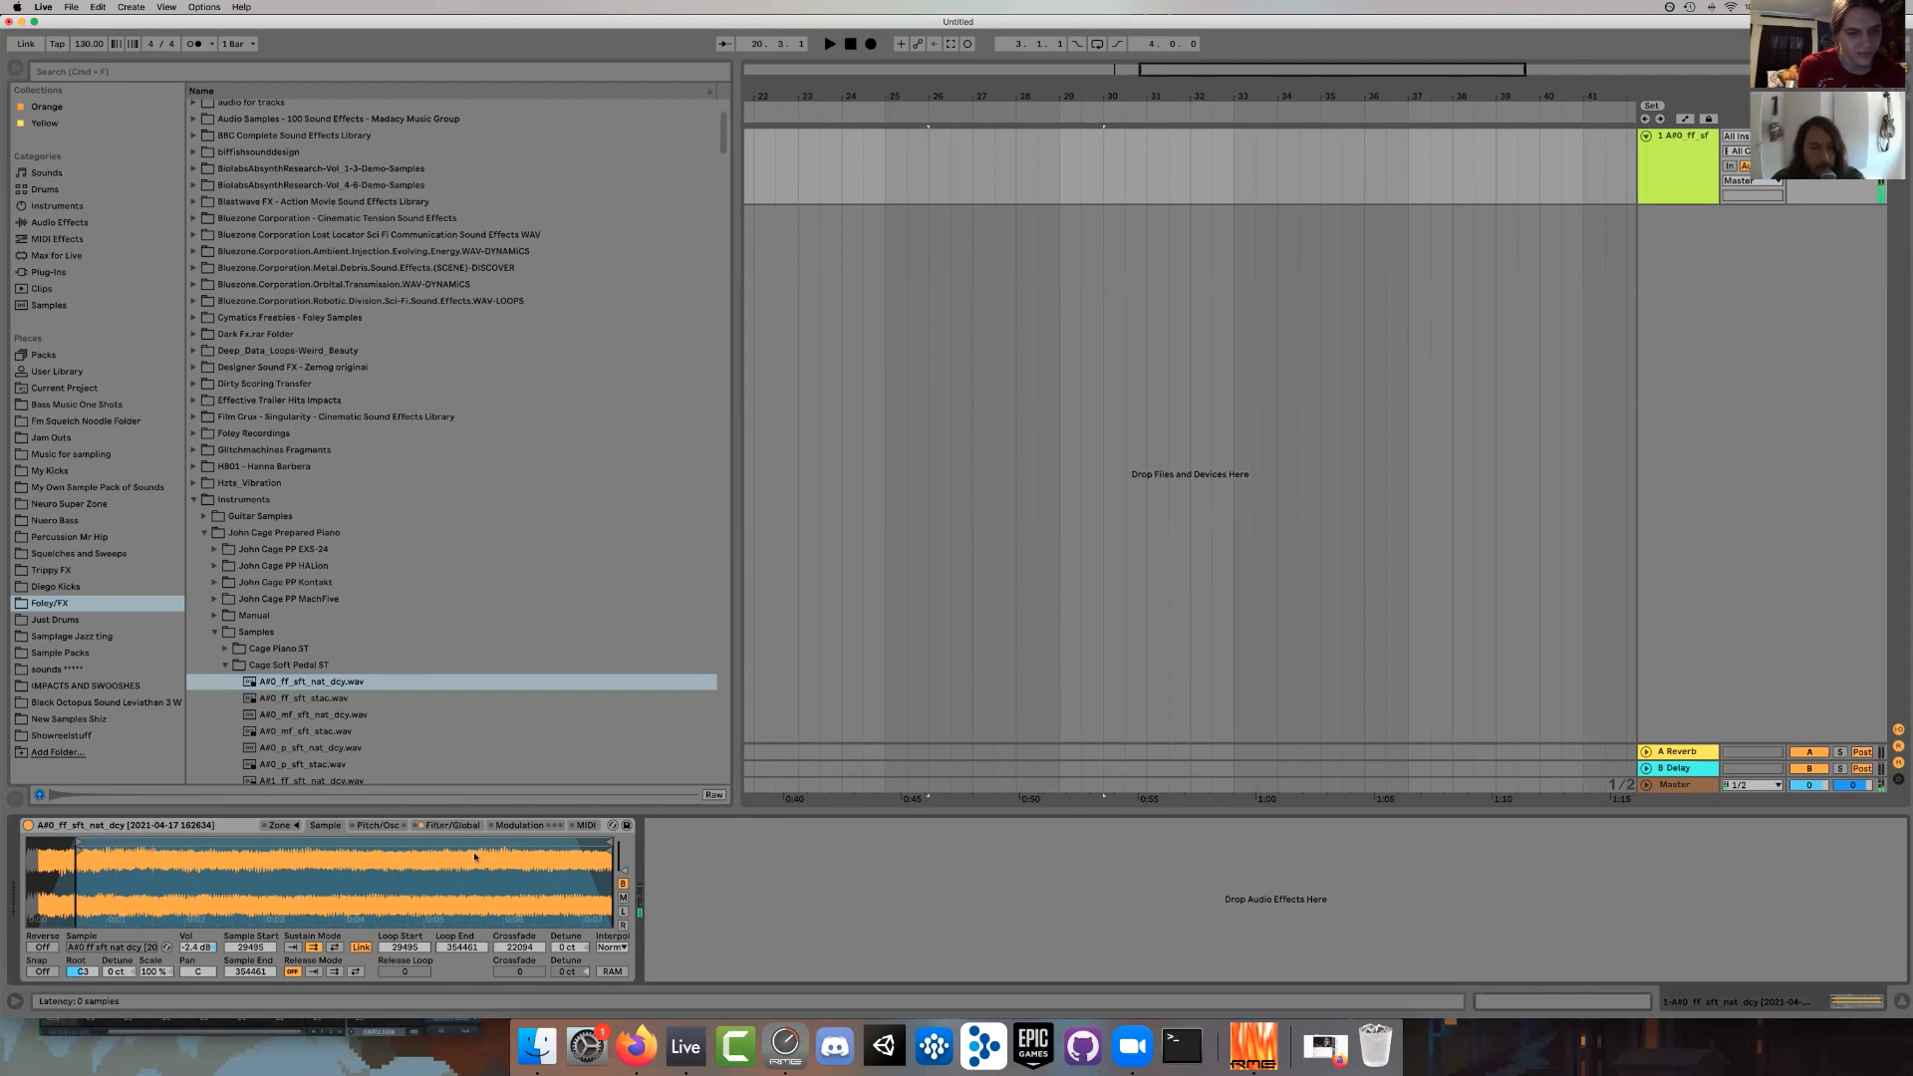
left_click(450, 825)
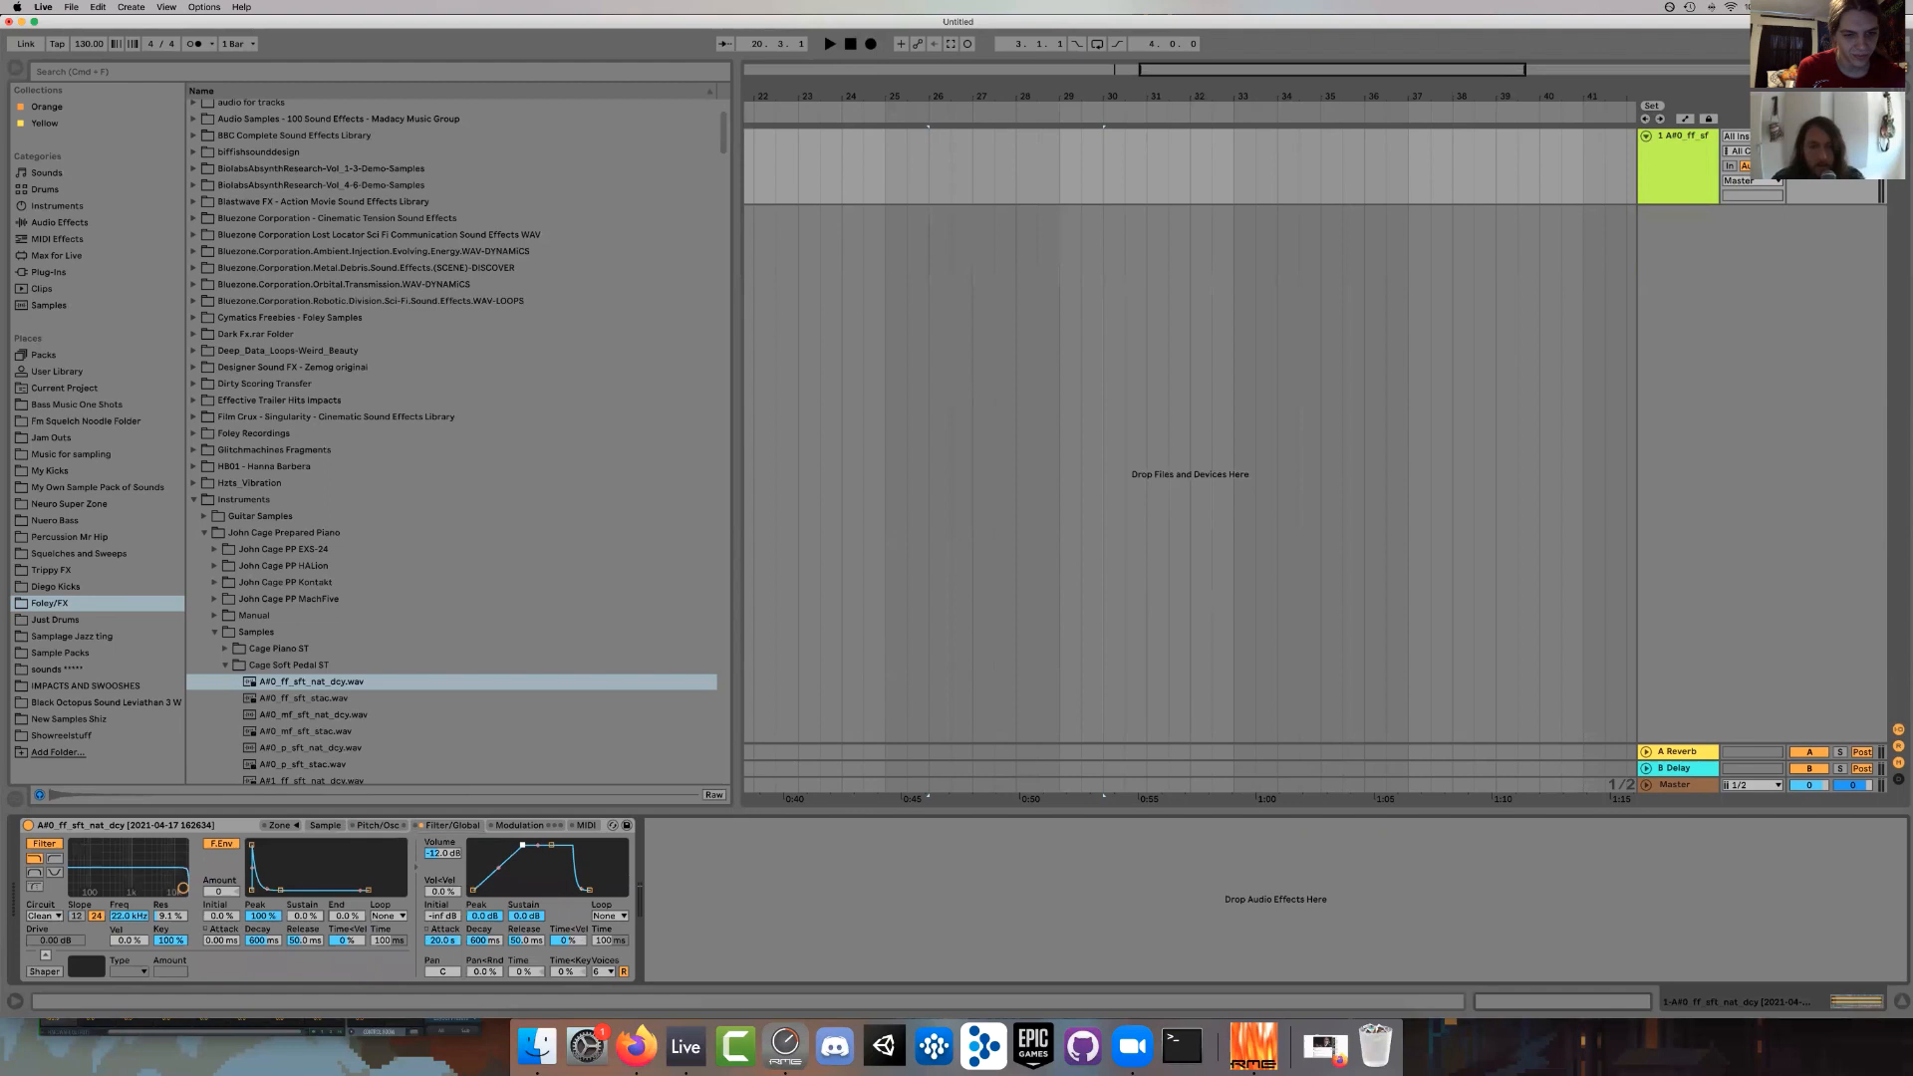
left_click(58, 238)
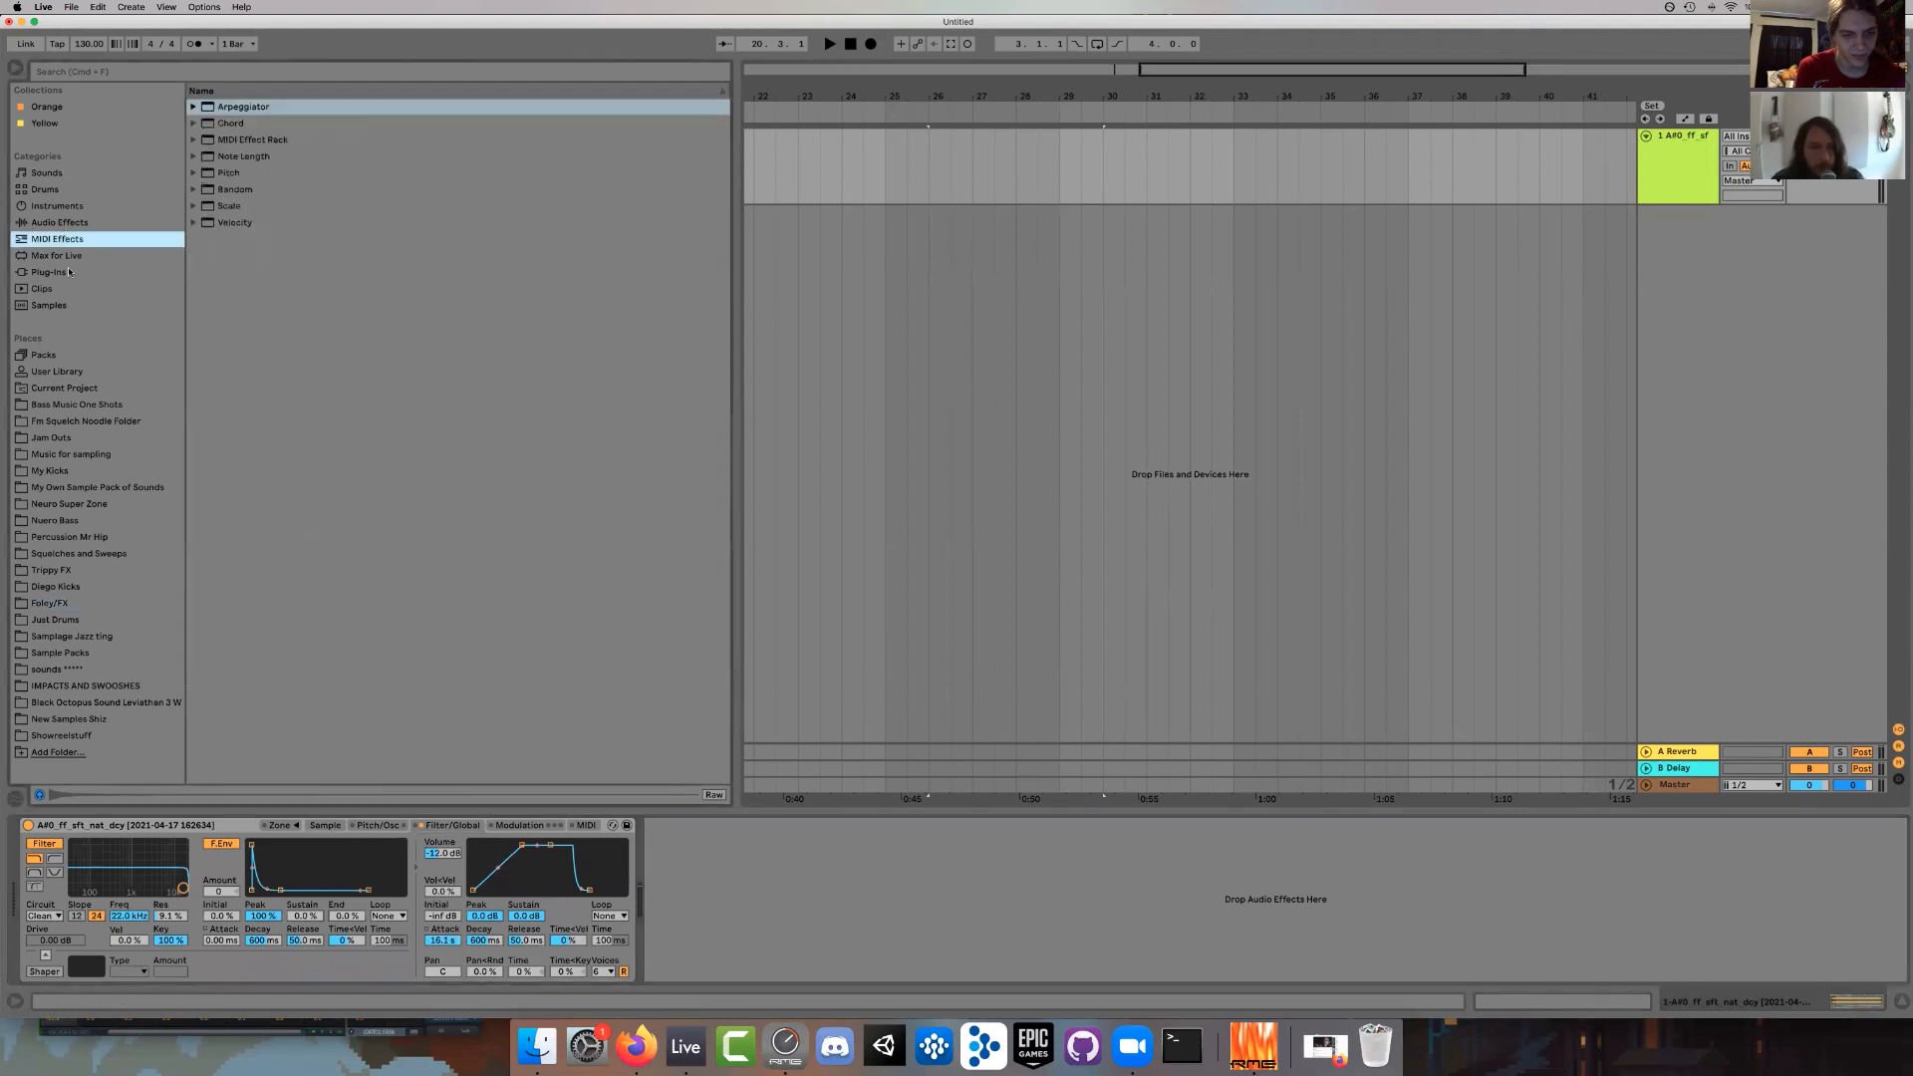
Add Convolution Reverb.amxd after Simpler with the Arundel Nave impulse response.
left_click(56, 255)
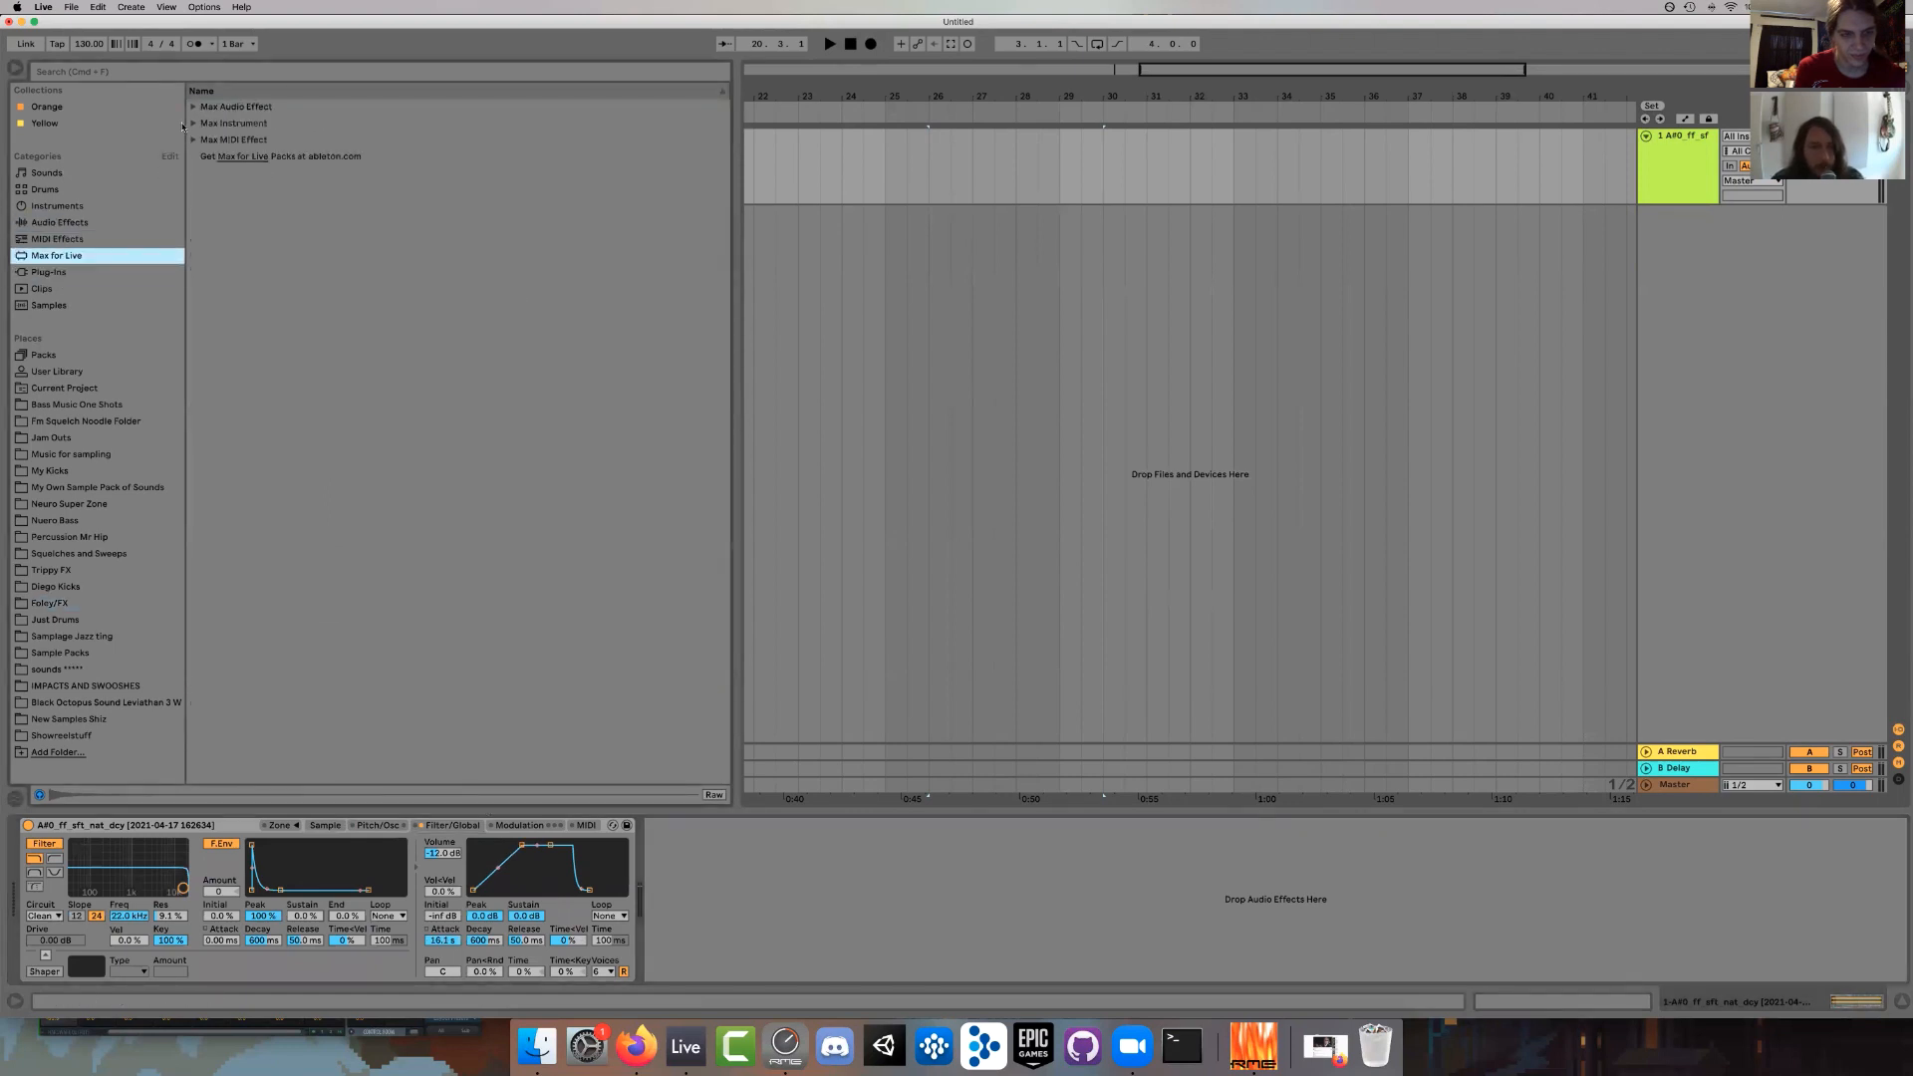
left_click(195, 106)
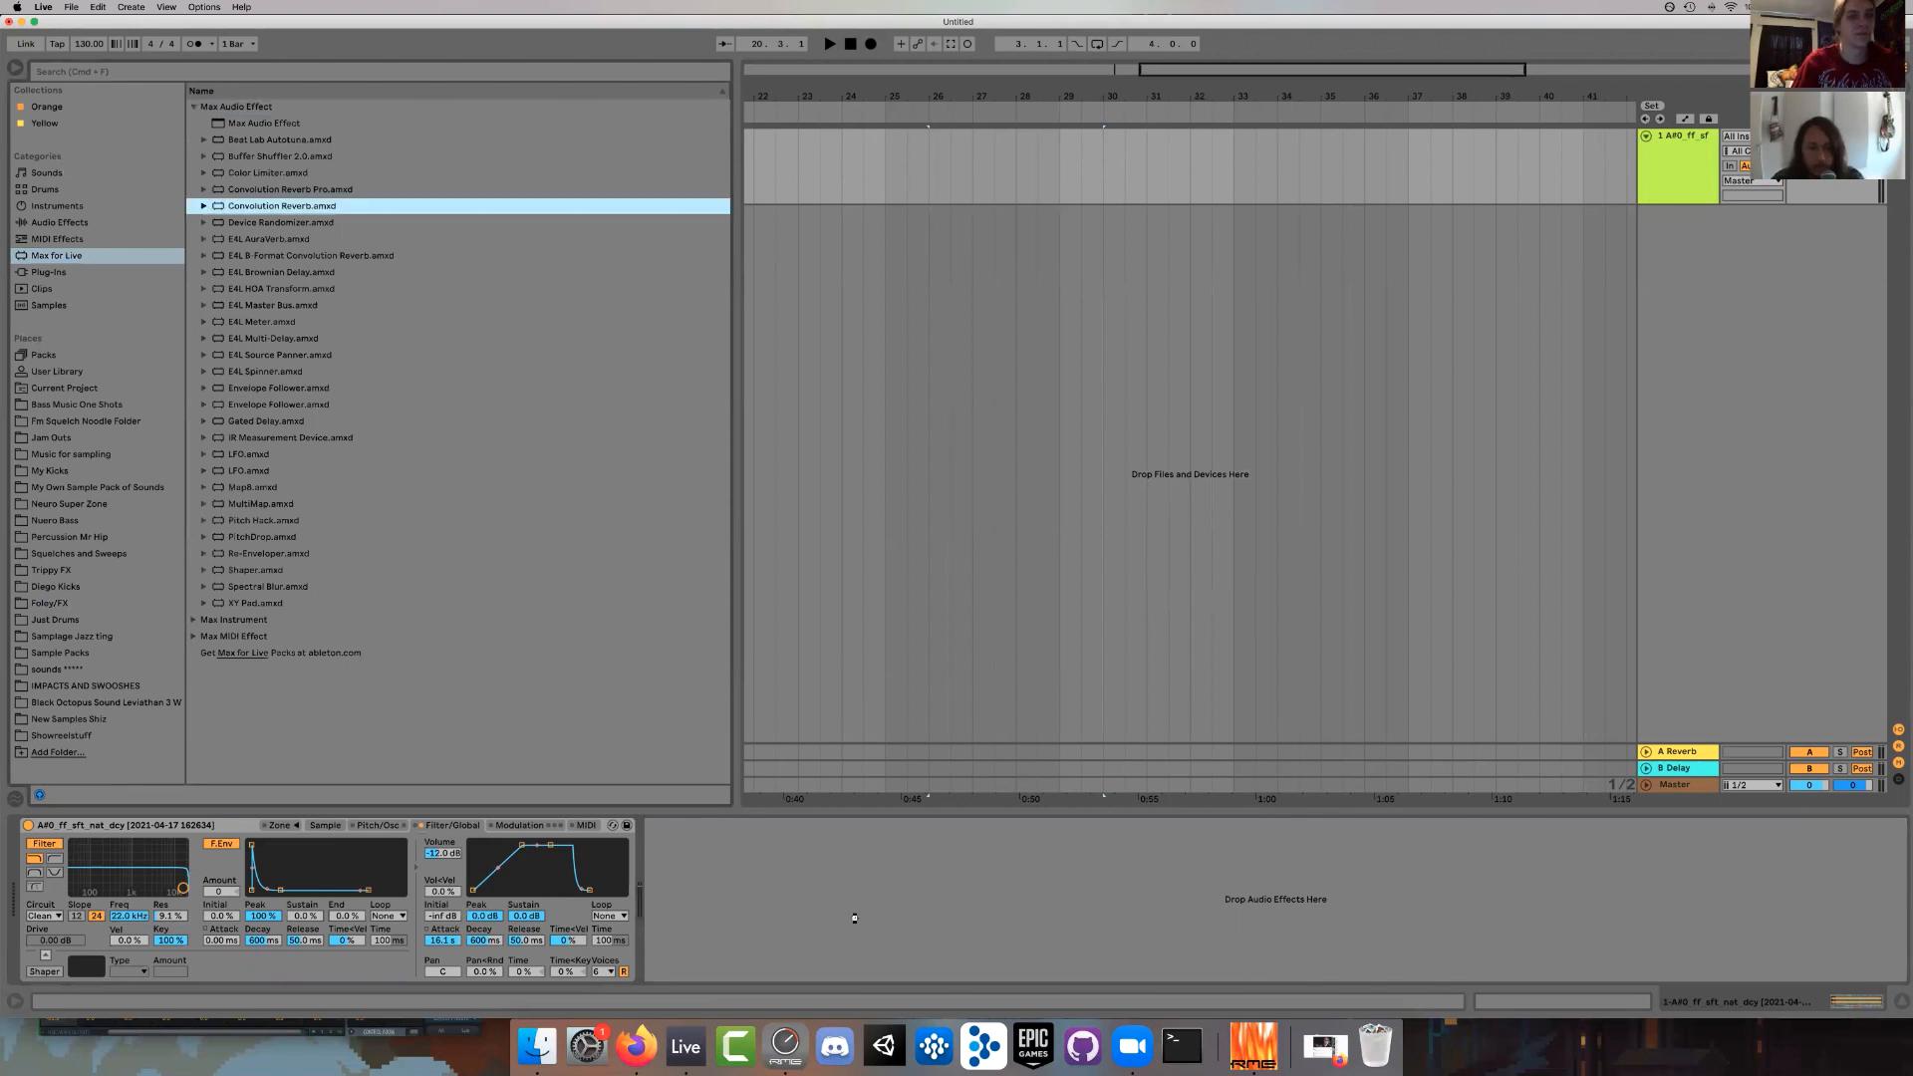
double_click(282, 205)
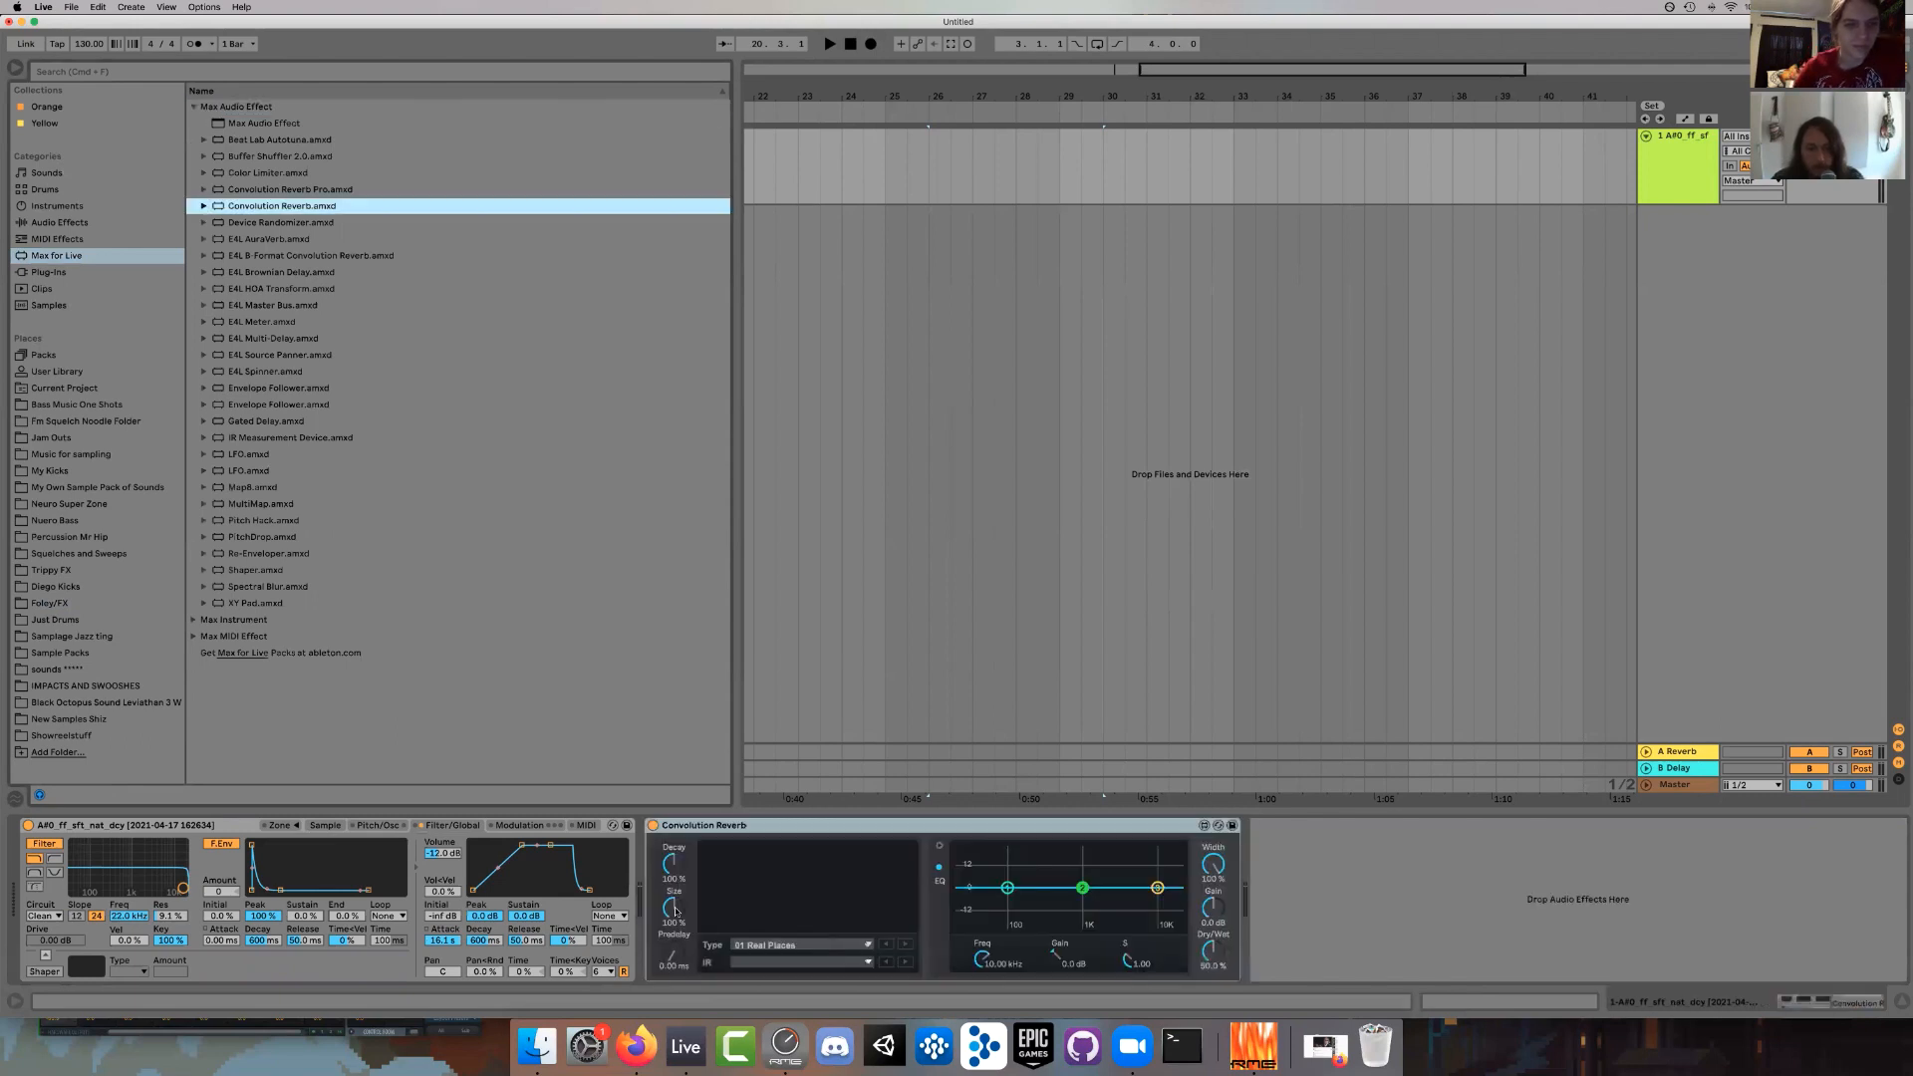
left_click(799, 962)
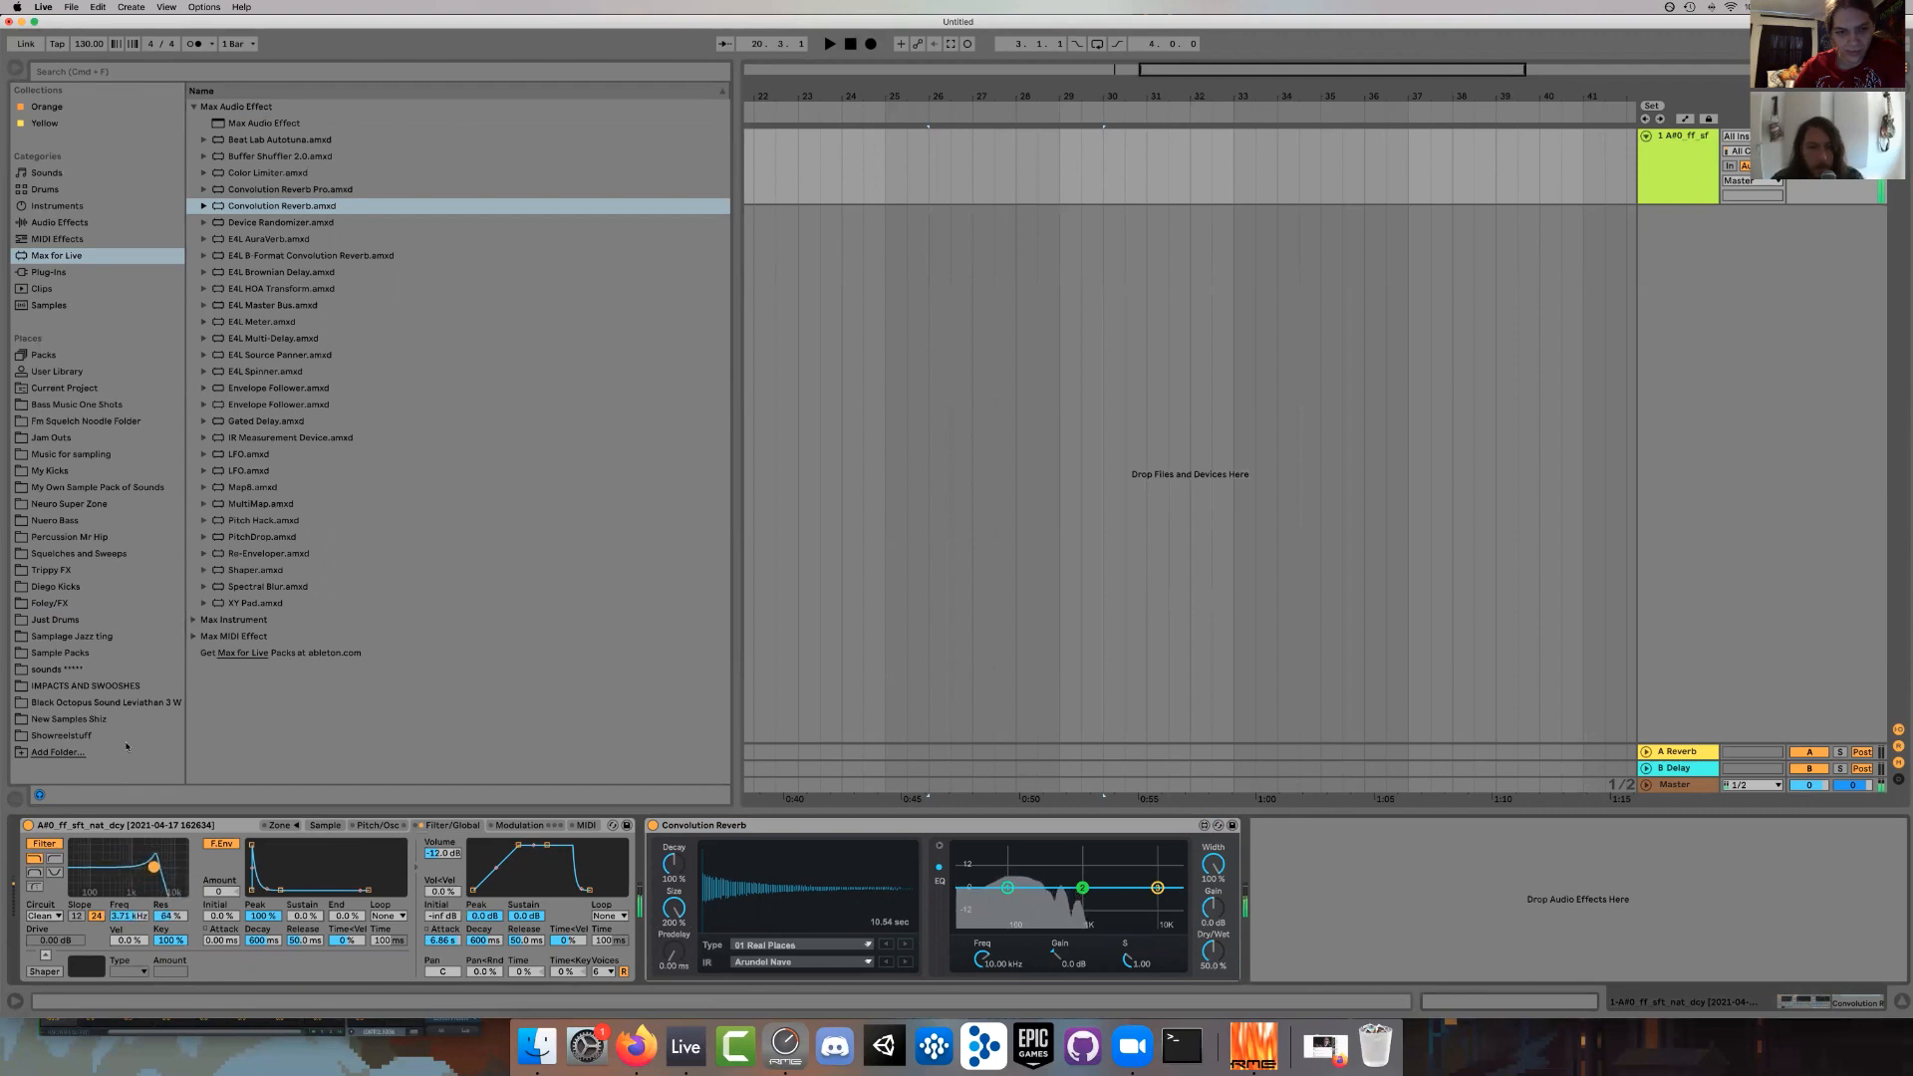
left_click(59, 222)
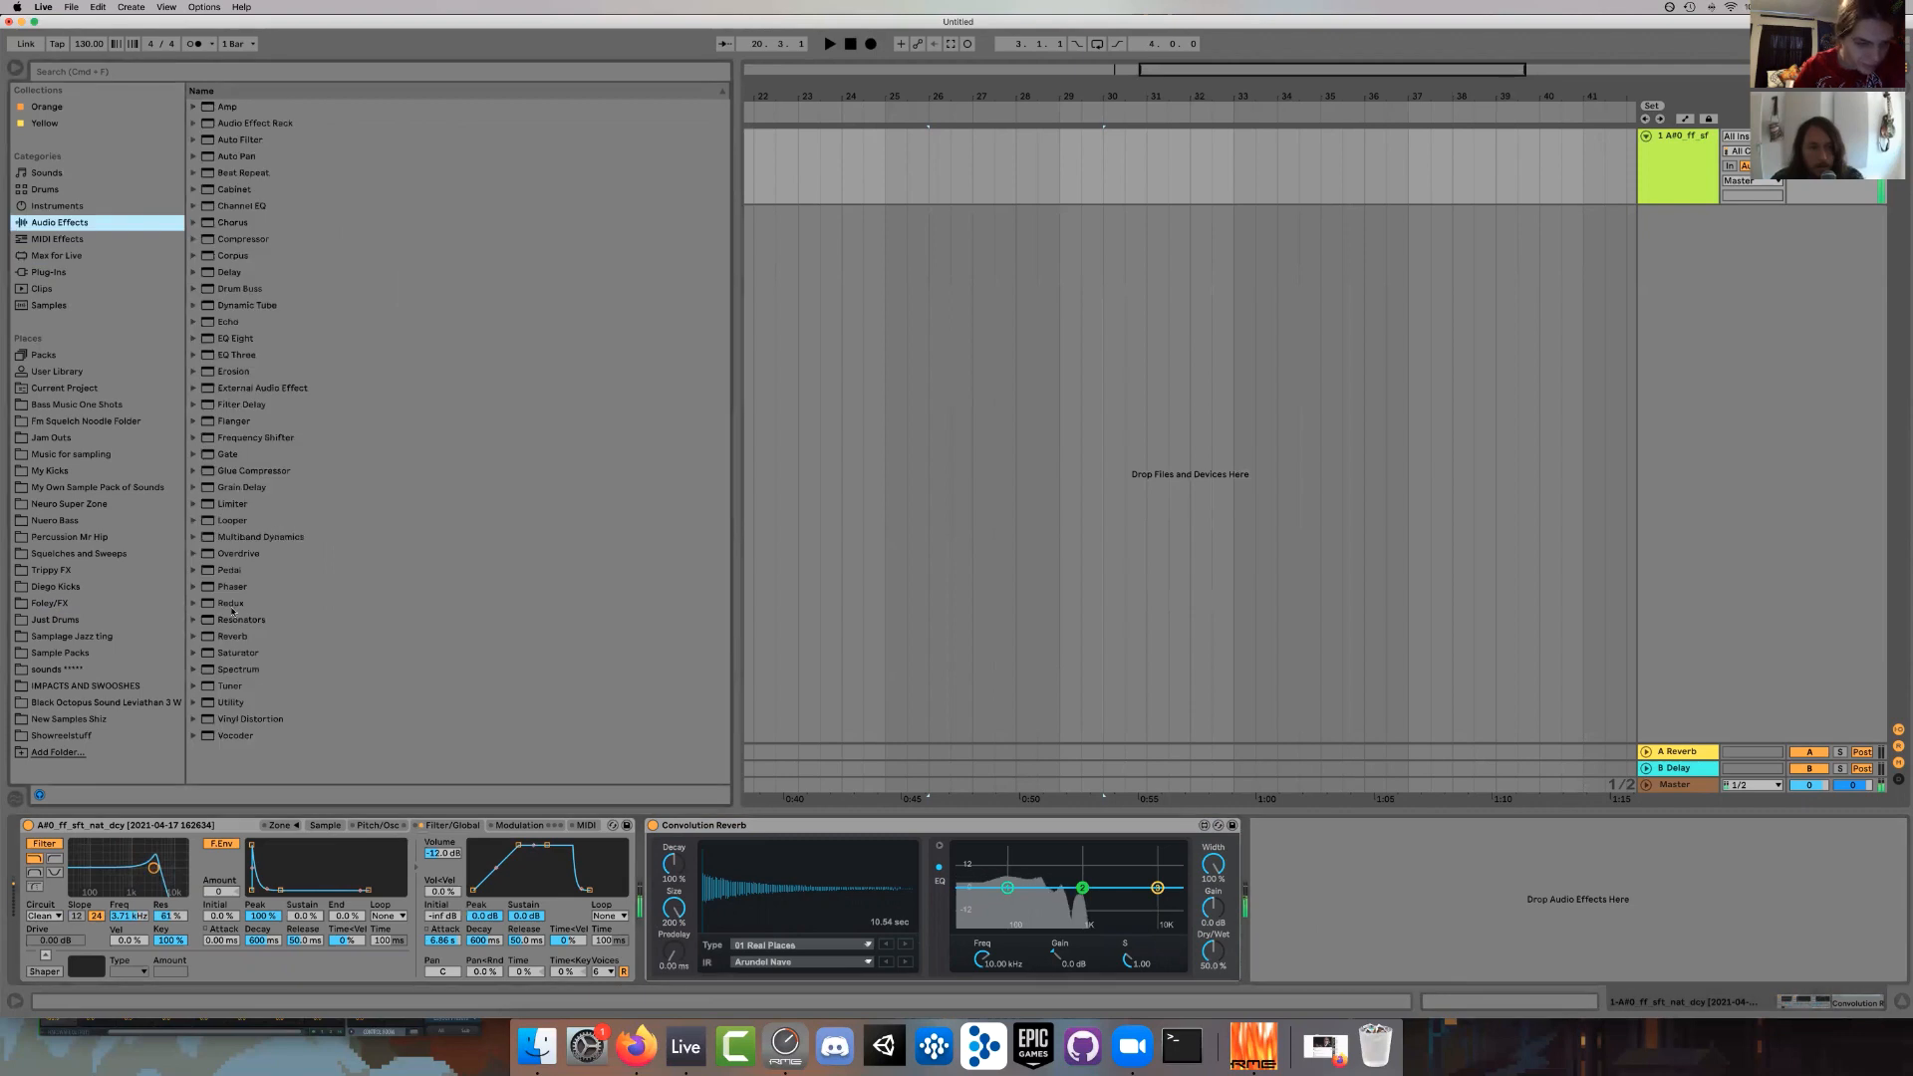
Add Reverb after the Convolution Reverb and expand the Multiband Dynamics presets.
left_click(232, 636)
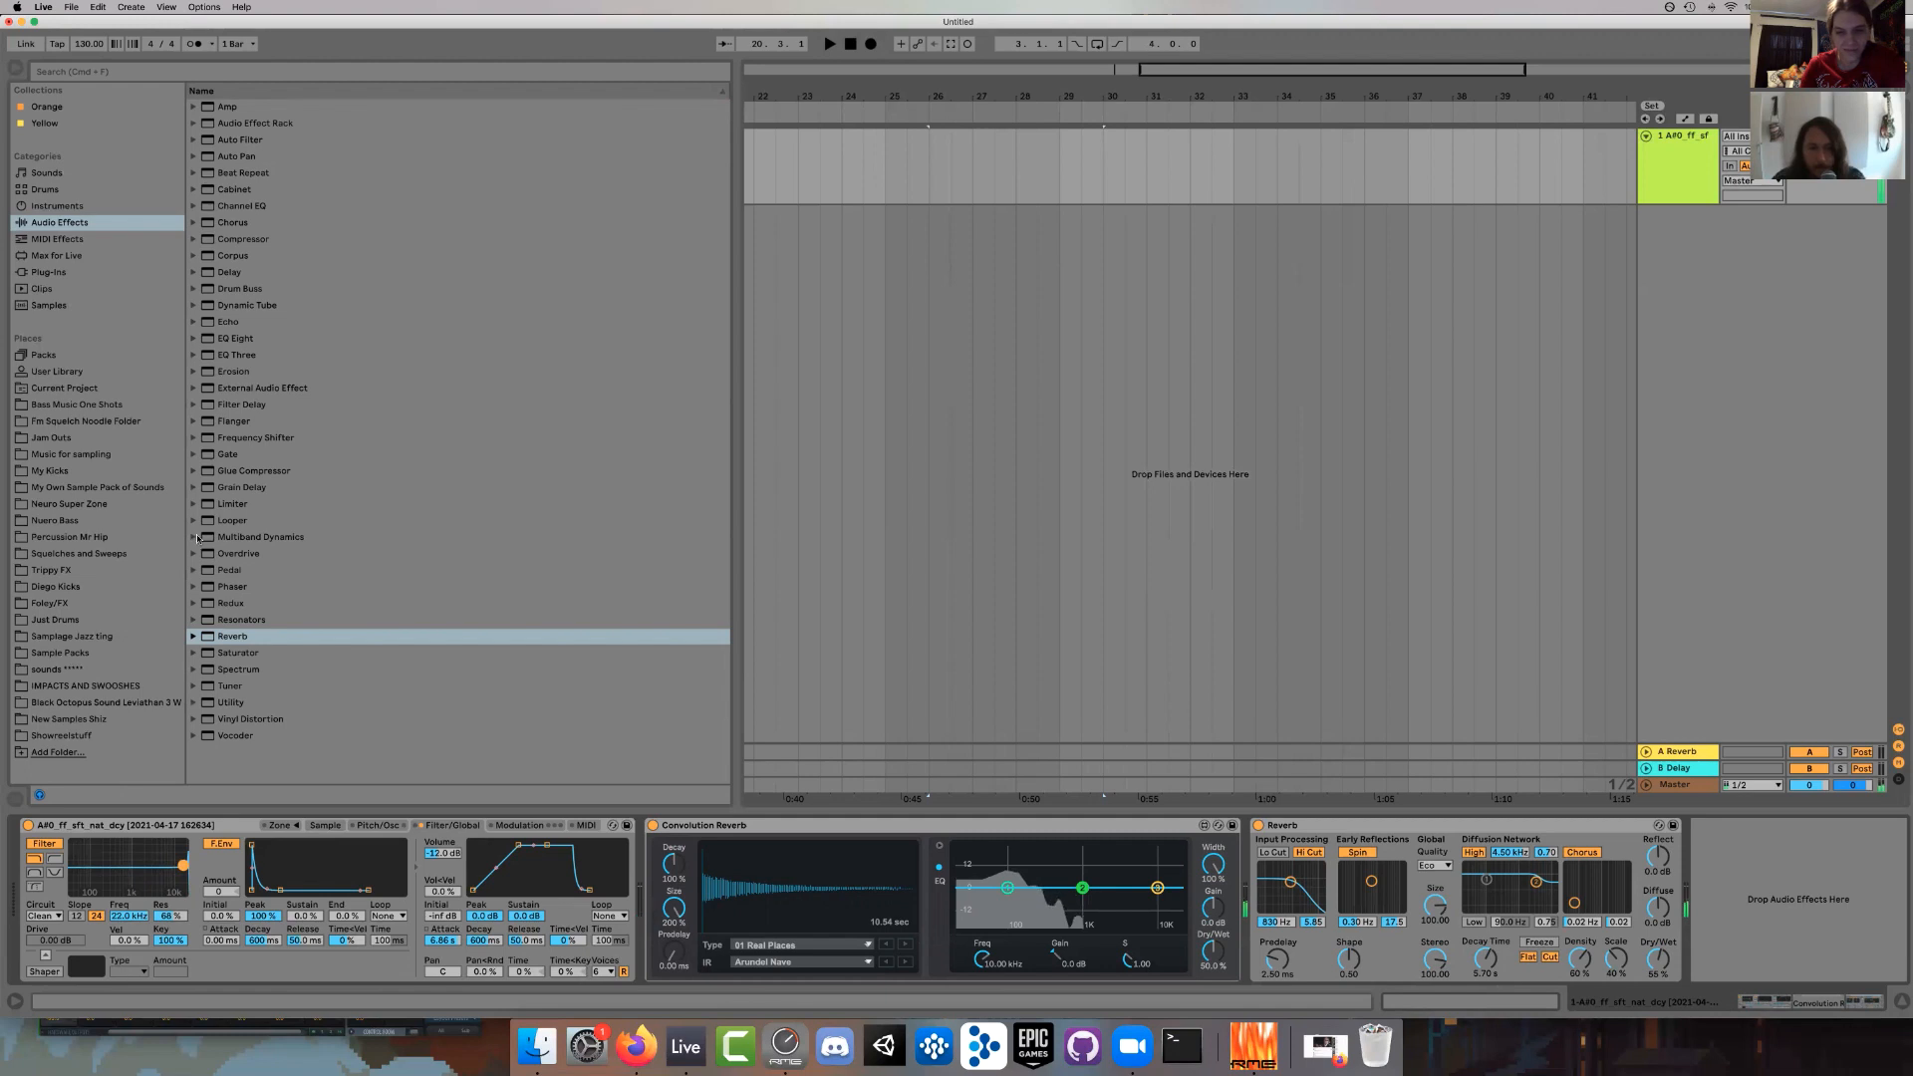
left_click(193, 537)
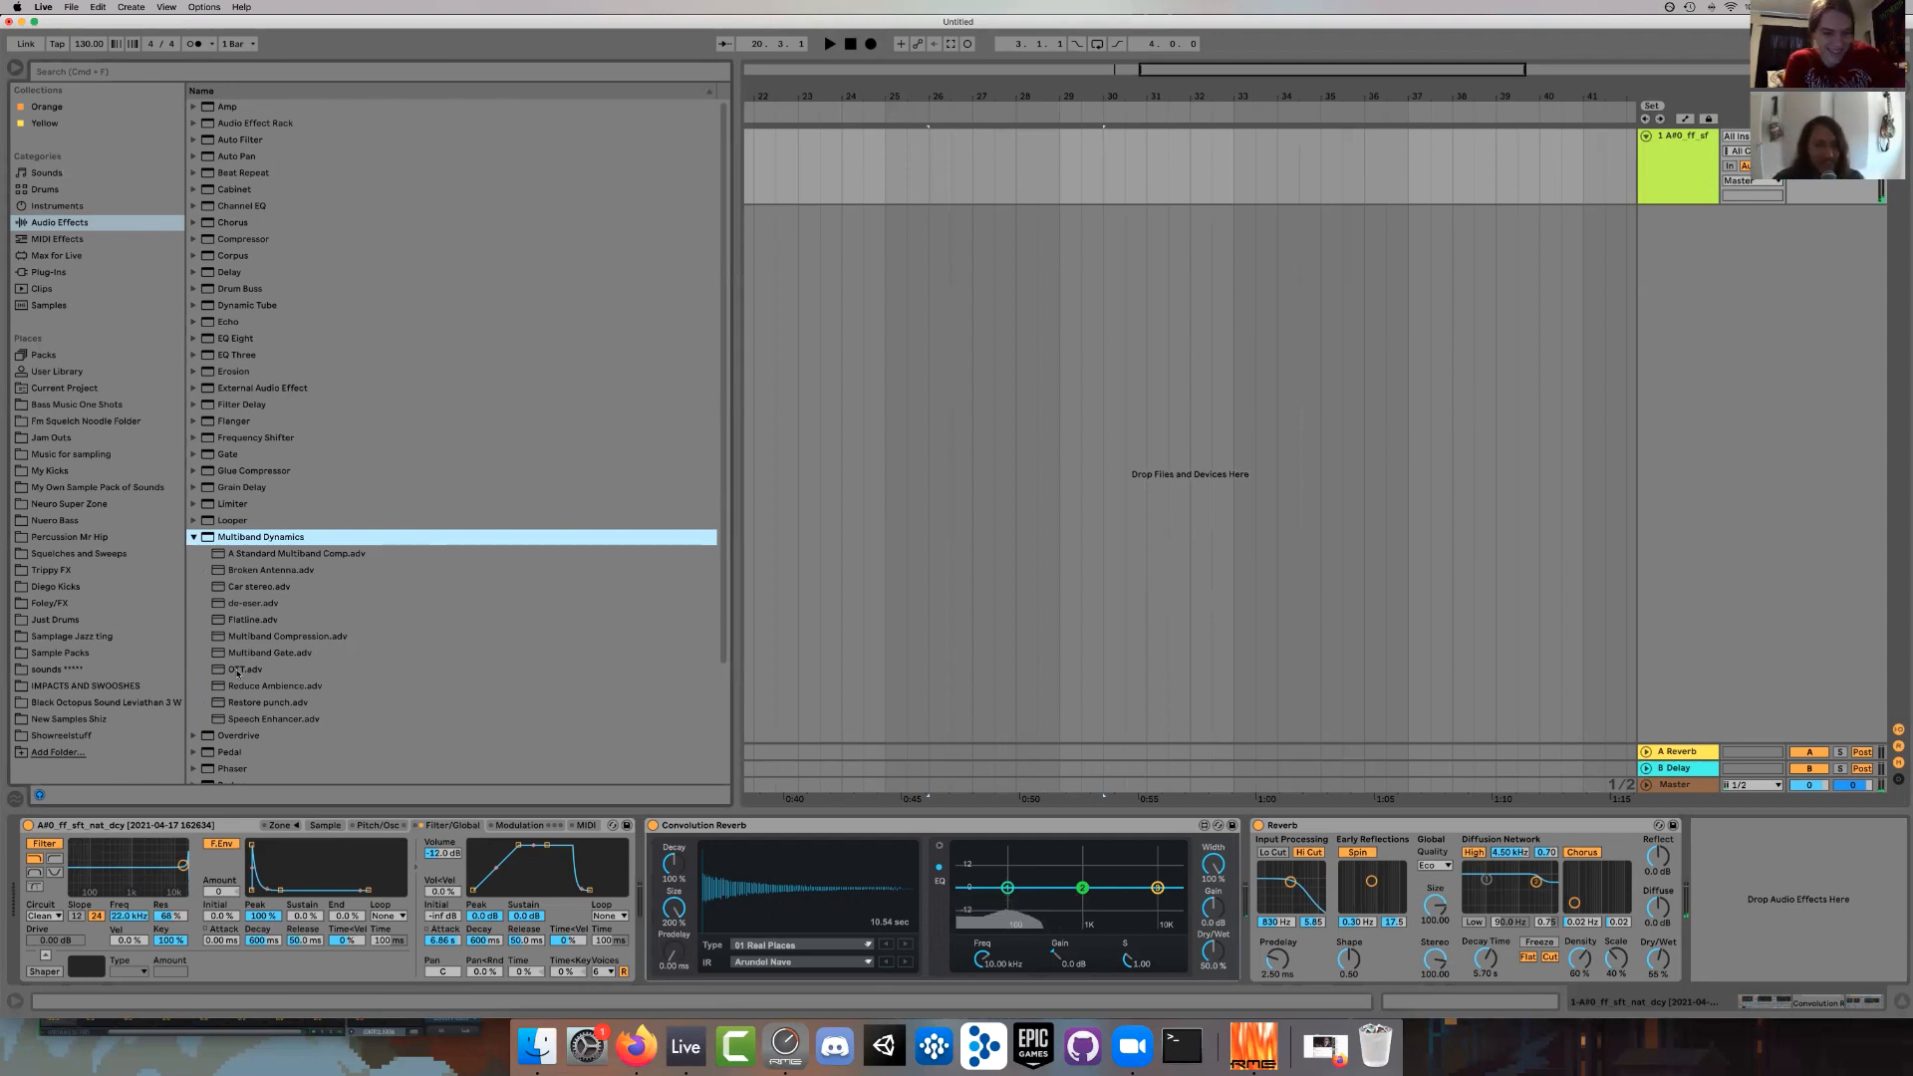
Add the OTT.adv preset after Reverb to finish the four-device chain.
left_click(244, 668)
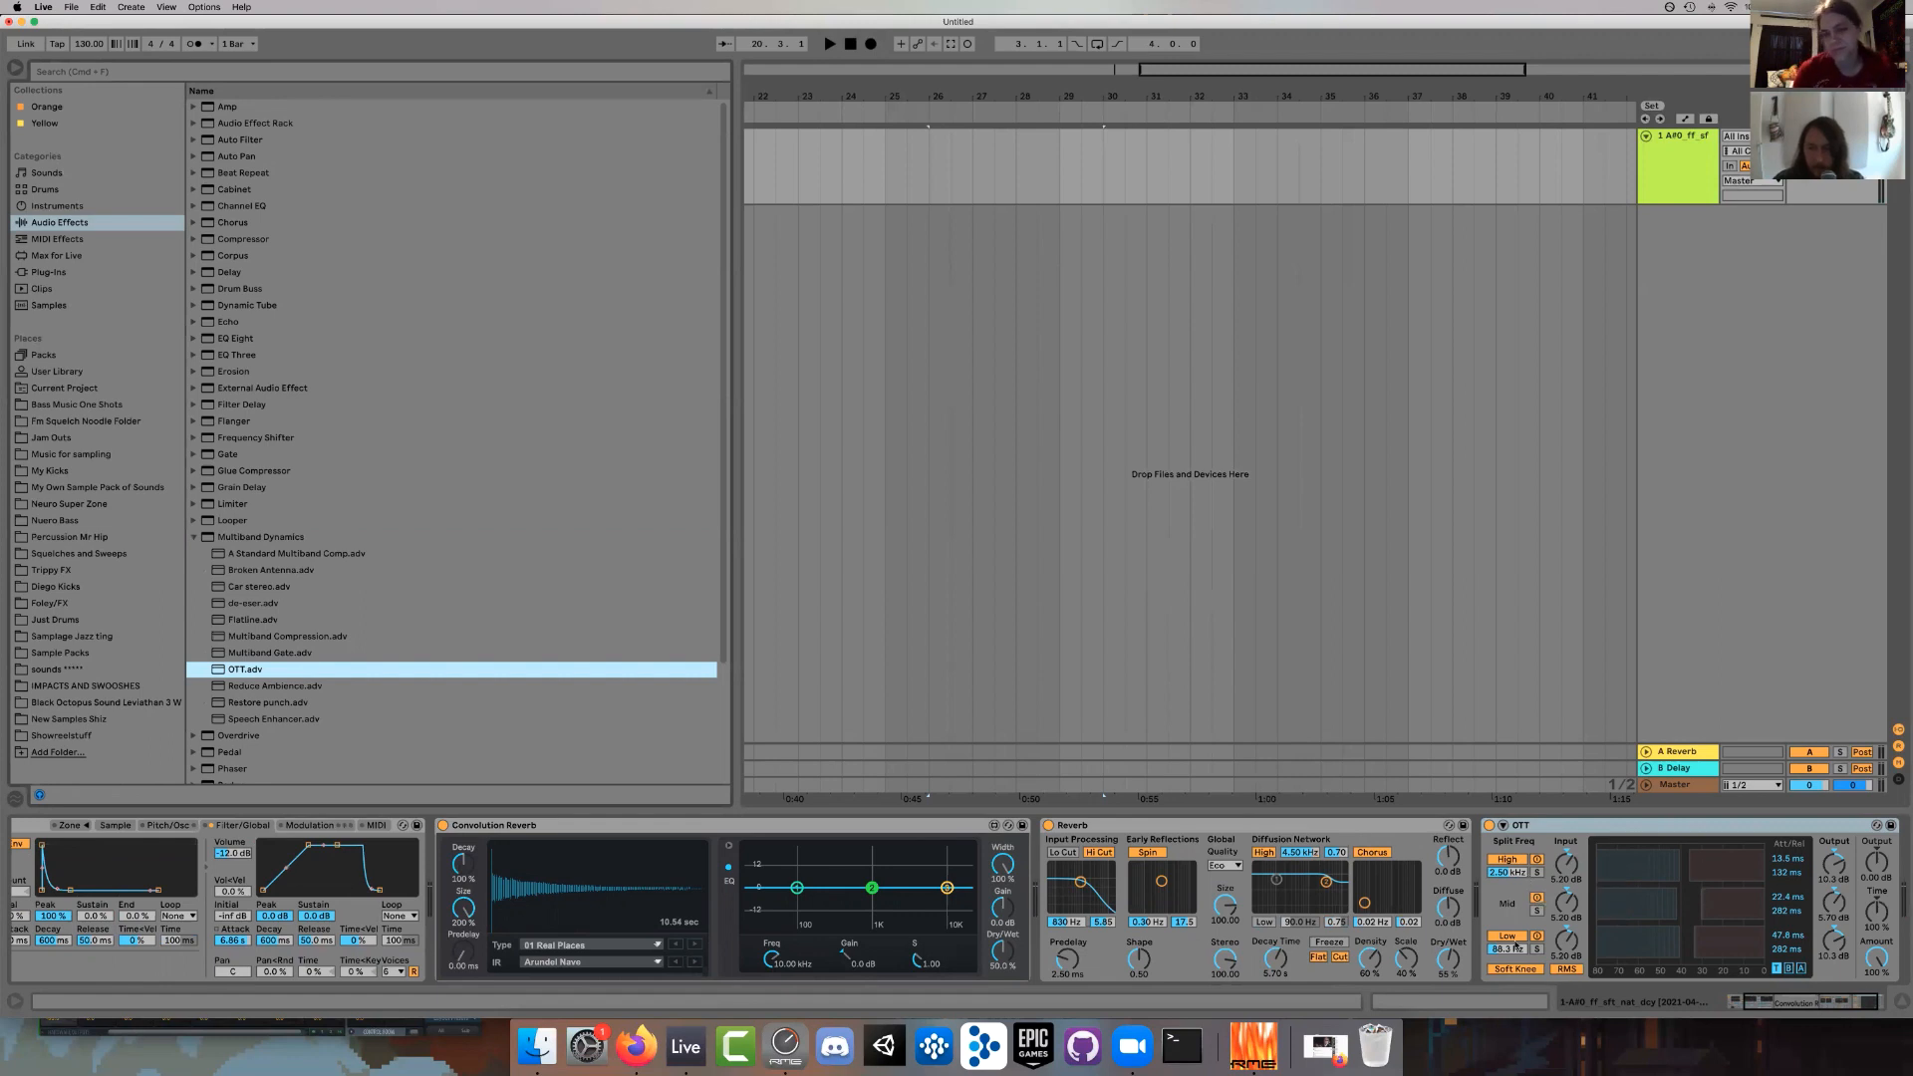
mouse_move(1656, 957)
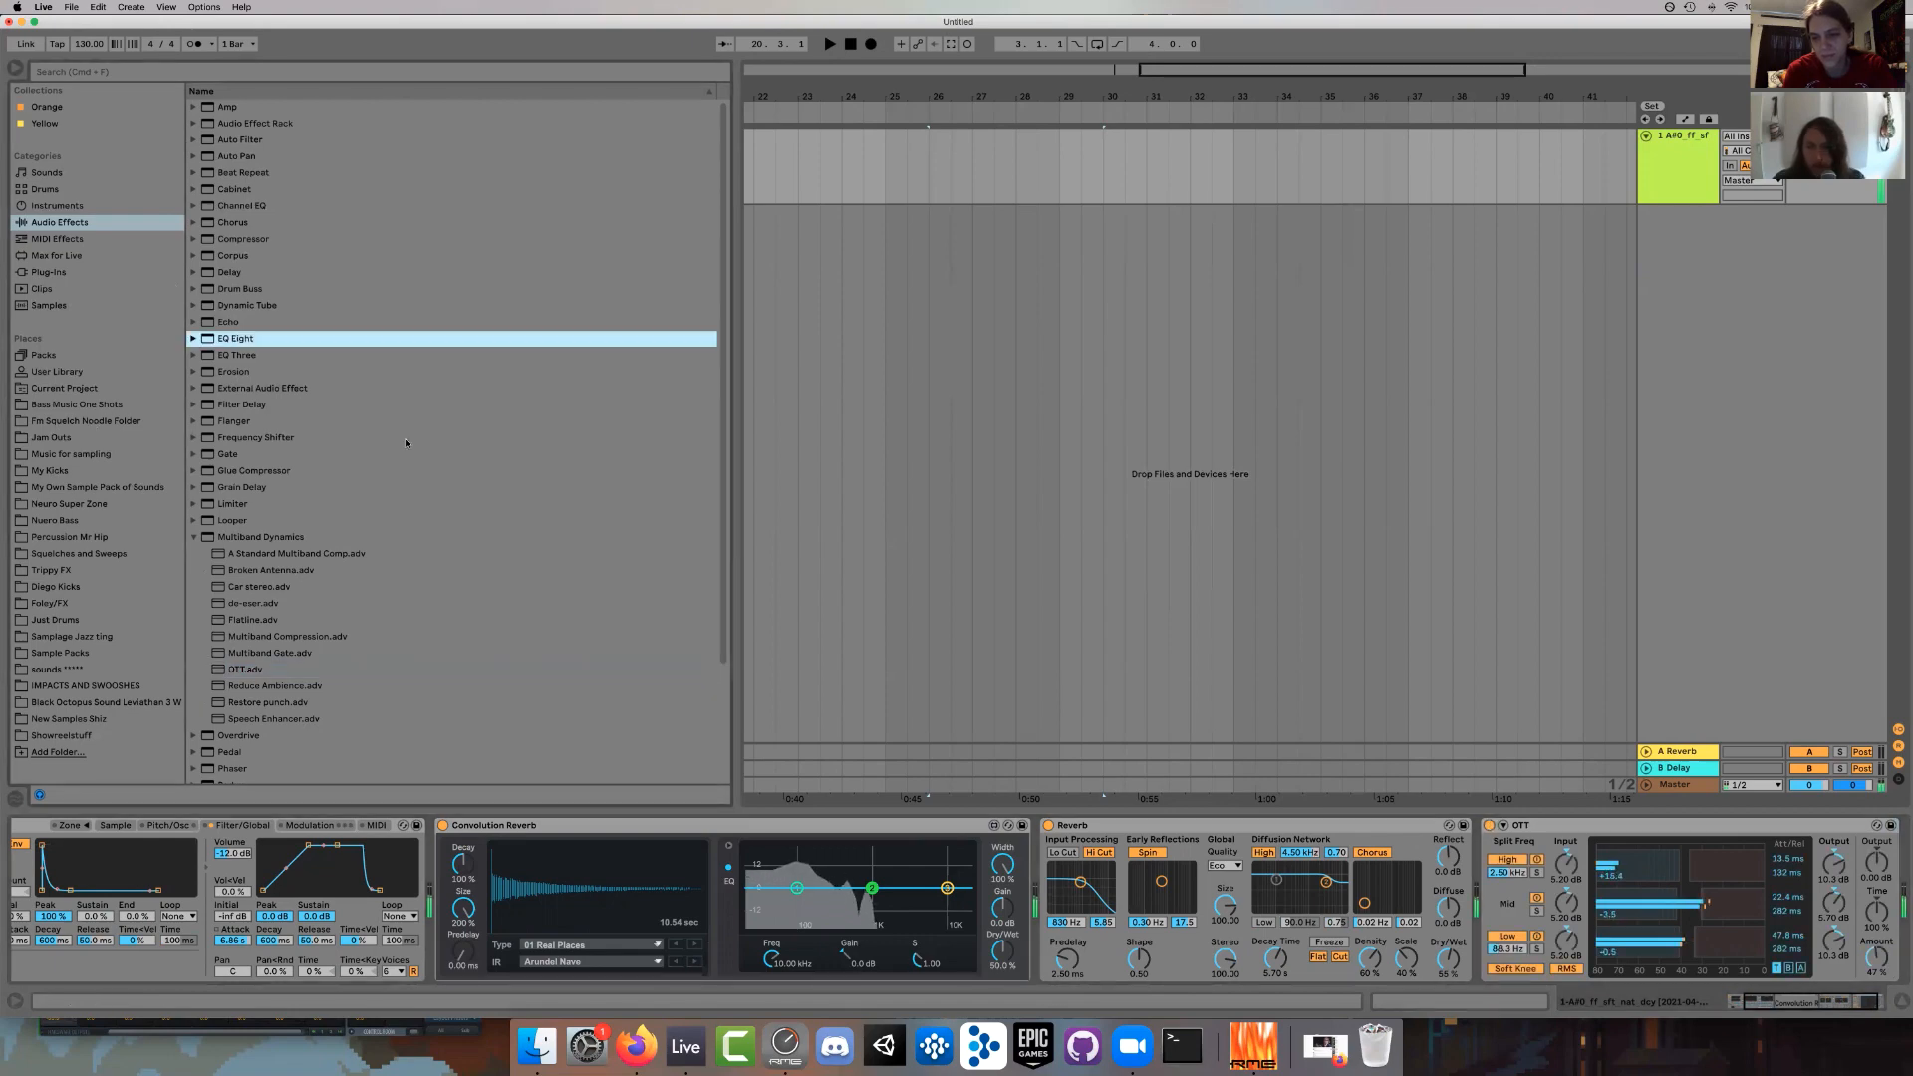
Raise Reverb's Decay Time from 5.70 s to 25.4 s and show Simpler's Sample tab.
double_click(234, 337)
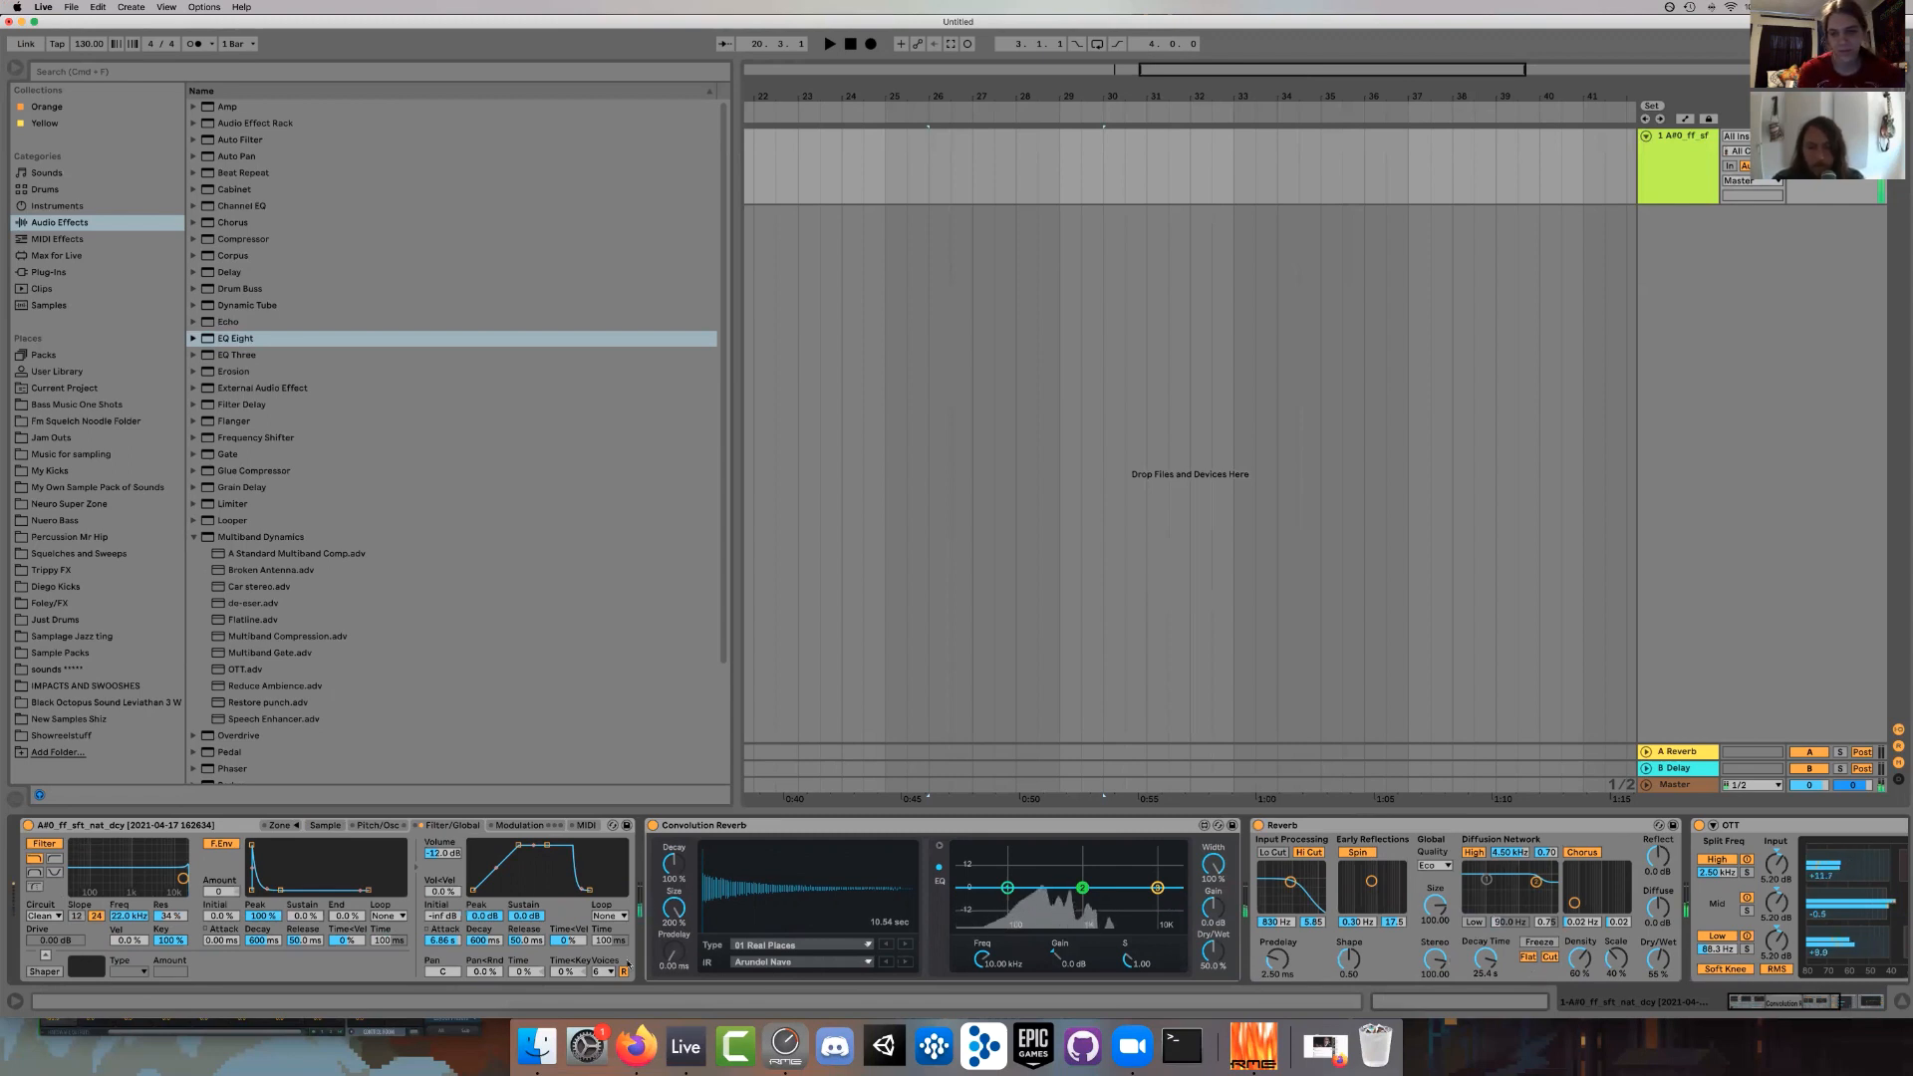
left_click(324, 824)
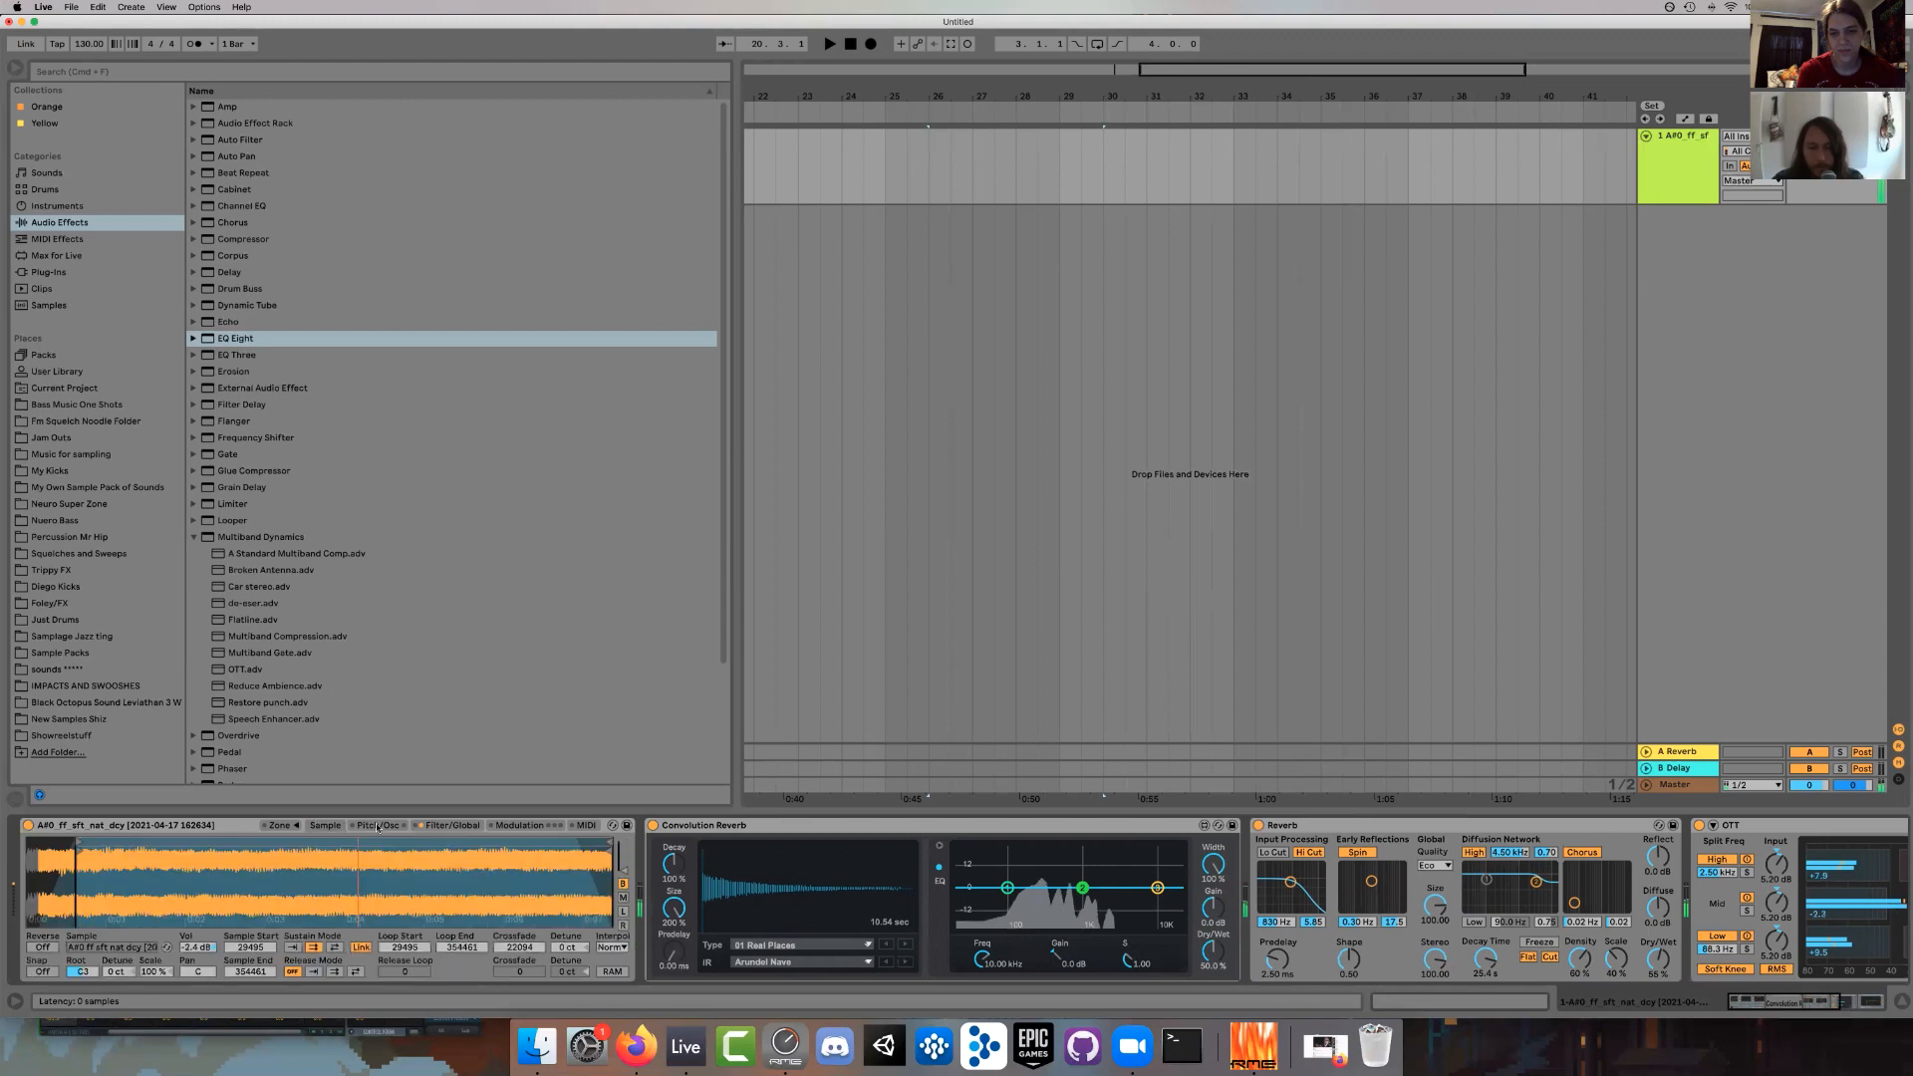